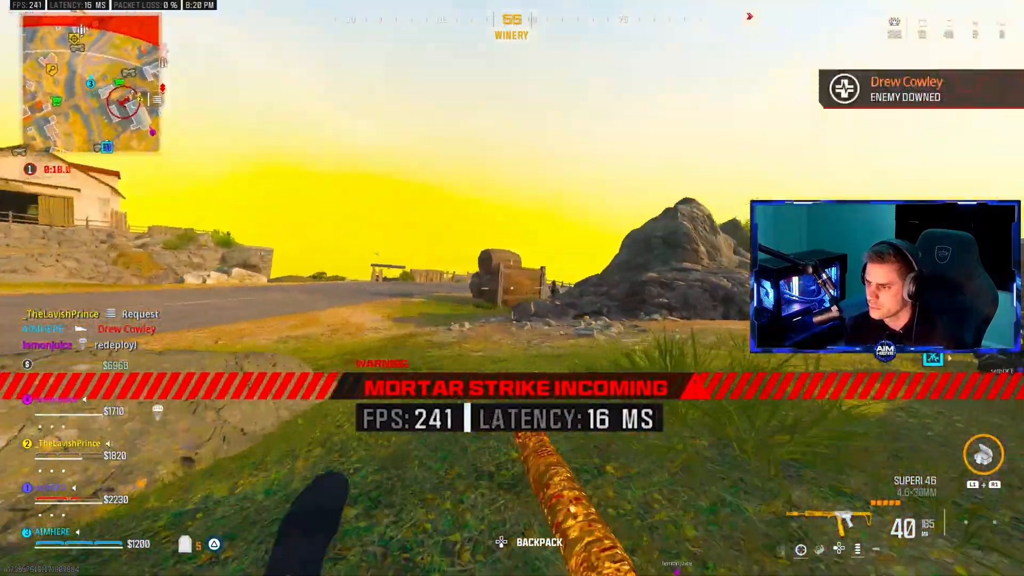
mouse_move(512, 288)
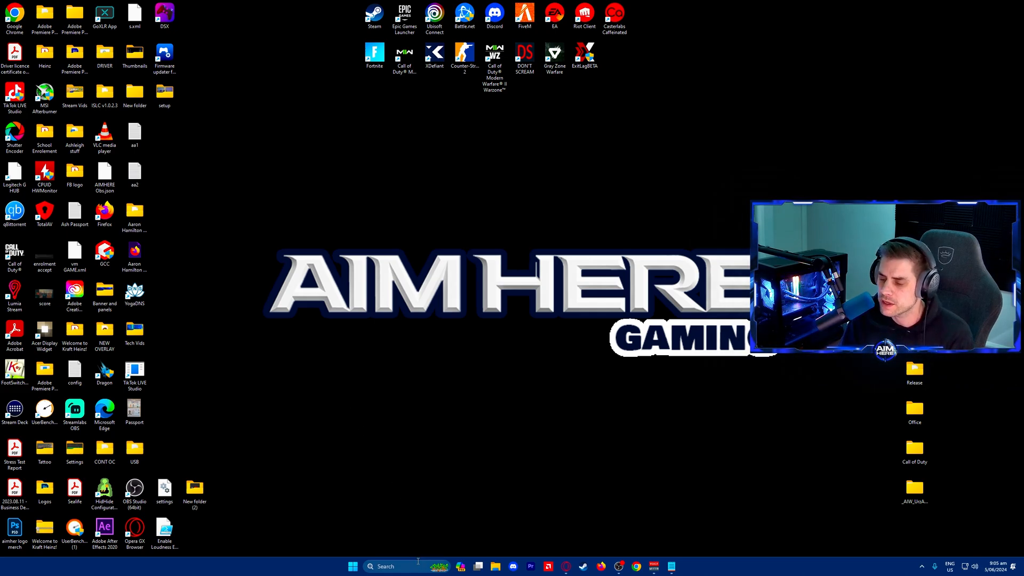
- Search Windows for 'game mode settings' and open the Game Mode page with Game Mode on
text(game Bar)
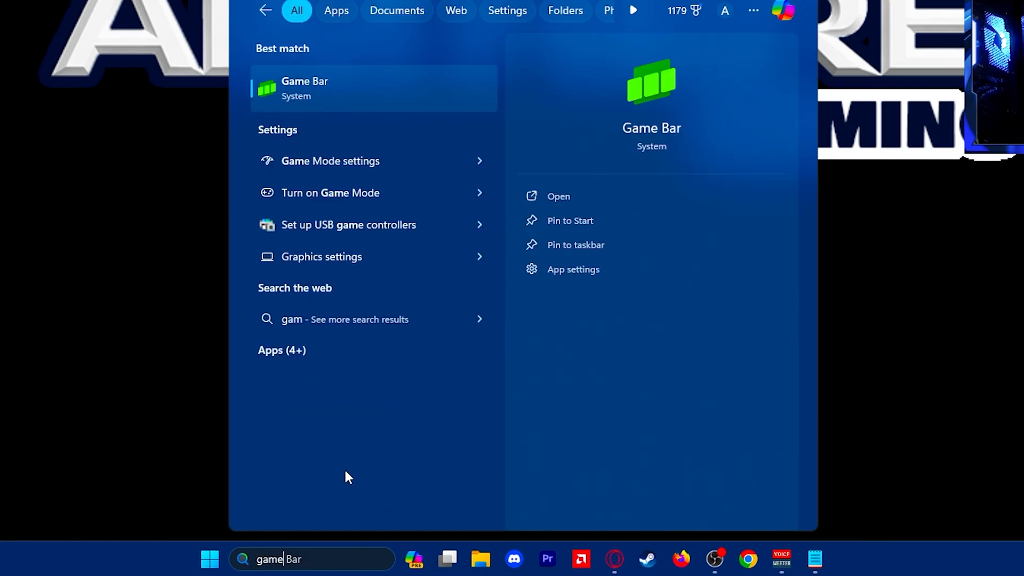
text(mode settings)
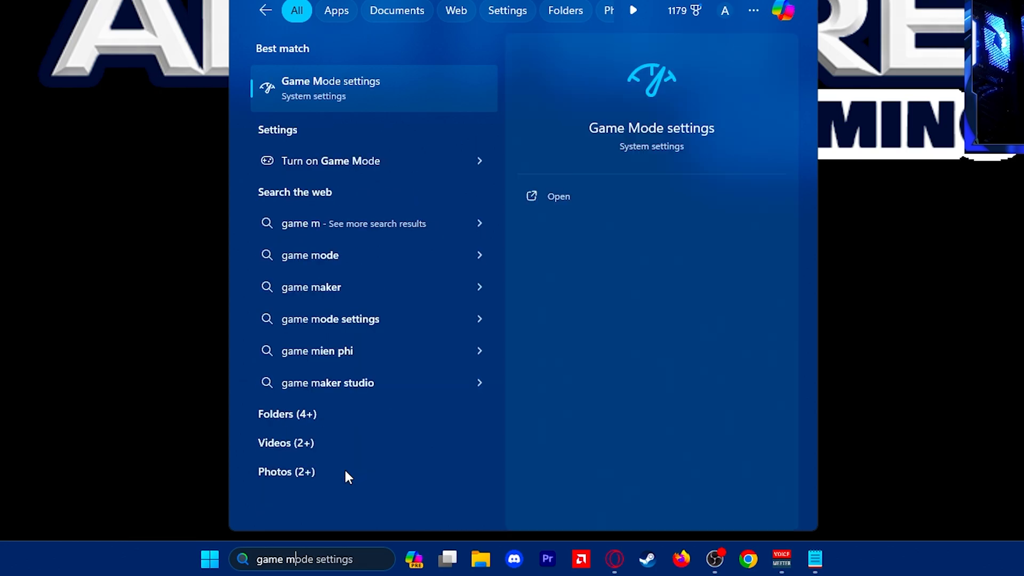
click(558, 196)
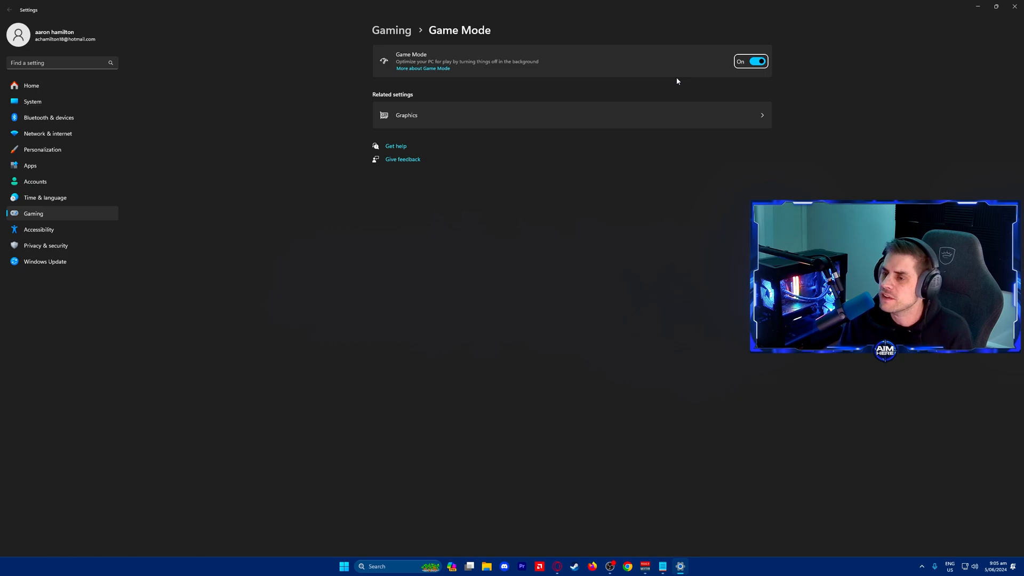
mouse_move(677, 92)
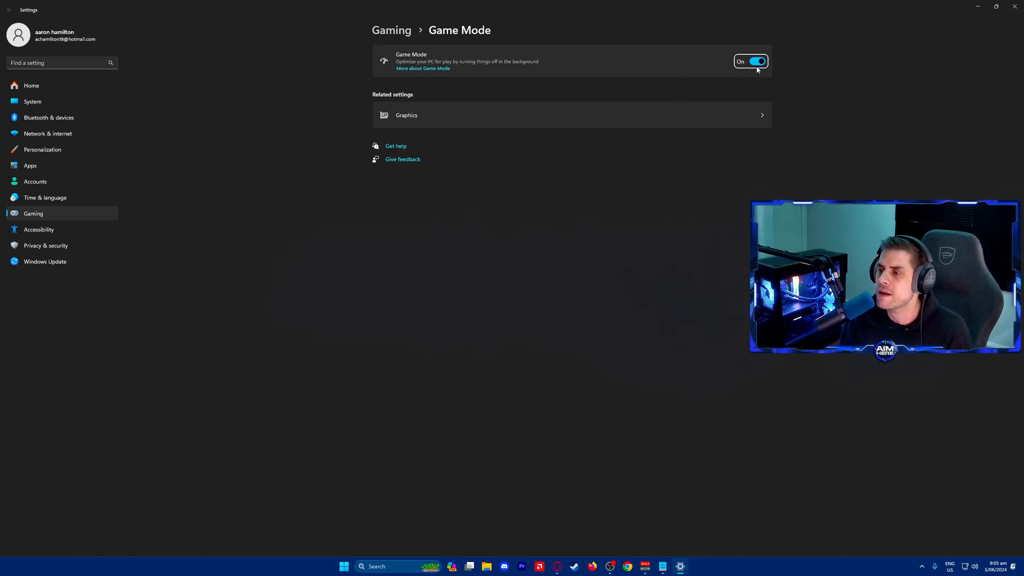
mouse_move(741, 121)
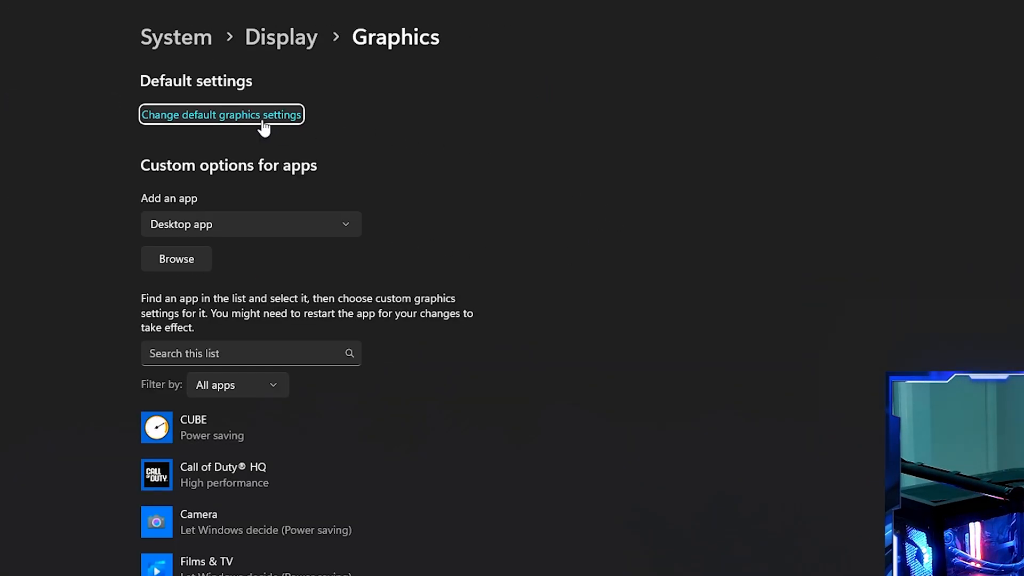
- Set the default high-performance GPU to AMD Radeon RX 7900 XTX in Default graphics settings
click(222, 114)
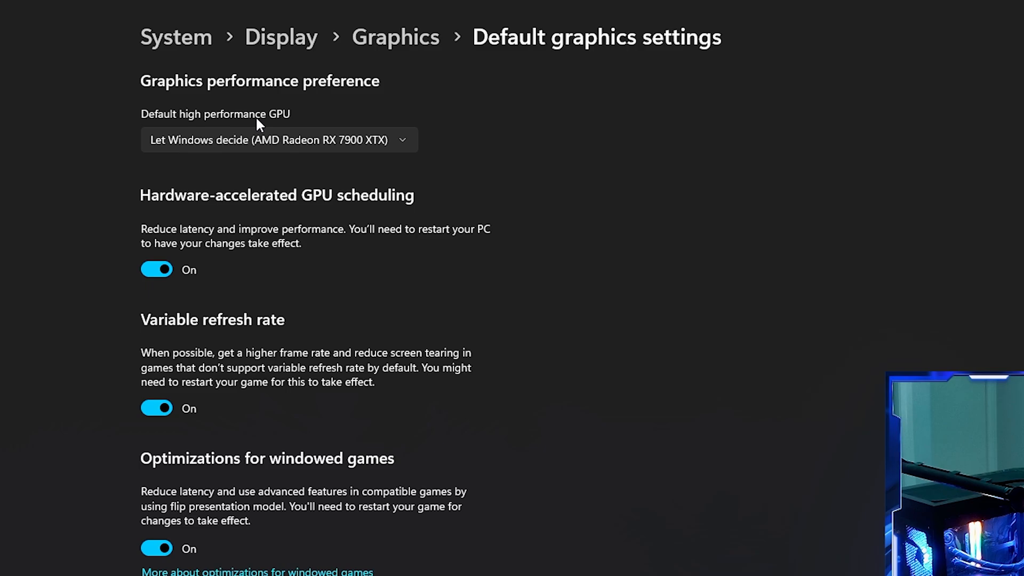
mouse_move(273, 133)
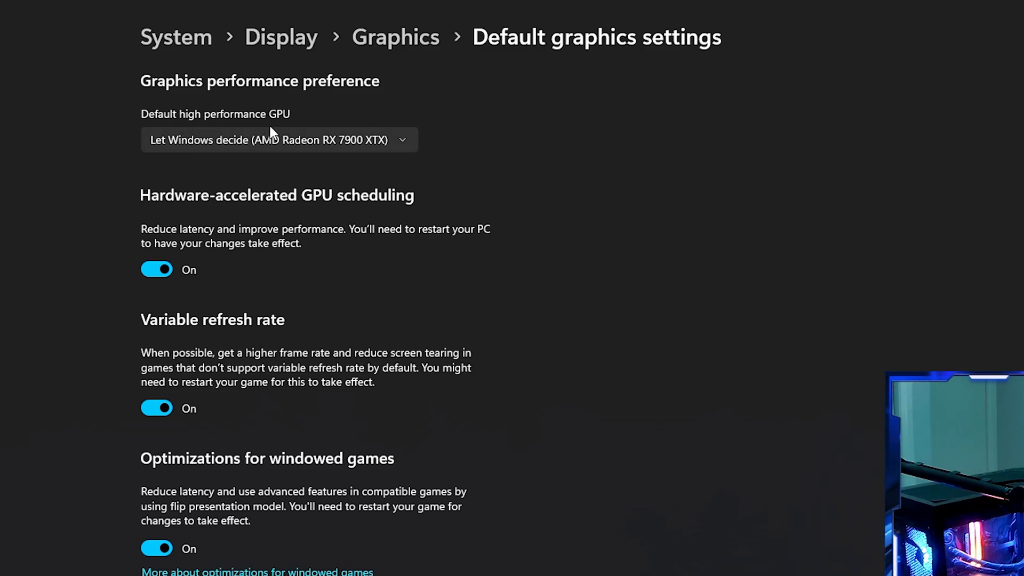
click(277, 140)
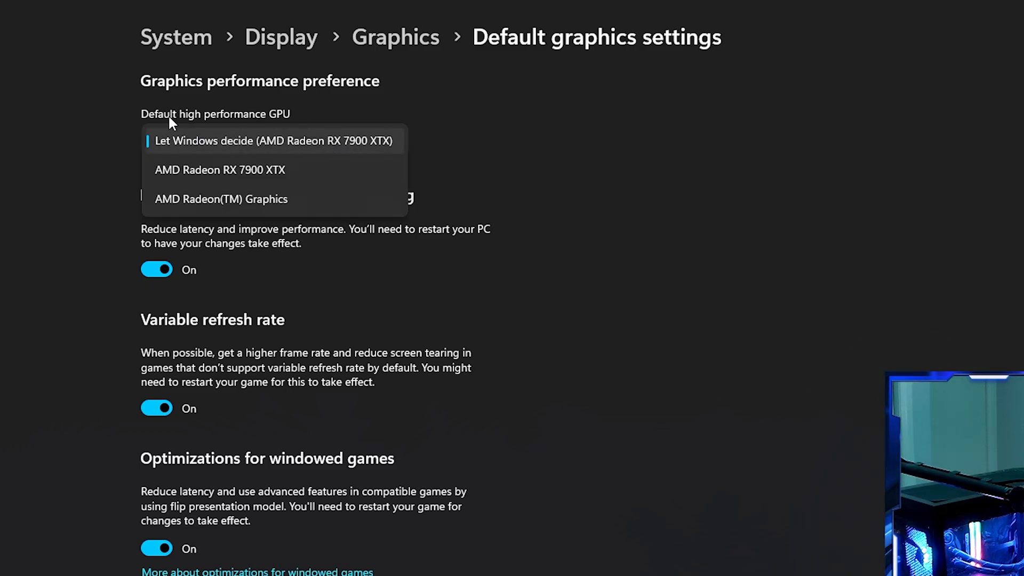
mouse_move(271, 151)
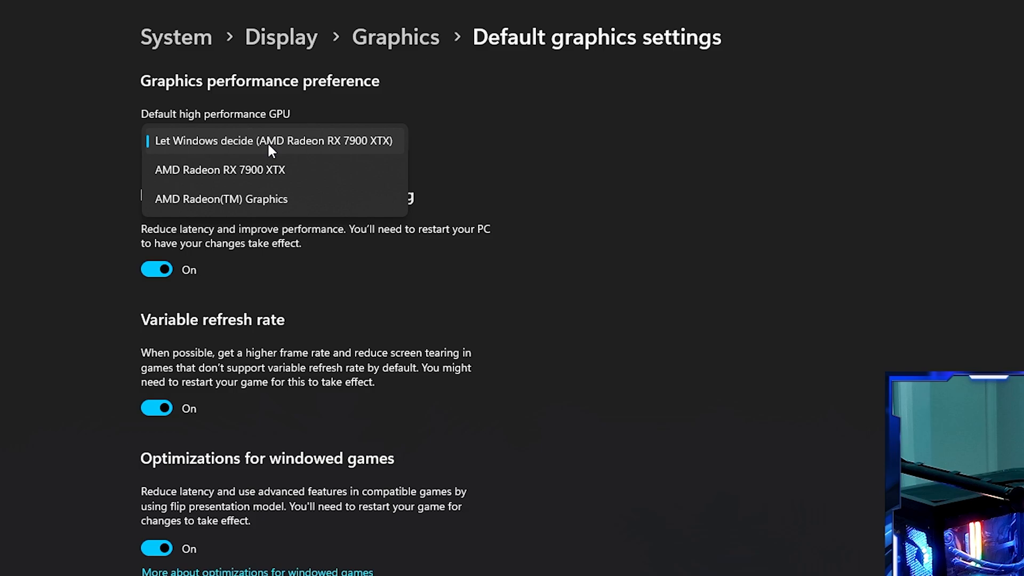
mouse_move(272, 163)
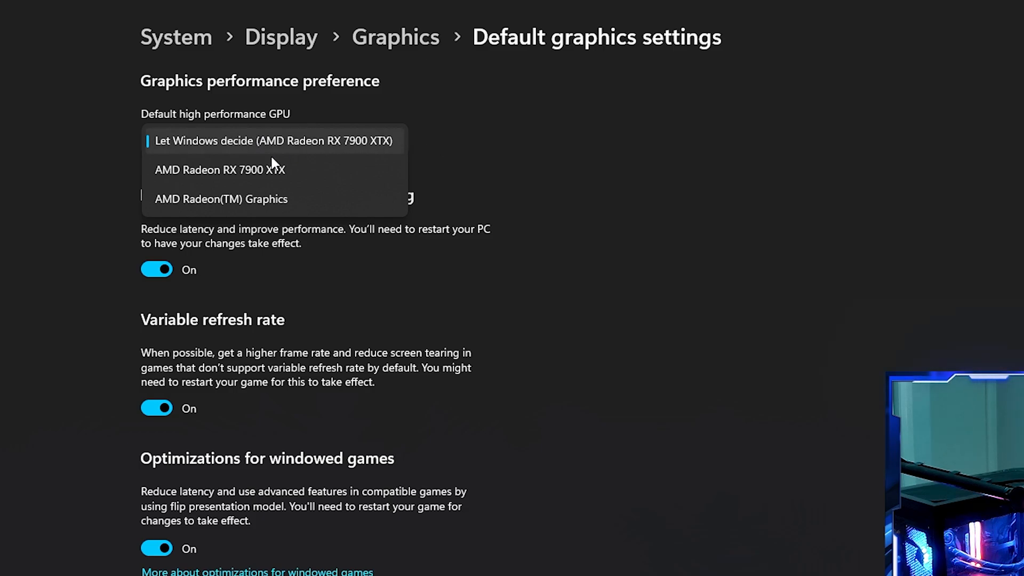
click(219, 169)
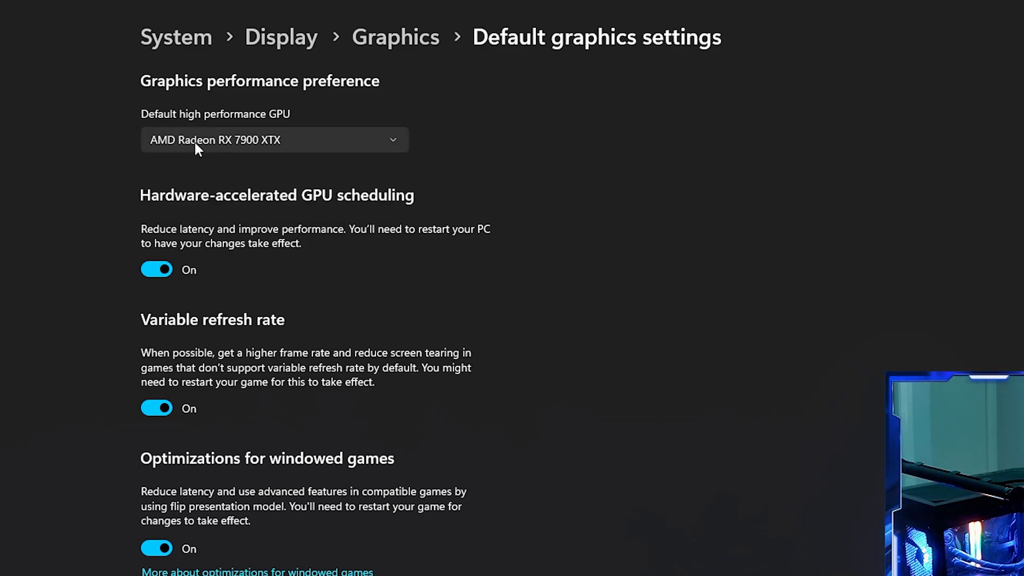
mouse_move(621, 329)
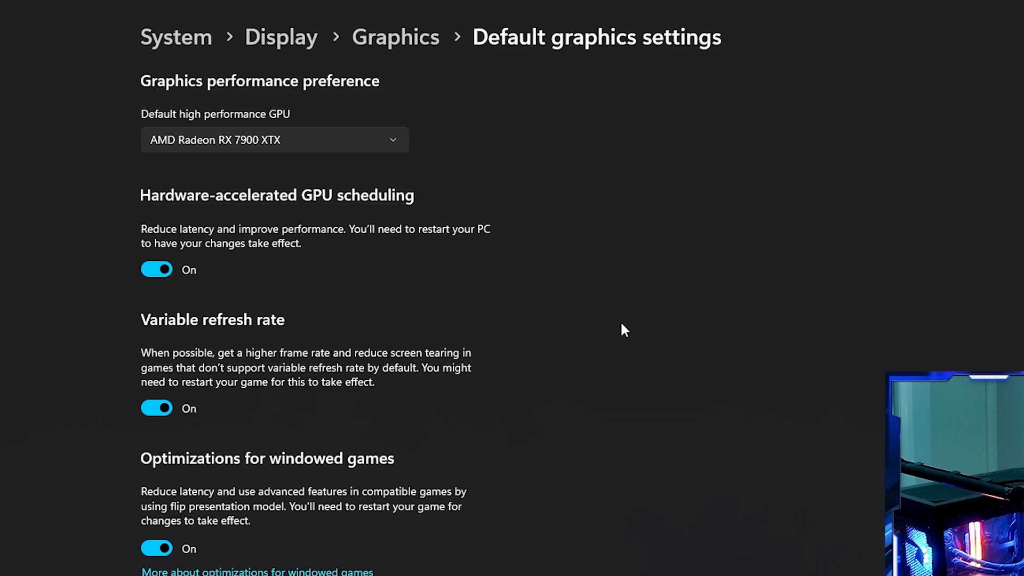
mouse_move(281, 222)
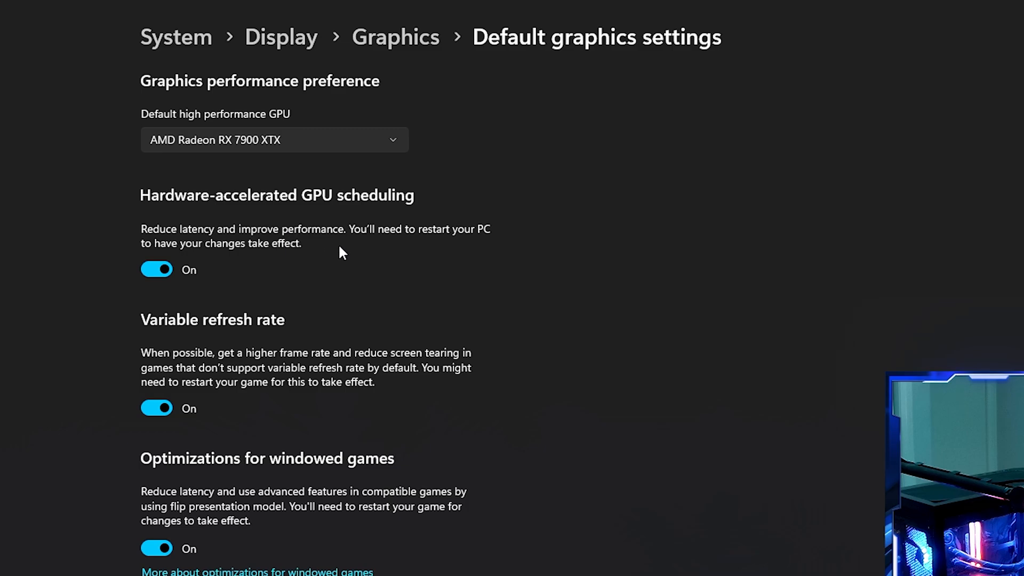
mouse_move(411, 255)
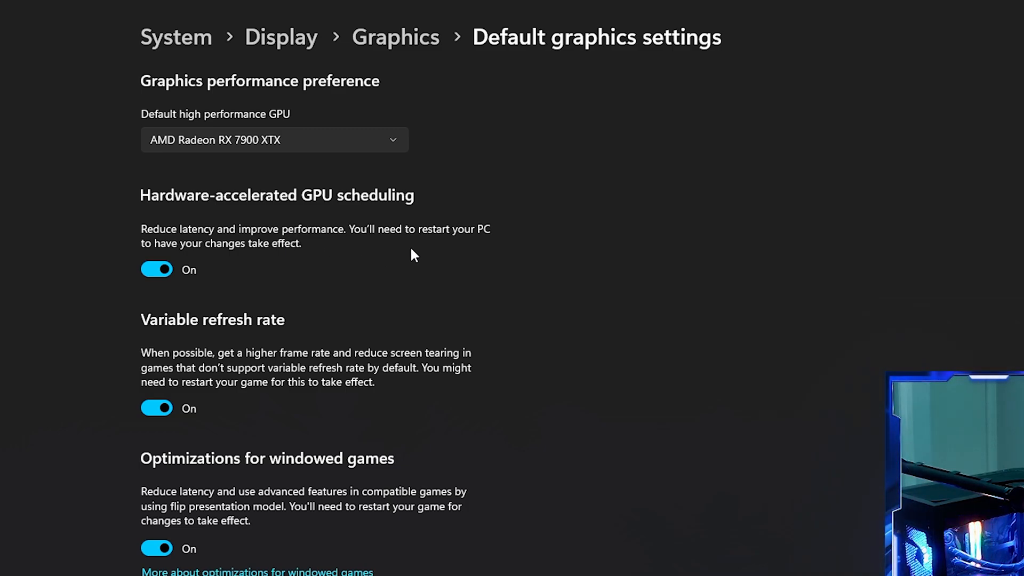
mouse_move(183, 366)
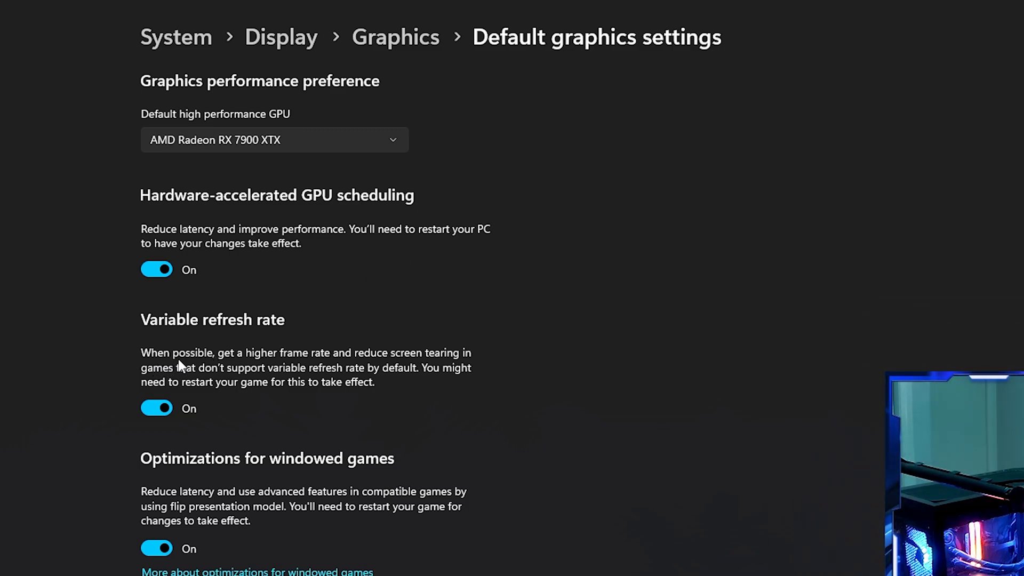
mouse_move(282, 357)
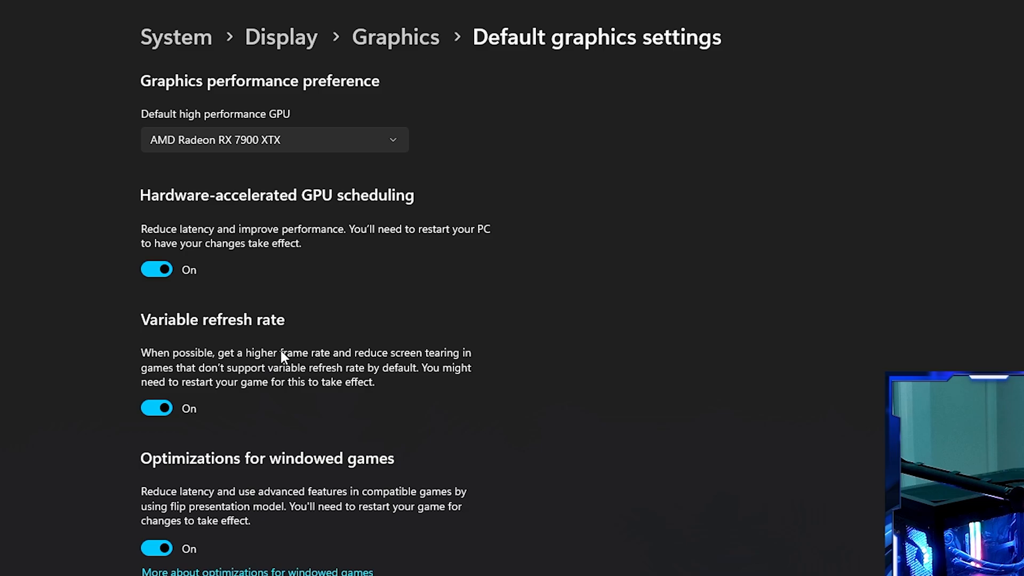
mouse_move(379, 373)
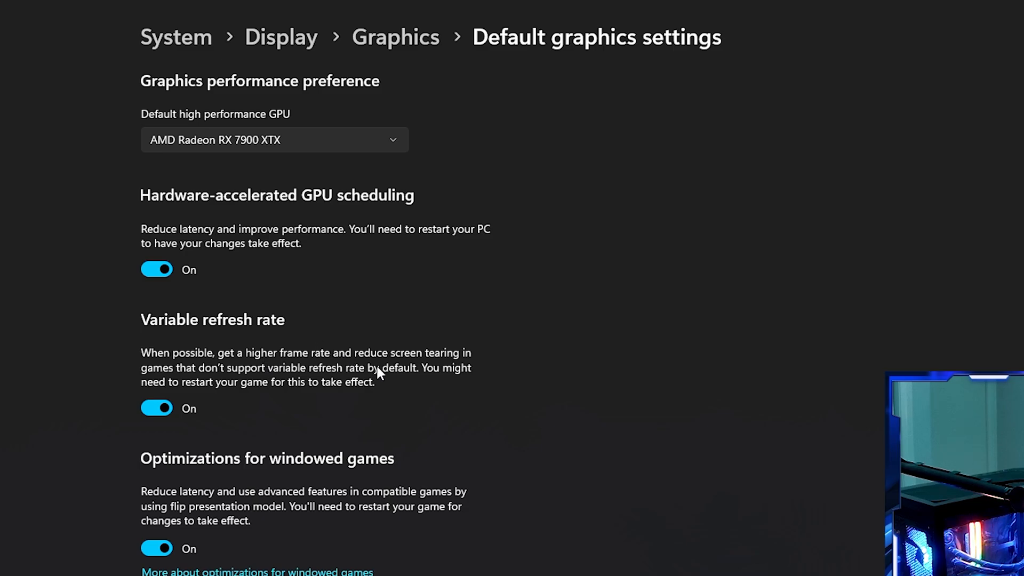
mouse_move(383, 391)
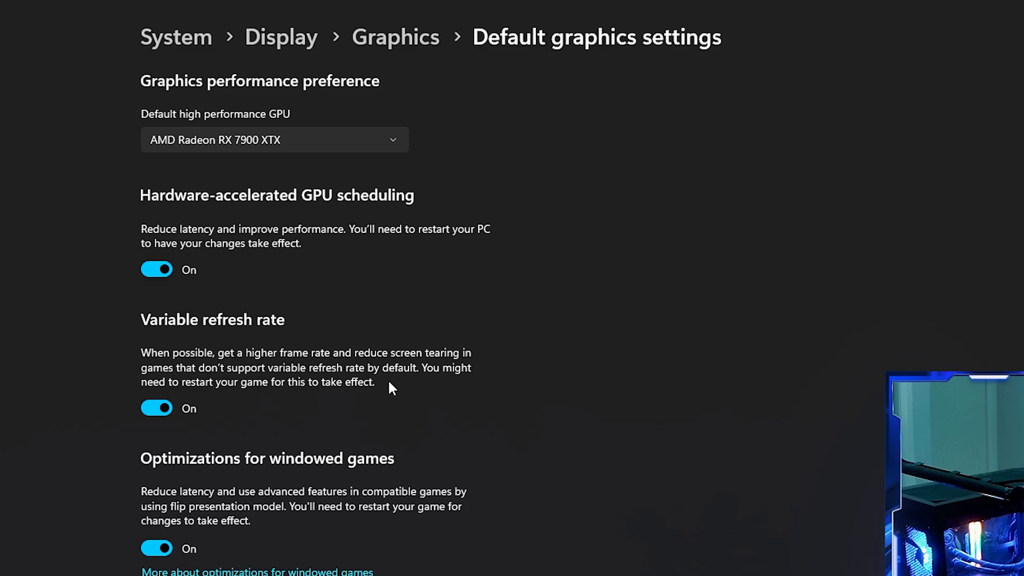
mouse_move(396, 430)
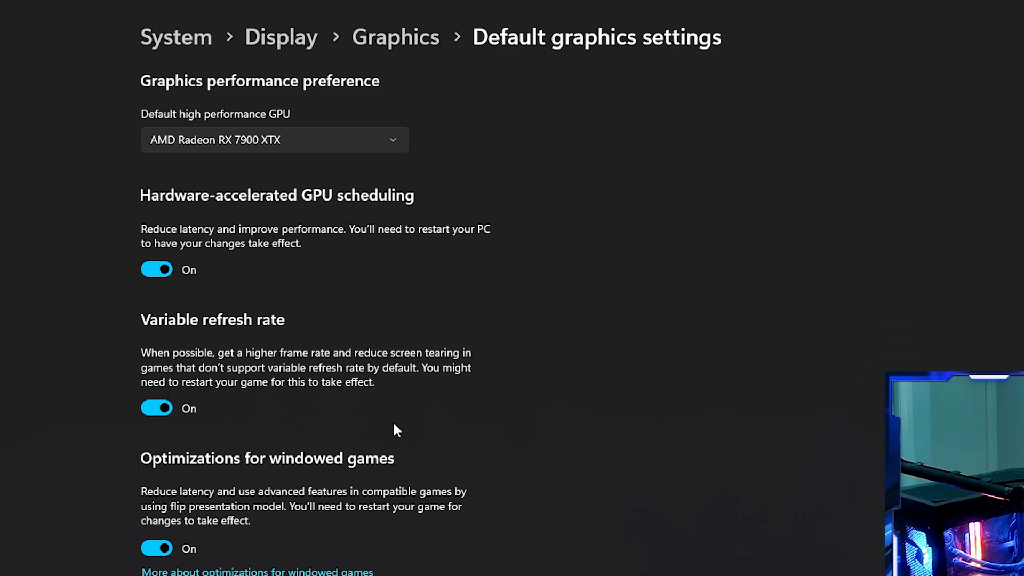
mouse_move(257, 482)
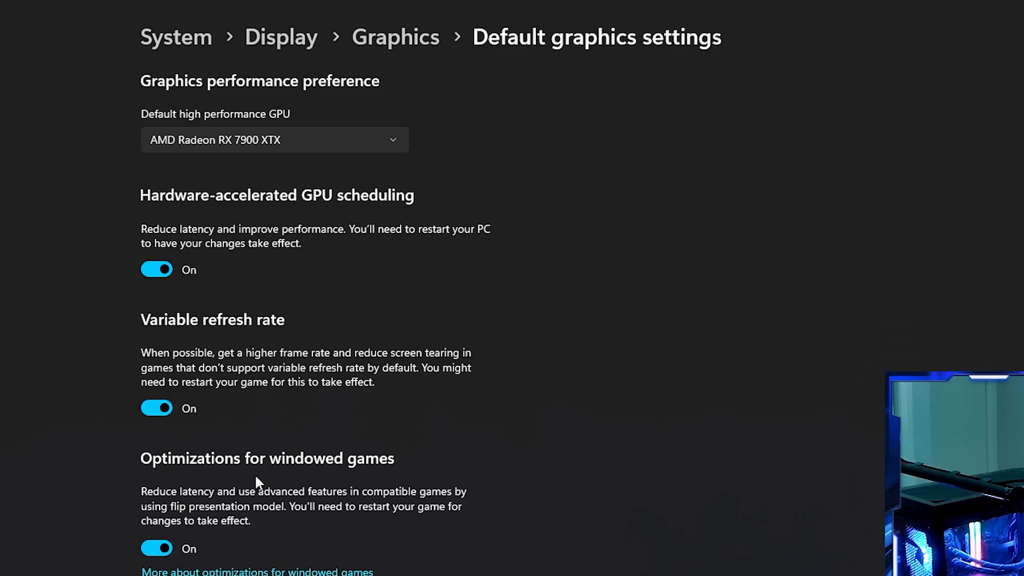
mouse_move(326, 480)
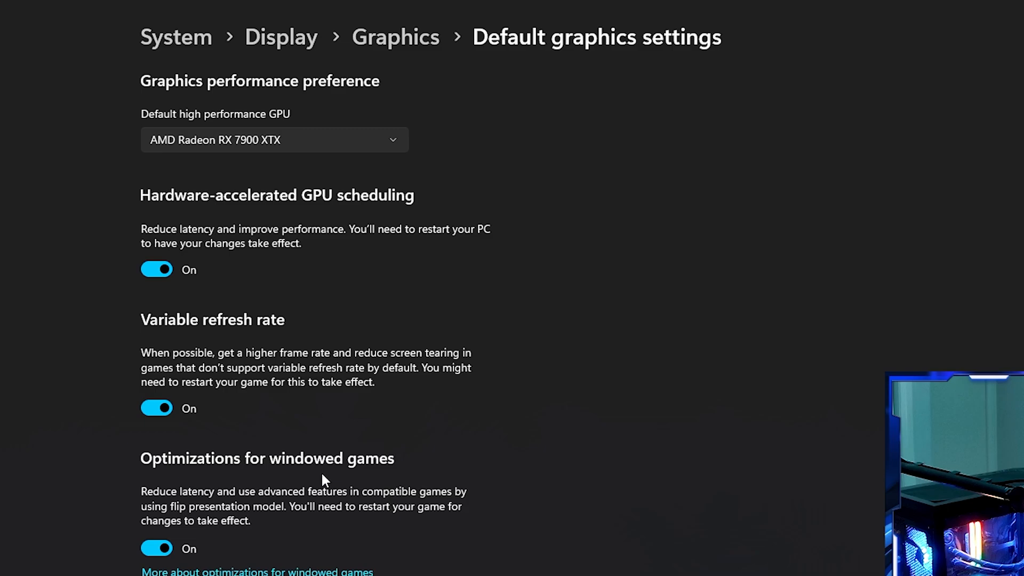
mouse_move(293, 509)
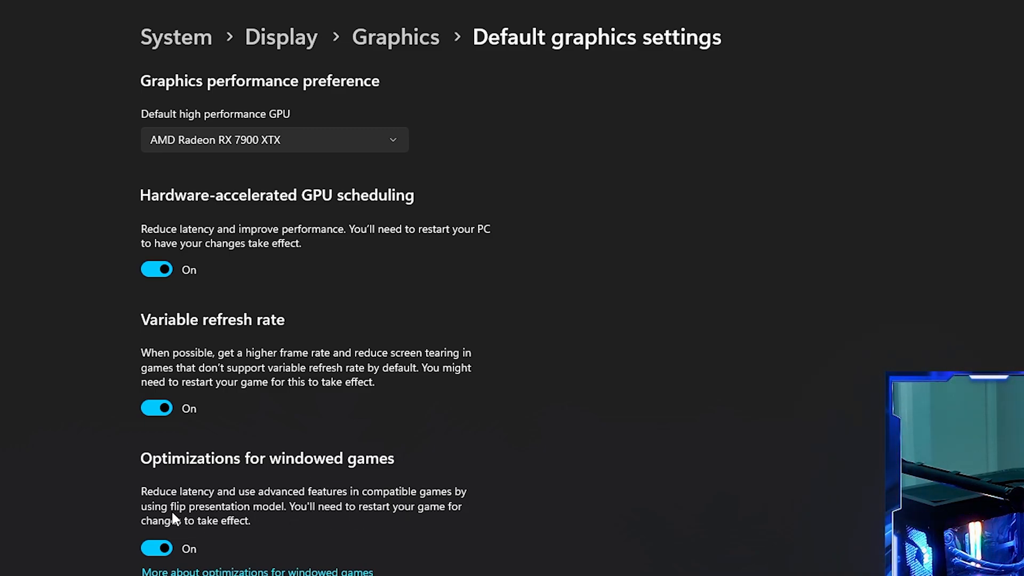
mouse_move(529, 506)
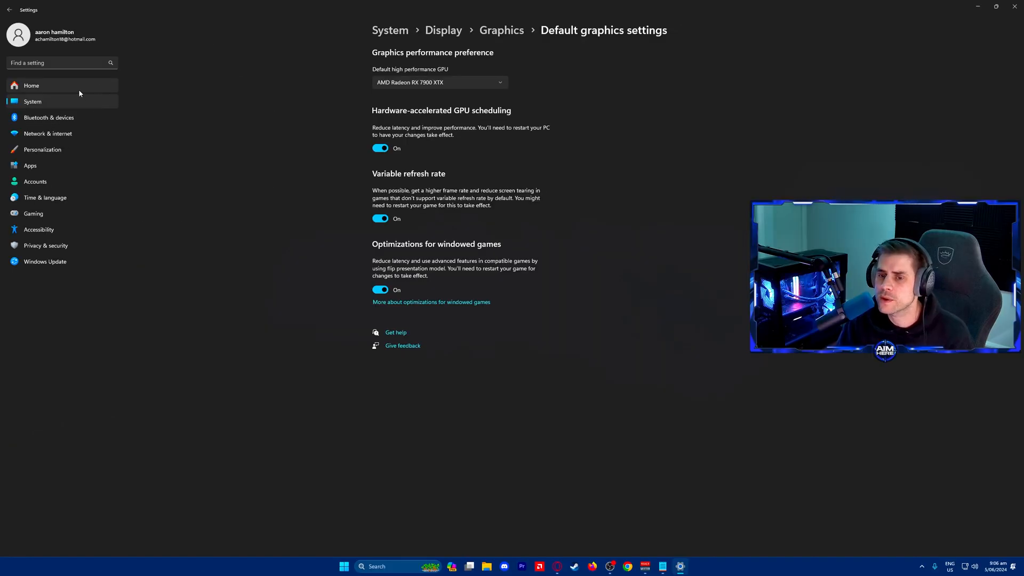
- Return to Settings home and search 'upd' to open the Windows Update page
click(31, 85)
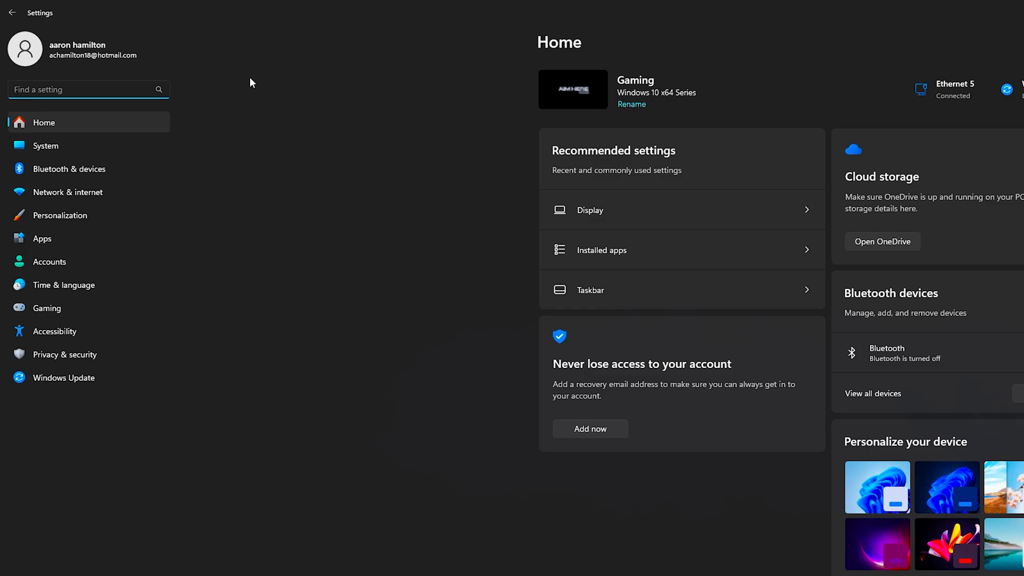
text(upd)
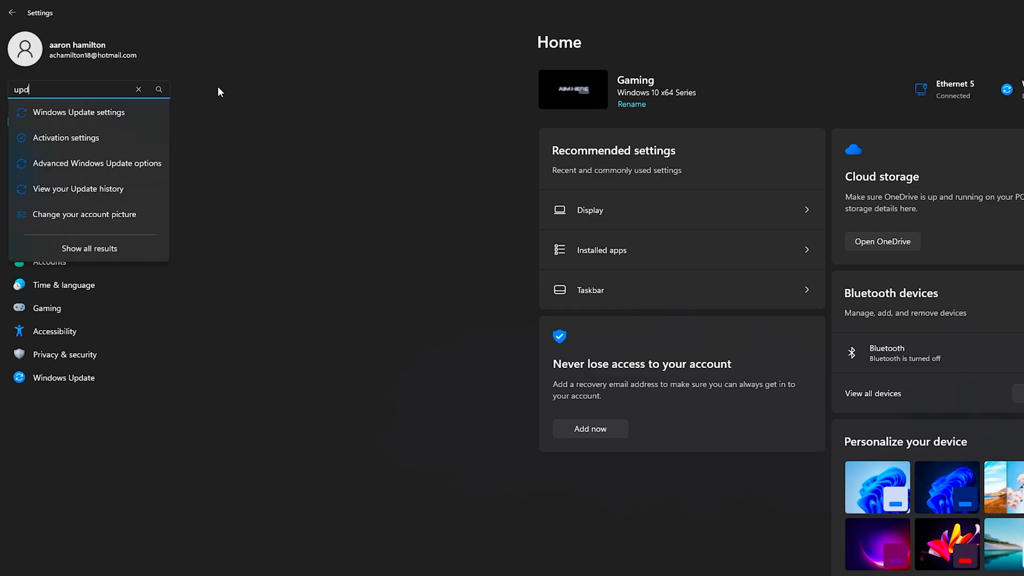
click(79, 111)
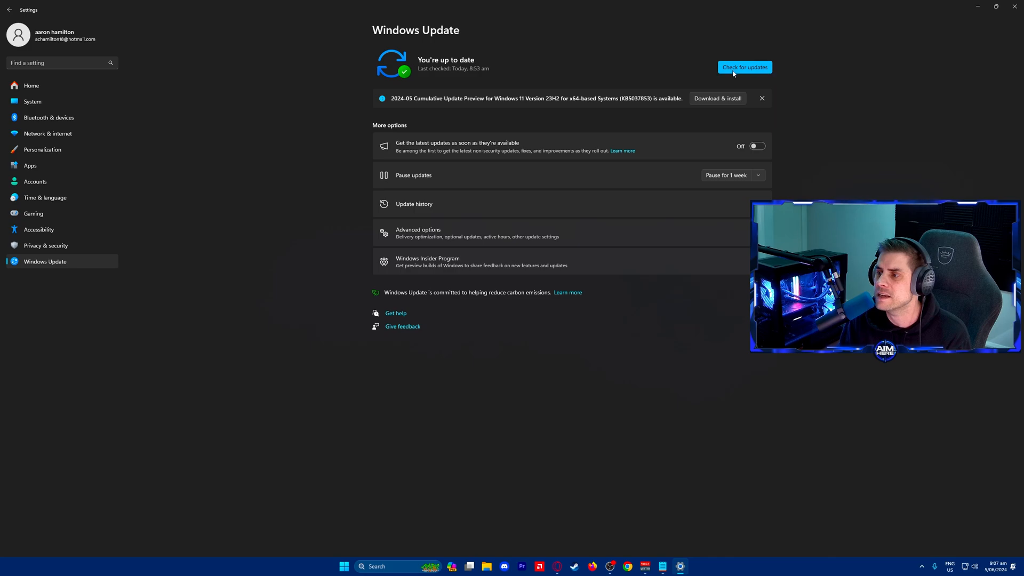
mouse_move(706, 104)
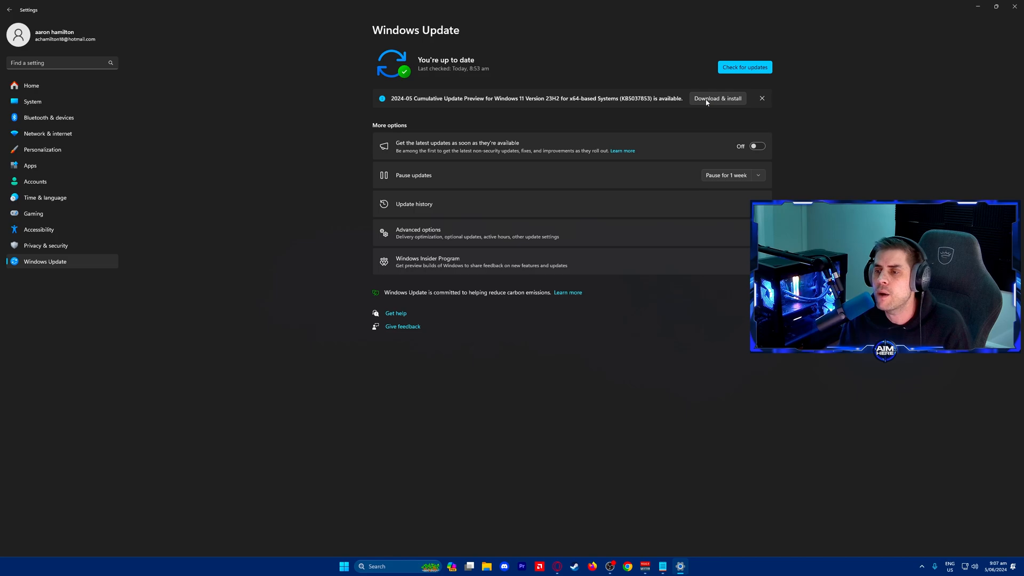
mouse_move(714, 100)
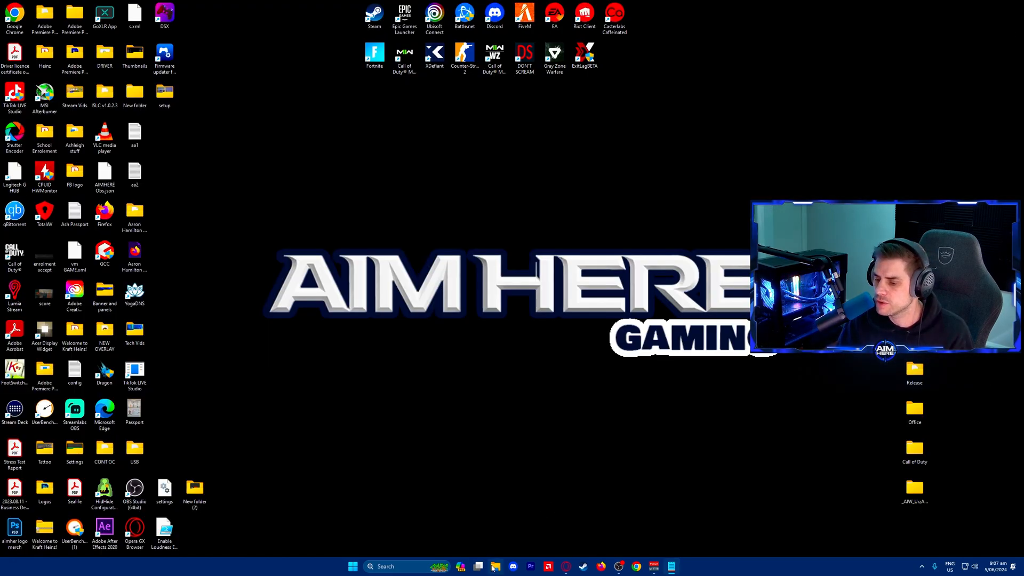
- Browse to Documents › Call of Duty › players and select options.3.cod22
click(495, 566)
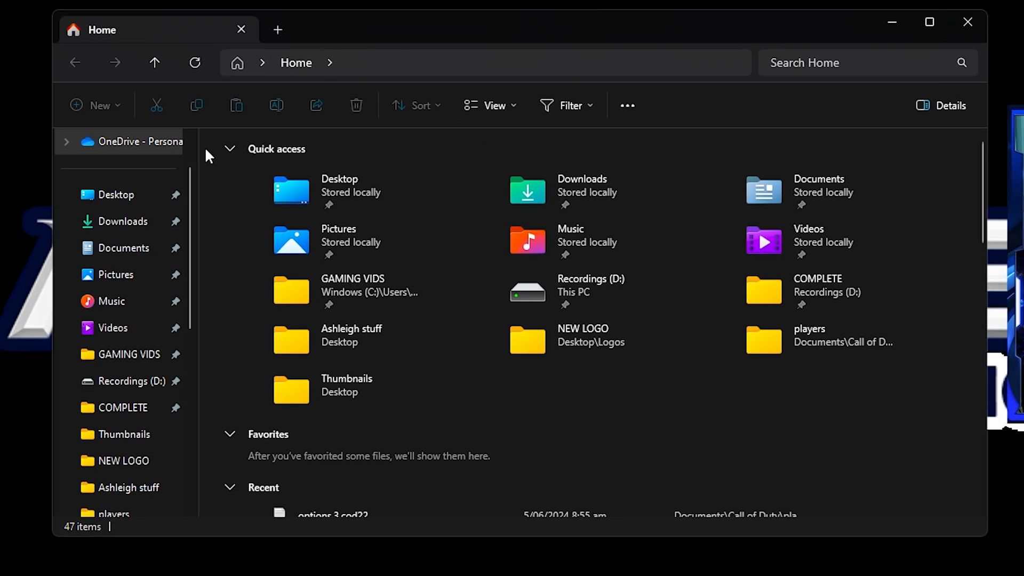
click(120, 247)
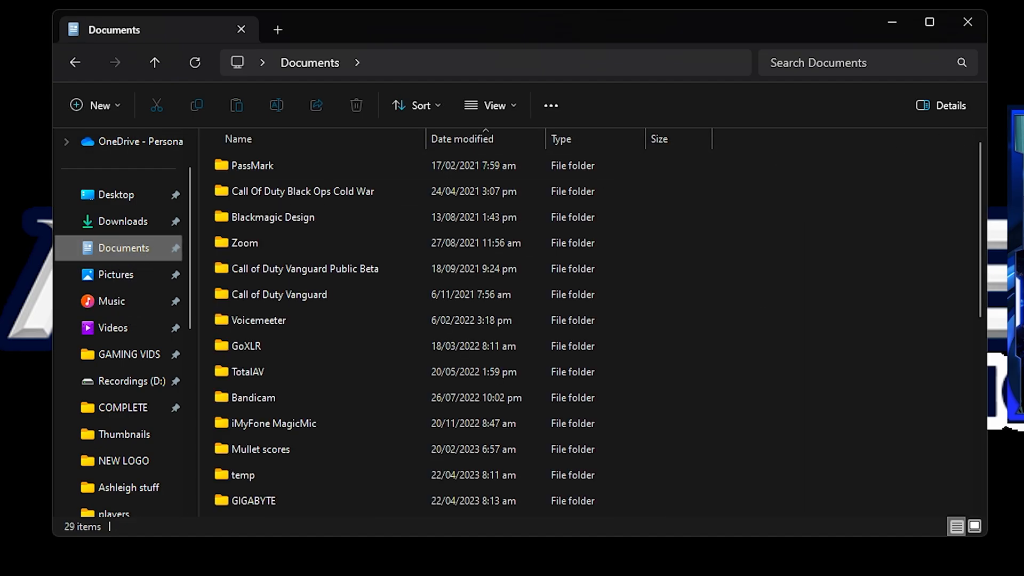
scroll(down, 3)
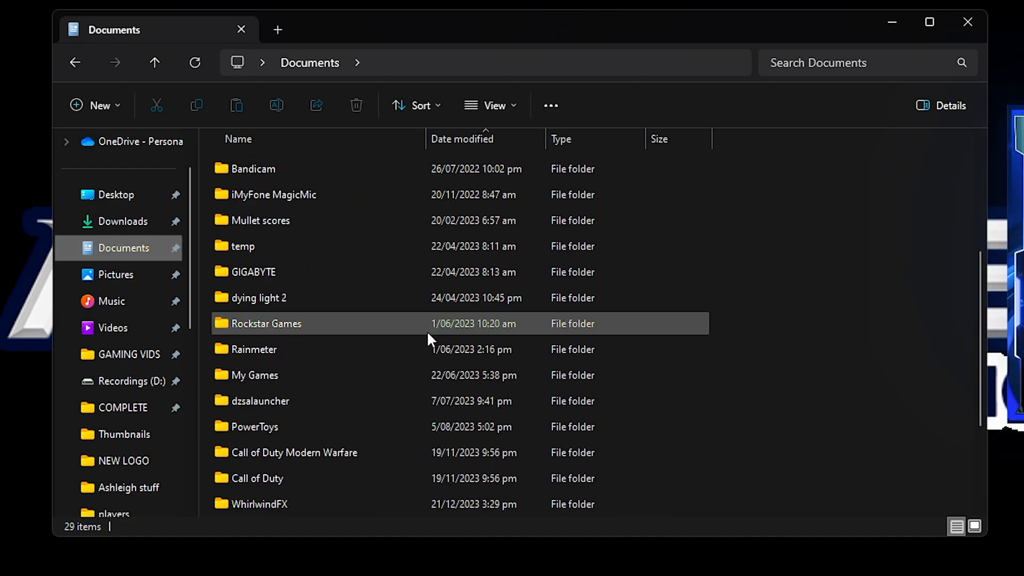
double_click(257, 478)
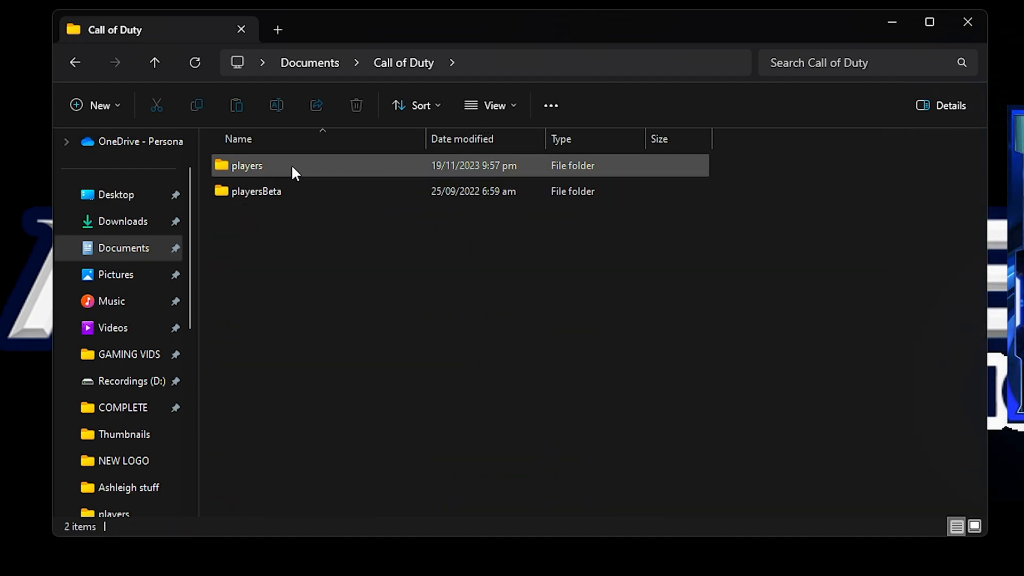
double_click(247, 166)
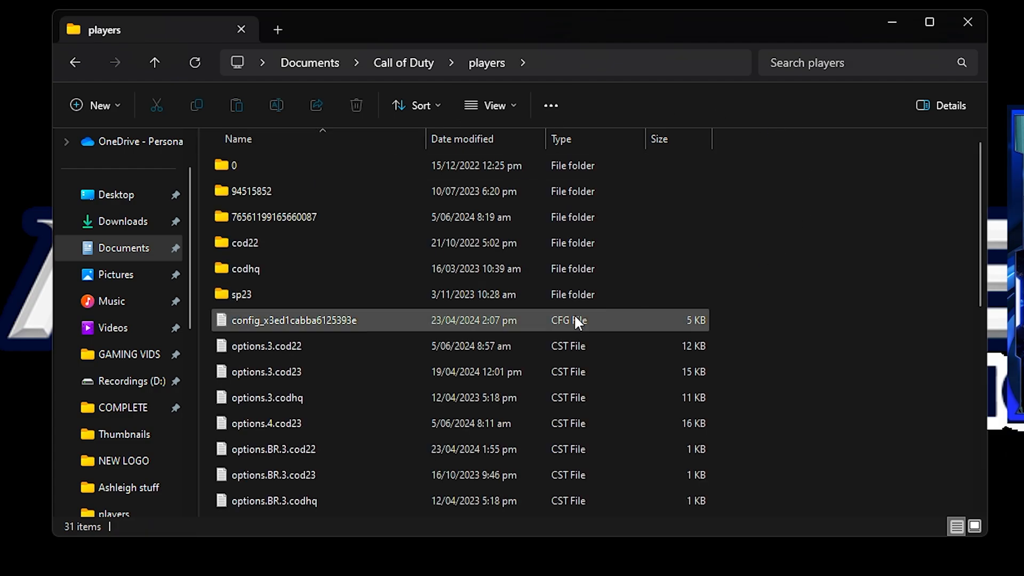
click(294, 346)
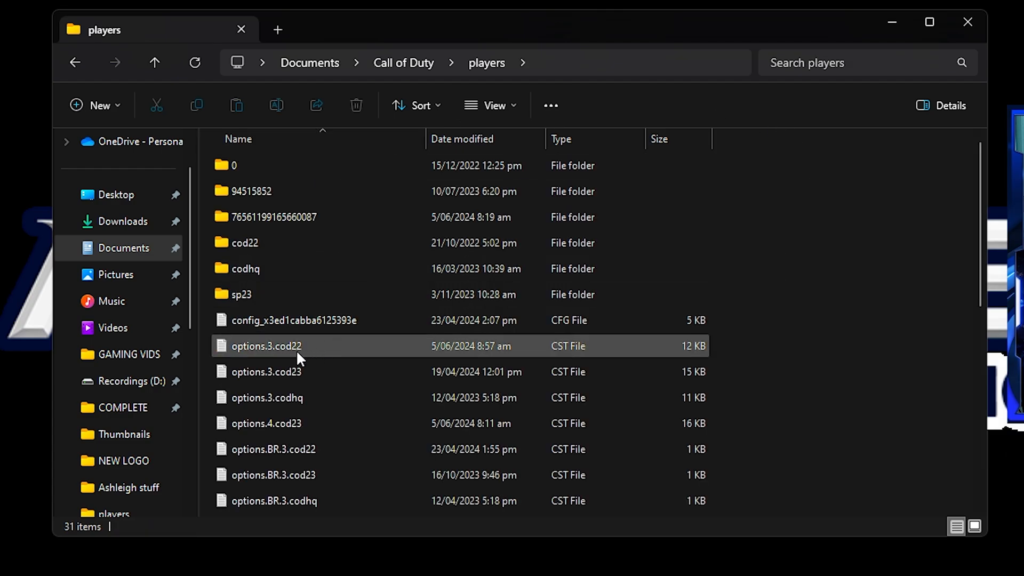
- Open options.3.cod22 in Notepad and search 'thread' to reach RendererWorkerCount, set to 8
double_click(266, 345)
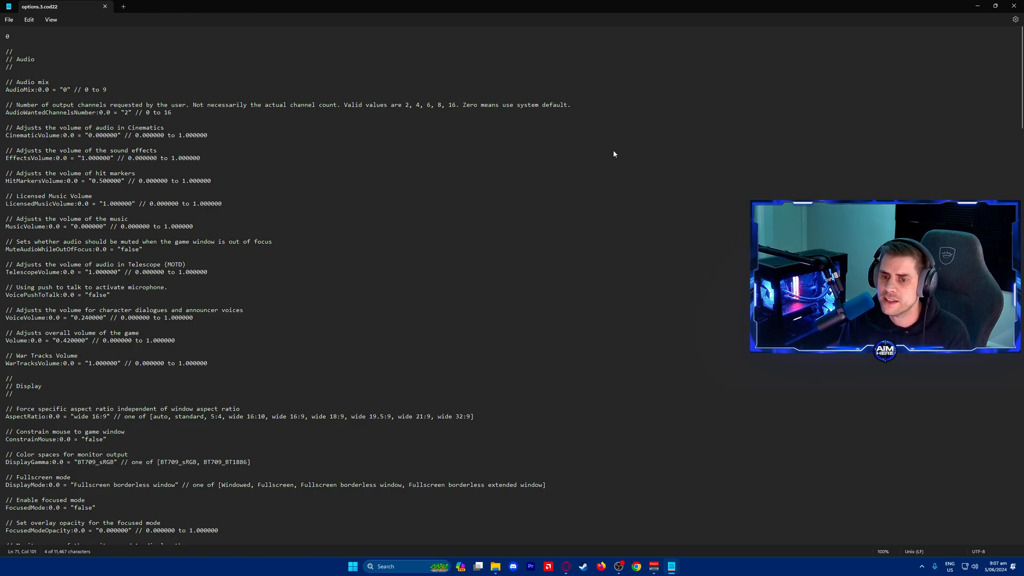
key(ctrl+f)
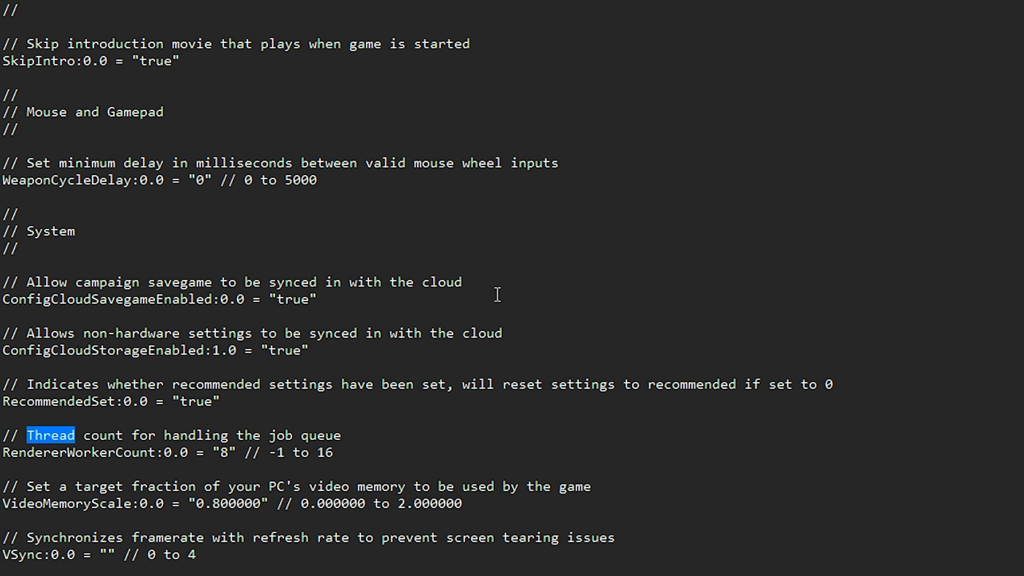
scroll(down, 3)
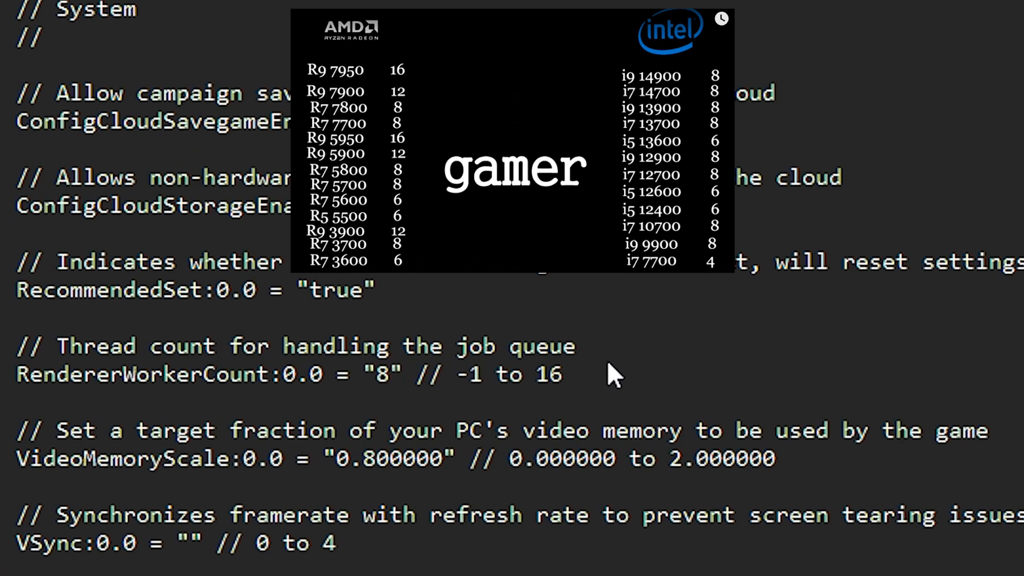
click(392, 374)
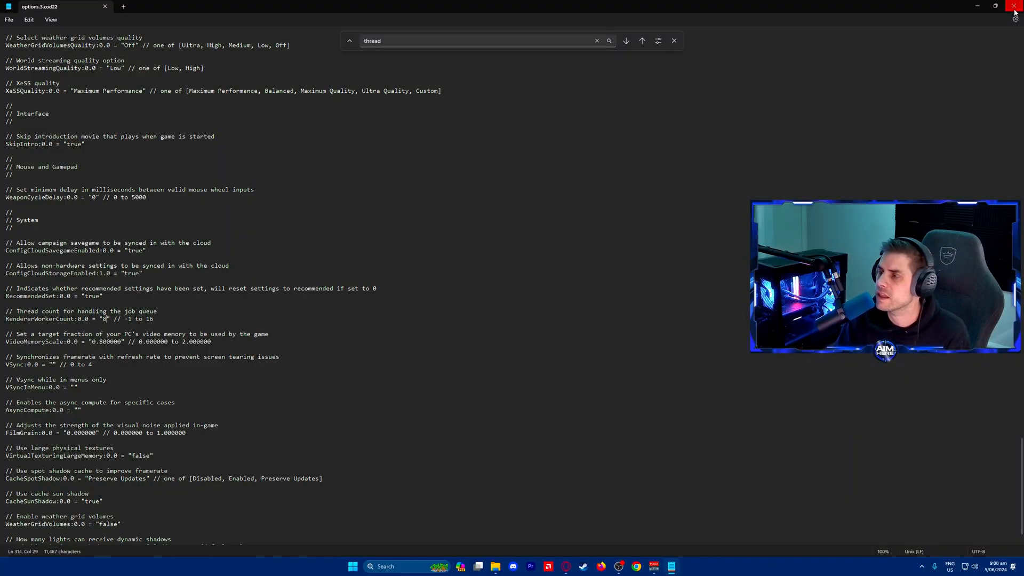
click(1016, 6)
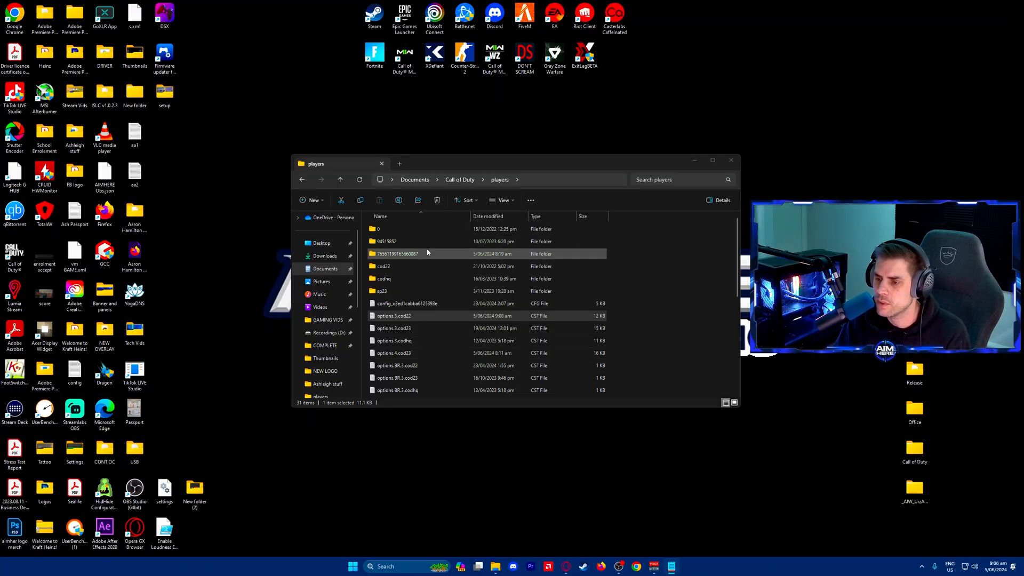
double_click(395, 253)
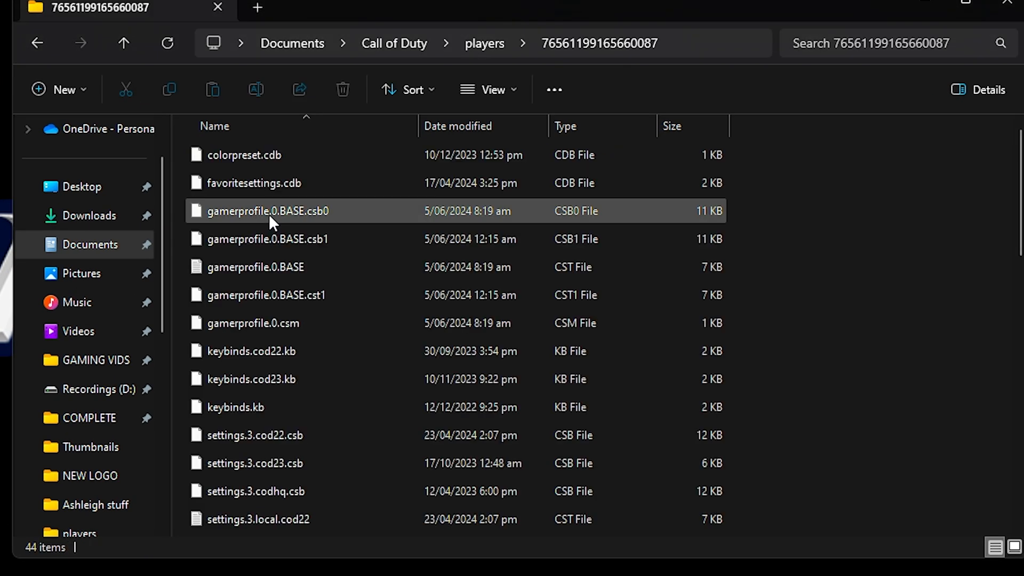
click(267, 239)
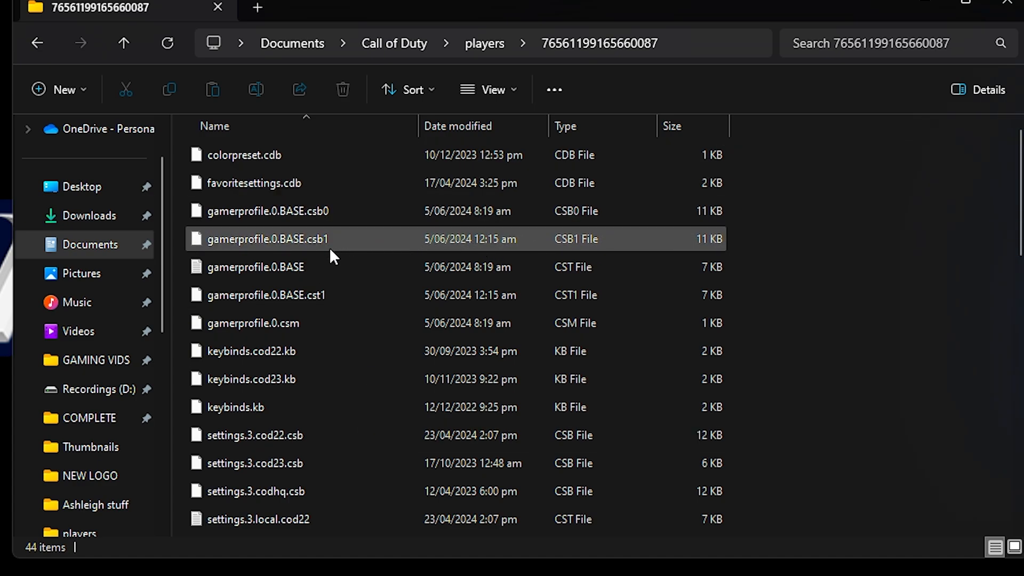
click(268, 211)
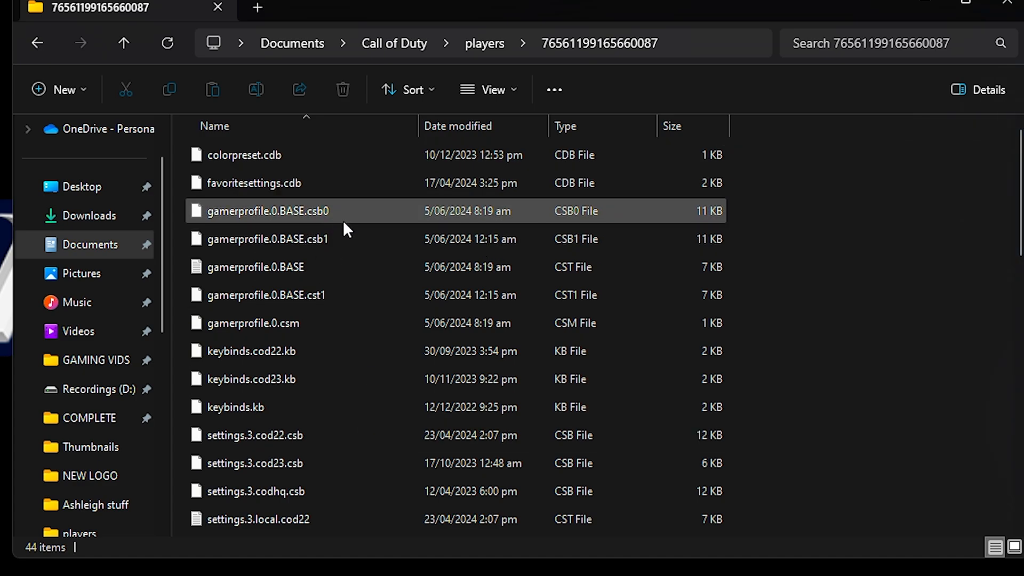
- Open gamerprofile.0.BASE, check both Sprint Assist Delay values read 0, then close it
double_click(256, 266)
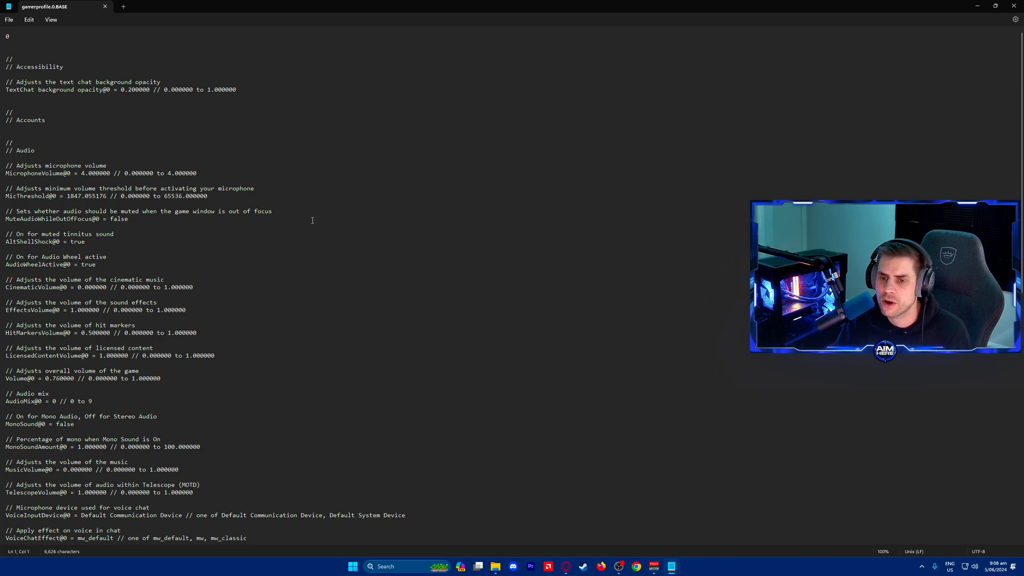
scroll(down, 3)
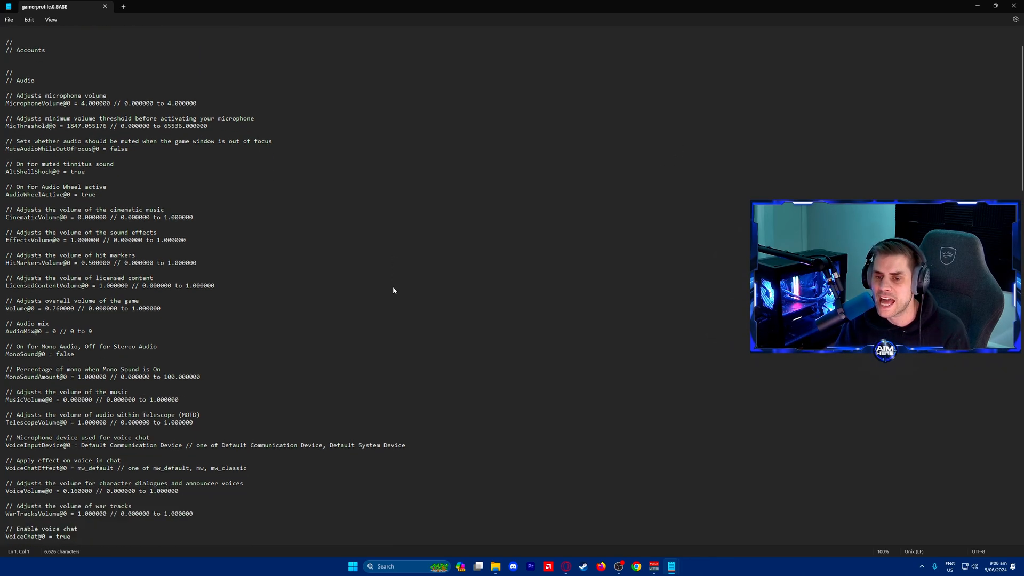
scroll(down, 3)
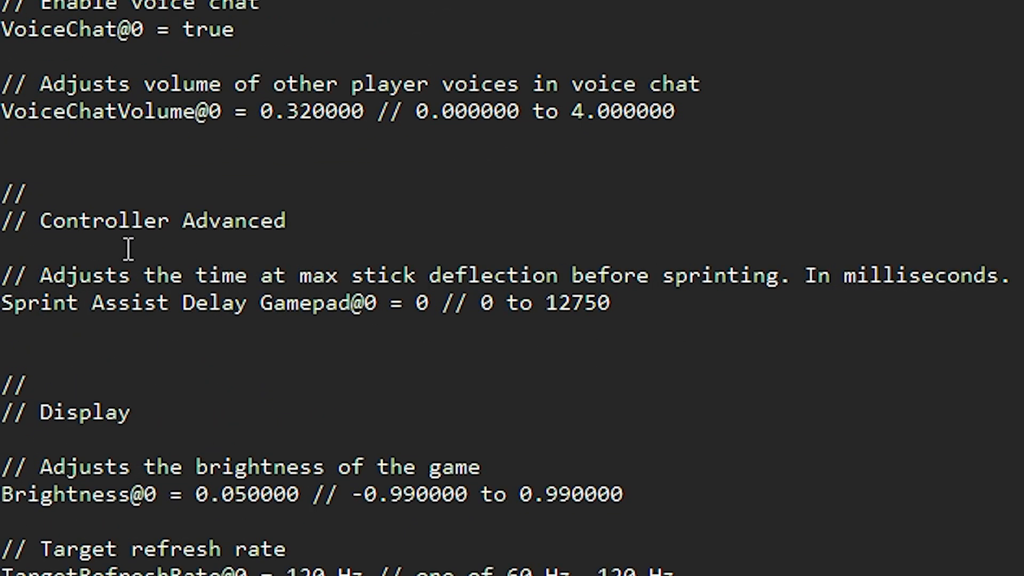
mouse_move(425, 291)
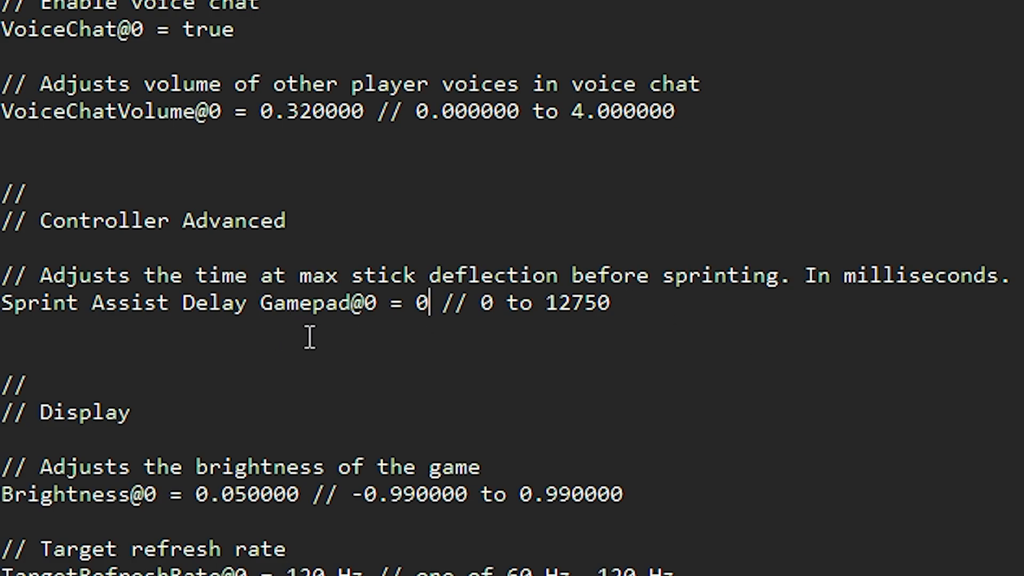
mouse_move(684, 492)
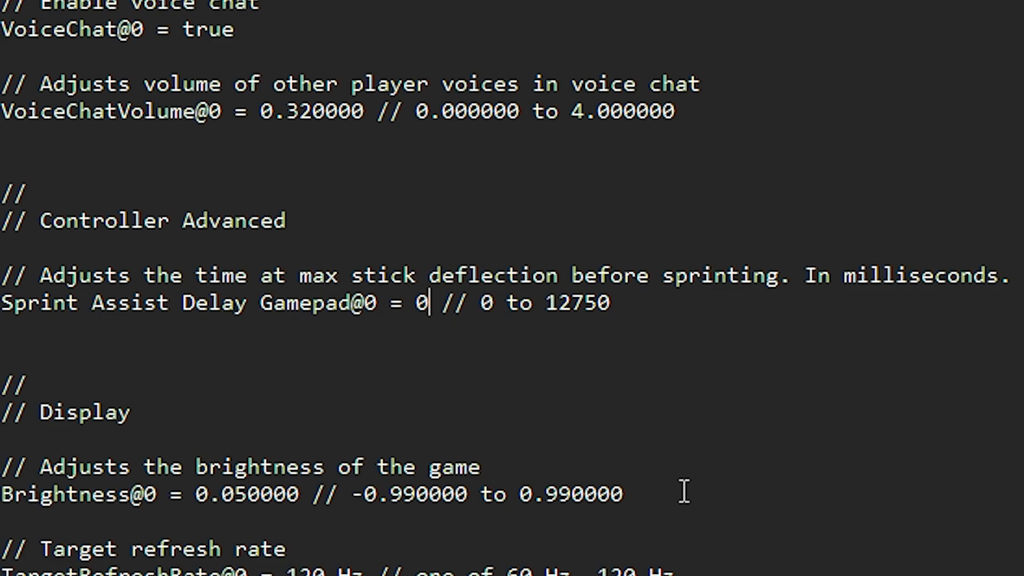
mouse_move(586, 542)
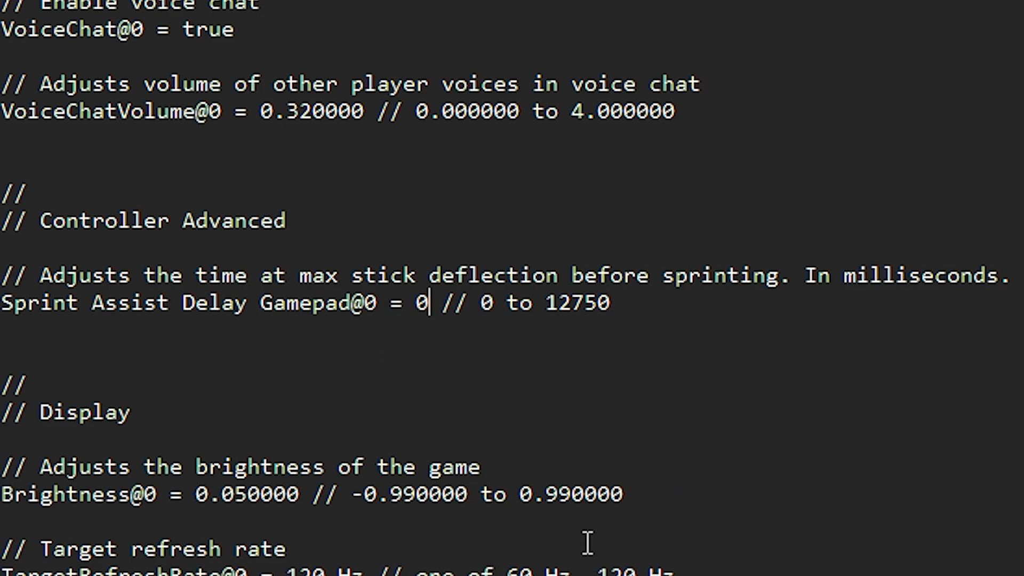
scroll(down, 3)
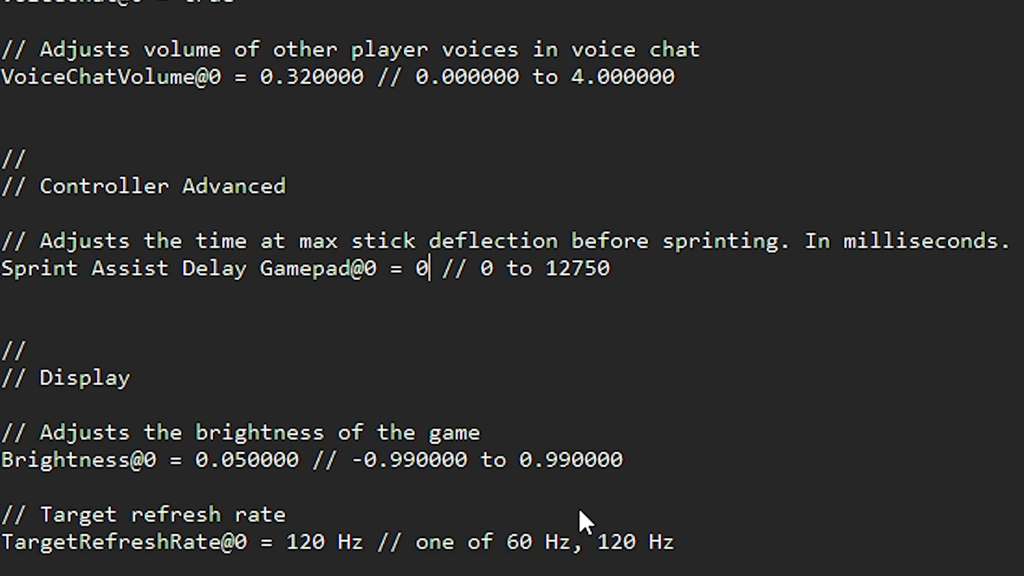
scroll(down, 3)
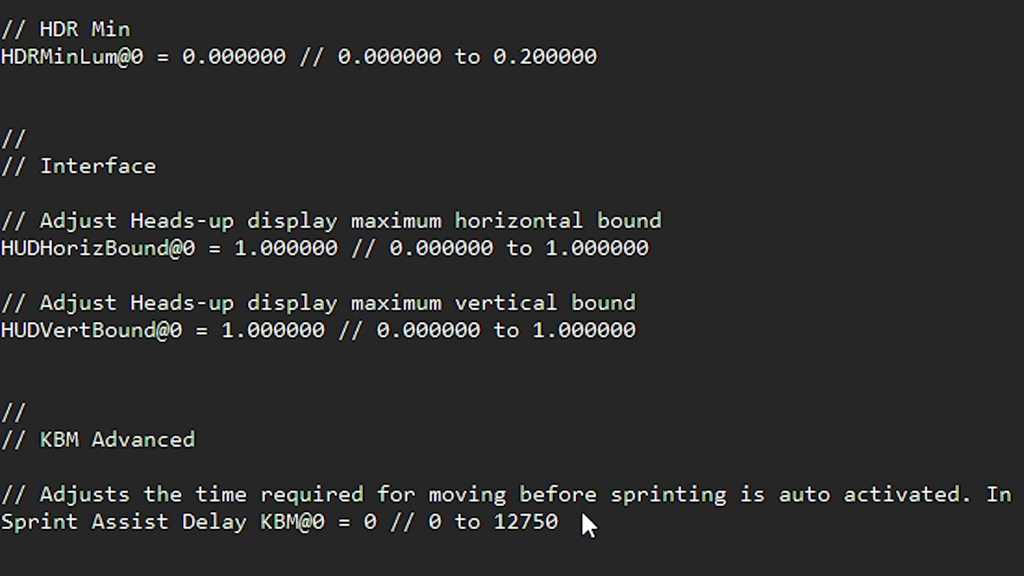
scroll(down, 3)
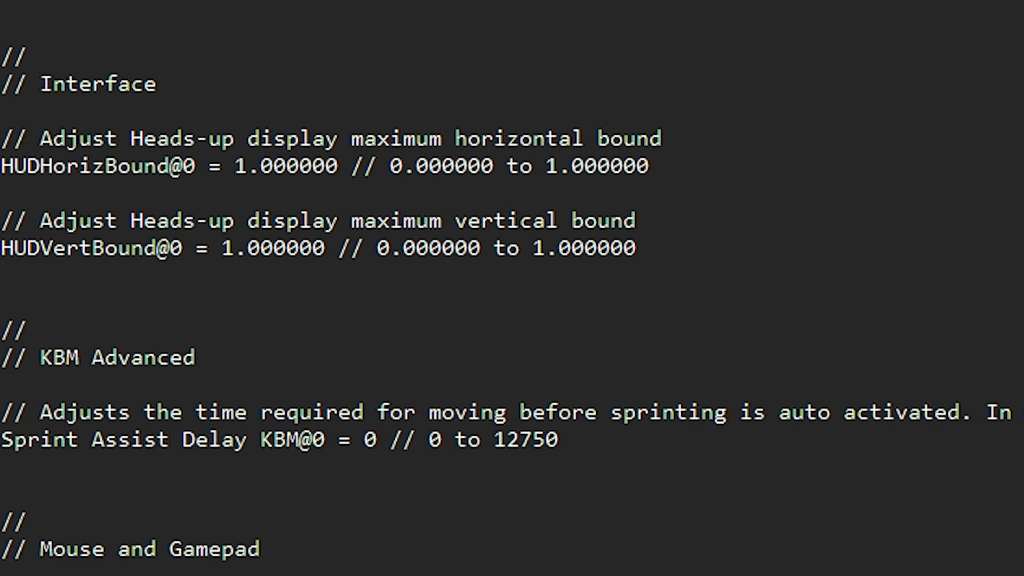
click(375, 439)
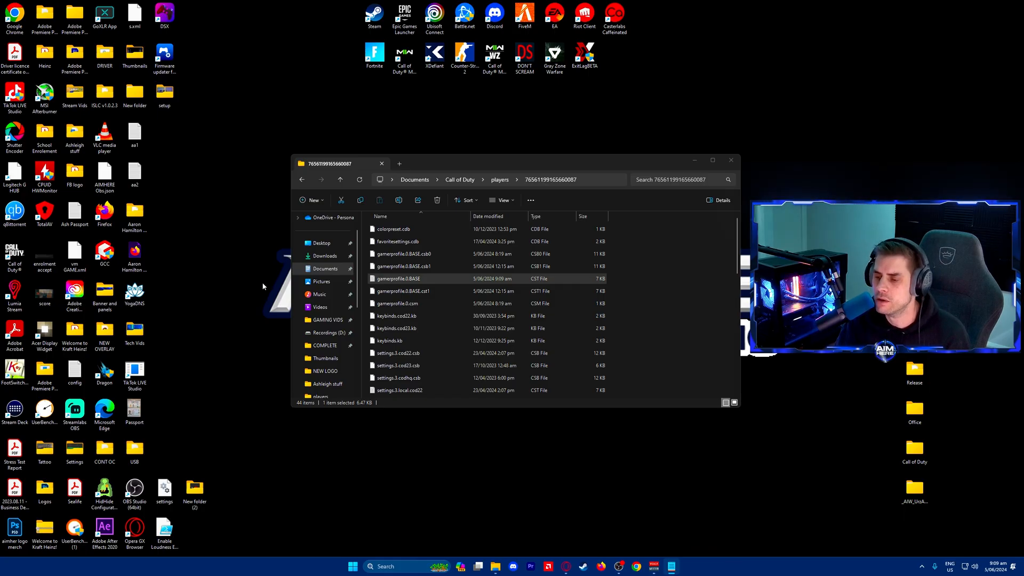
- Launch Run from Windows search to open the Windows Temp folder
click(352, 567)
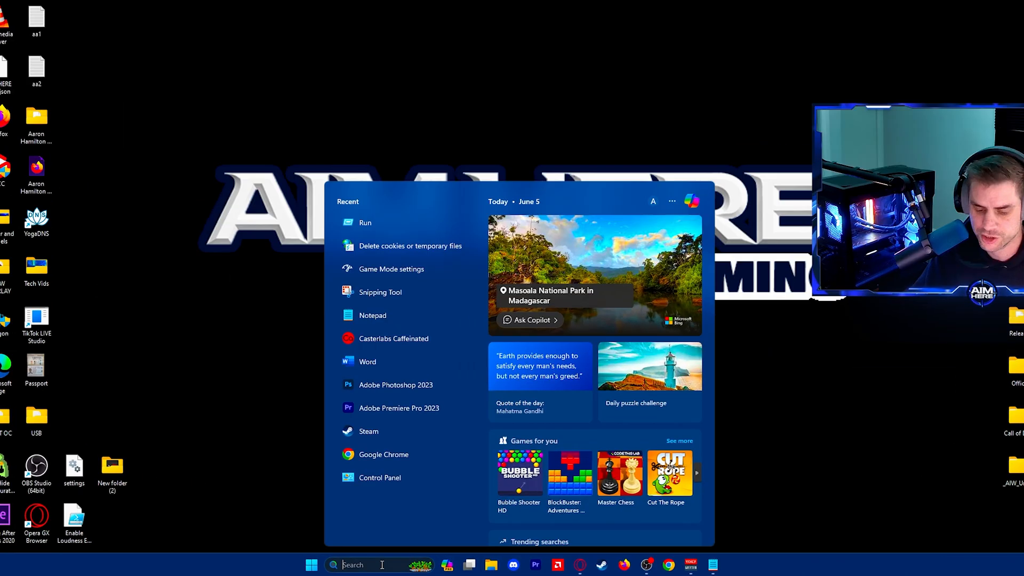
text(run)
text(te)
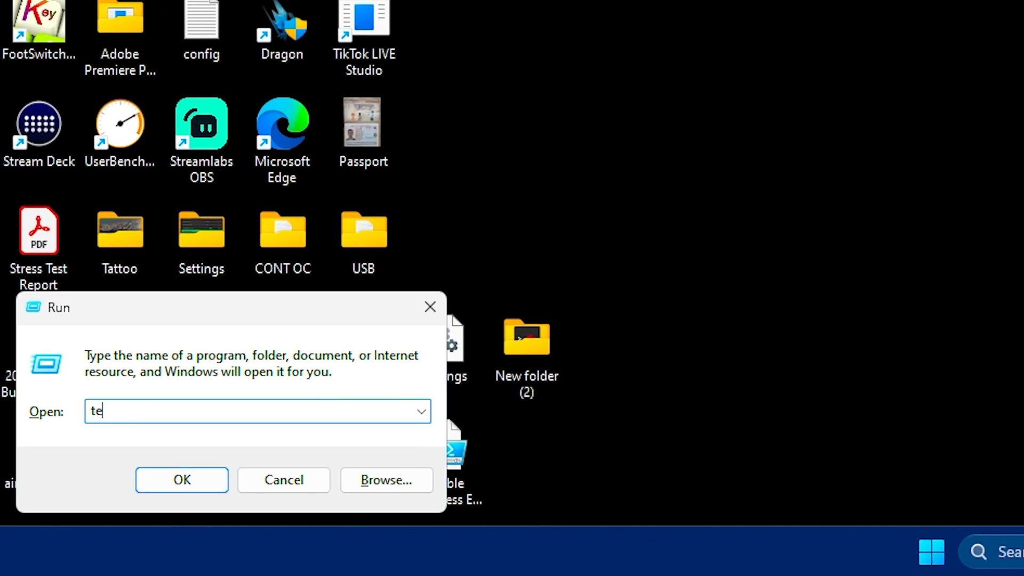
click(181, 480)
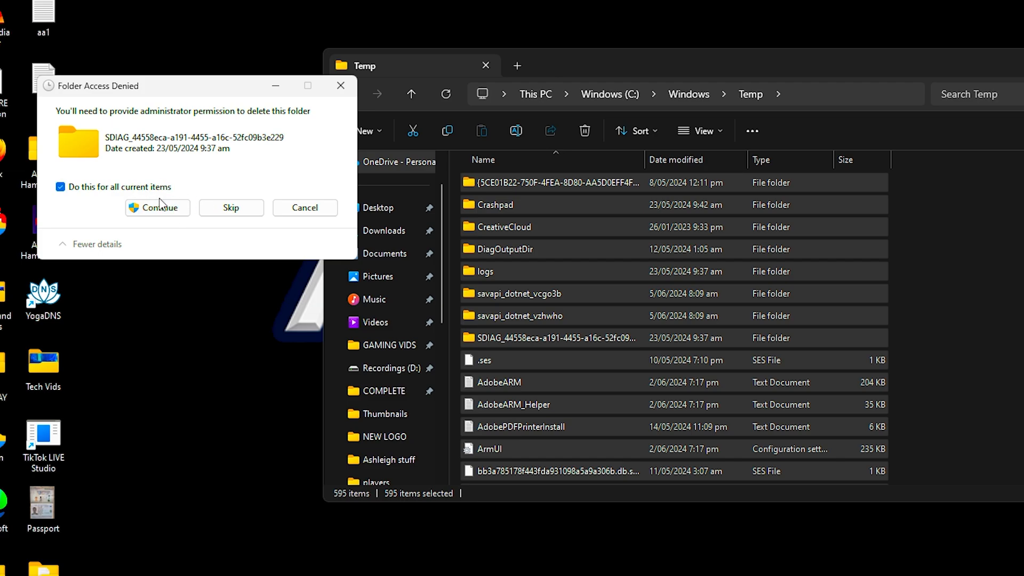
- Delete the Temp contents, granting admin permission and skipping all in-use items
click(157, 207)
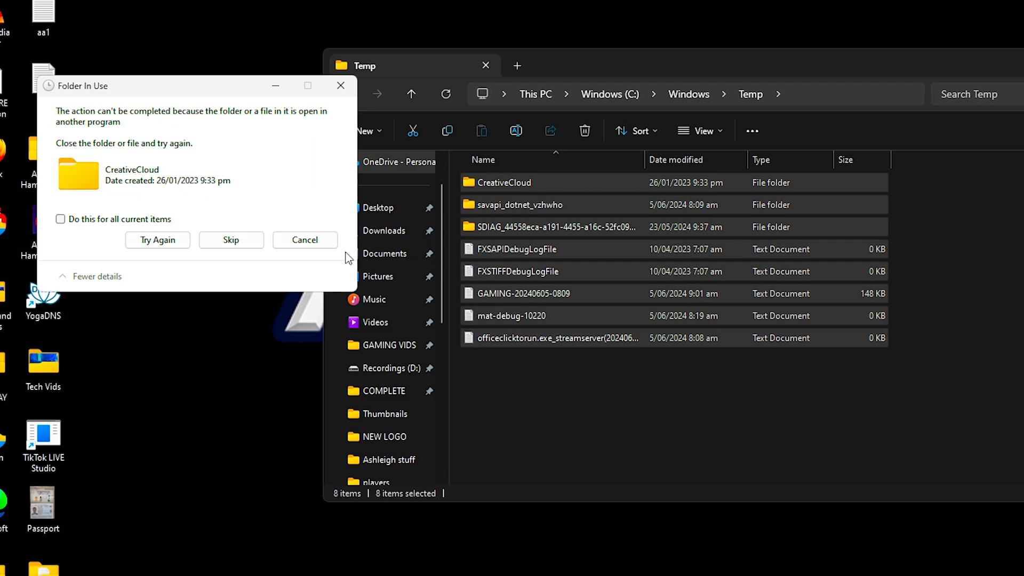
click(61, 219)
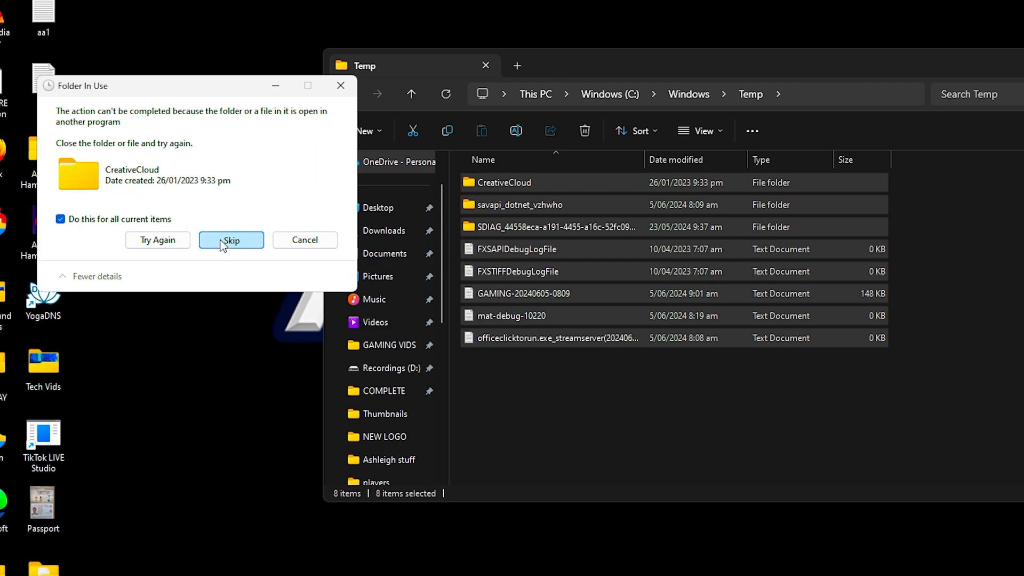
click(231, 240)
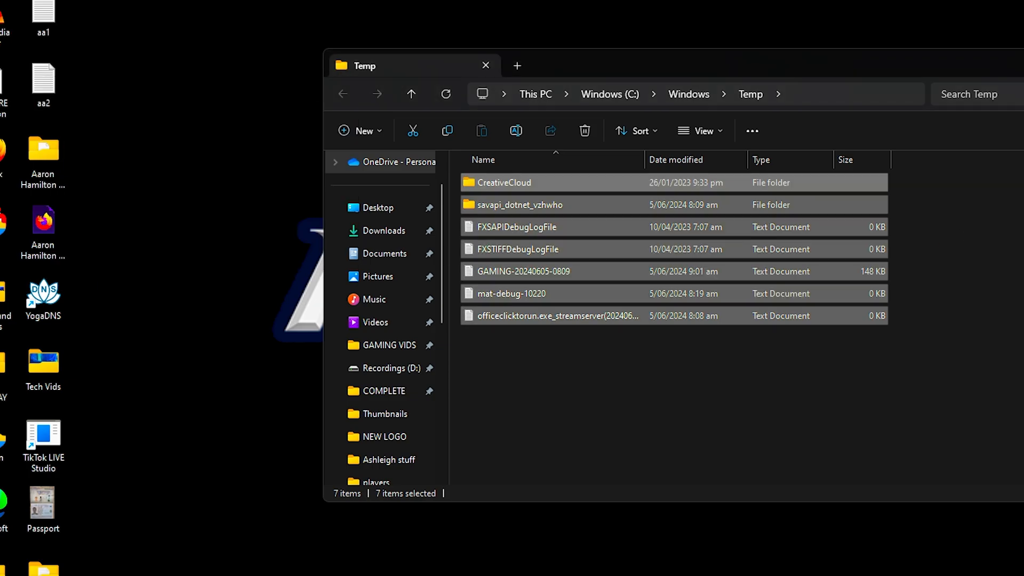
click(145, 558)
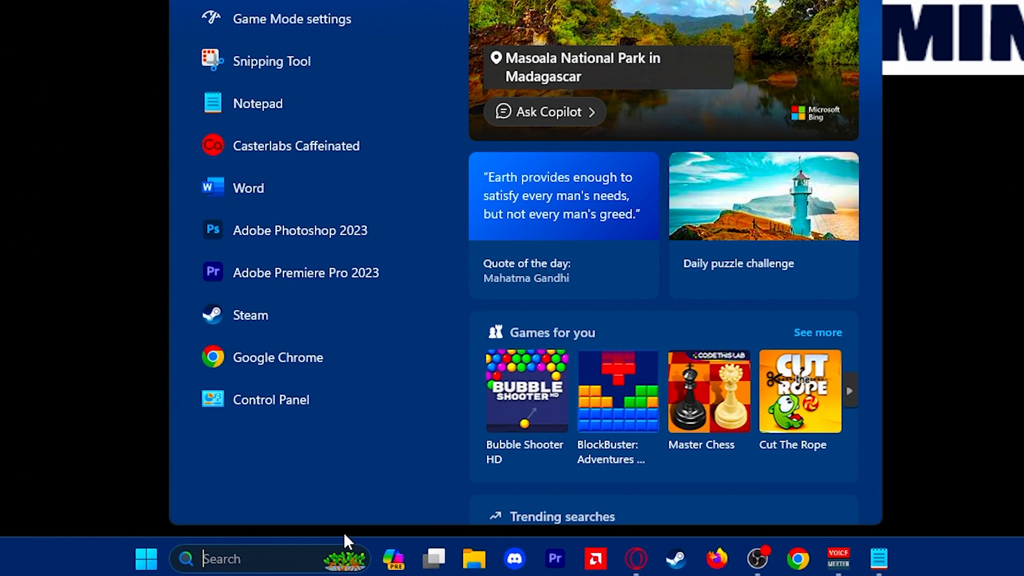
- Run %temp% and delete every file in the user's AppData Local Temp folder
key(win+r)
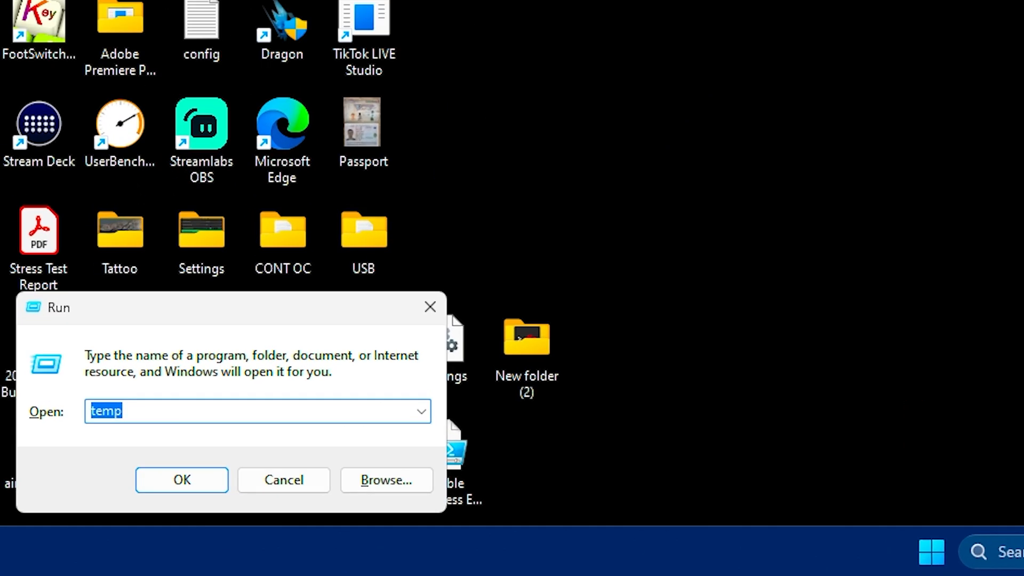
text(%temp)
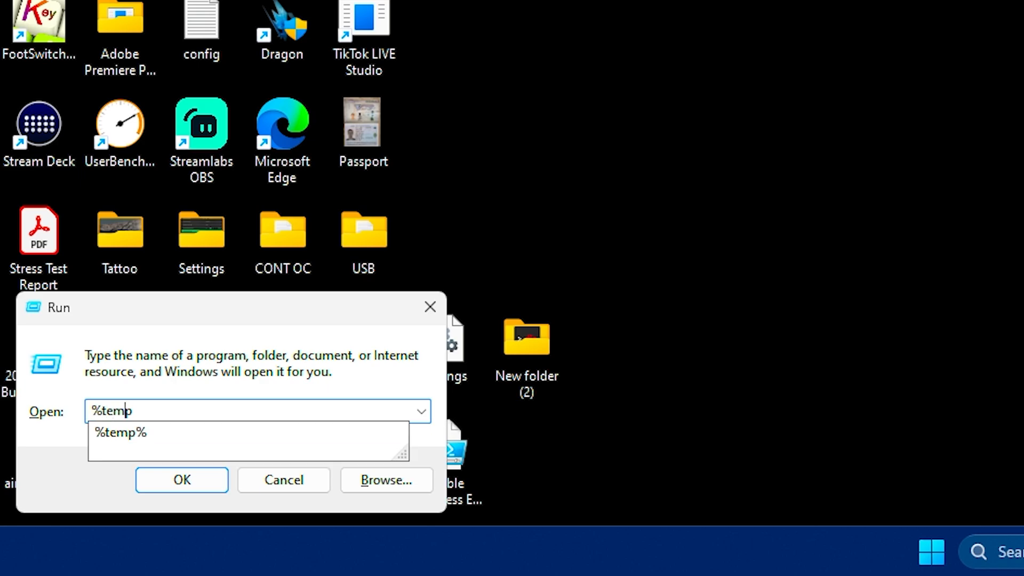
click(182, 480)
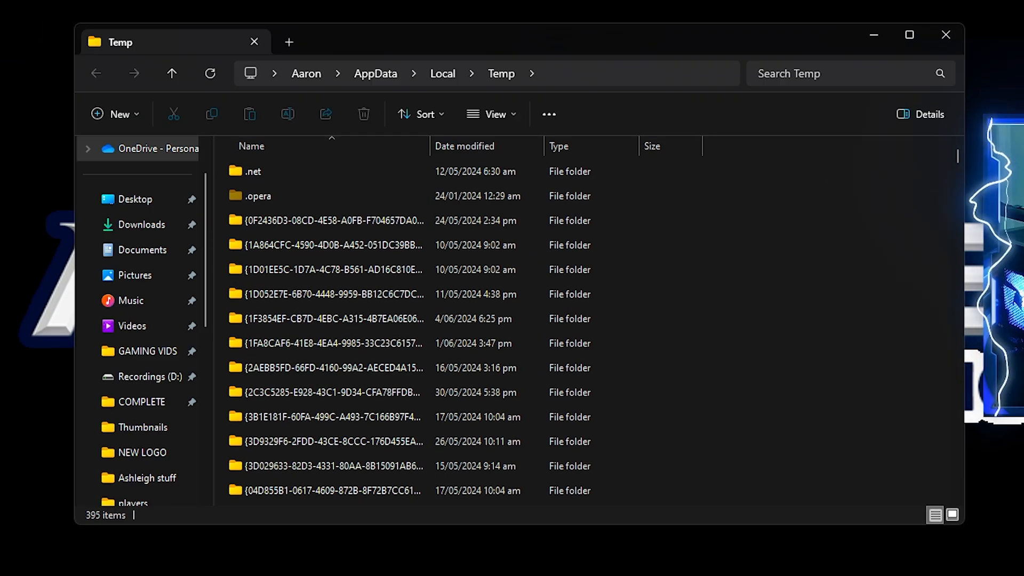
key(ctrl+a)
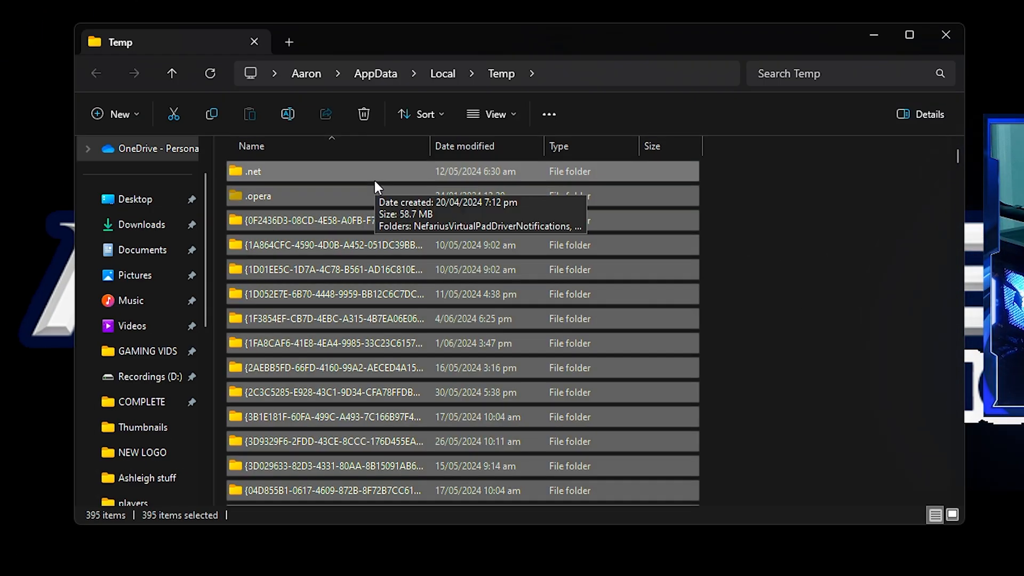
click(363, 114)
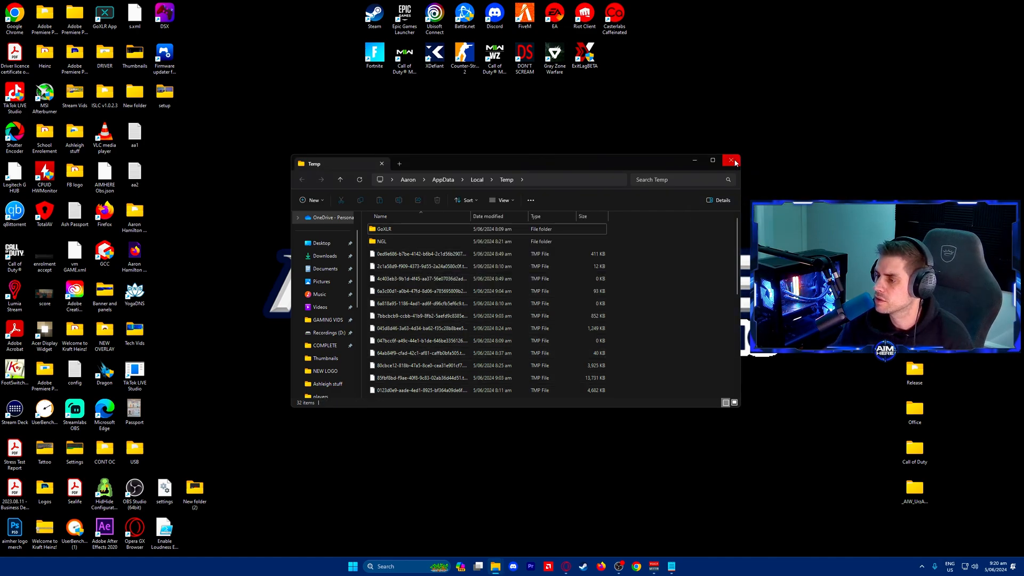
text(run)
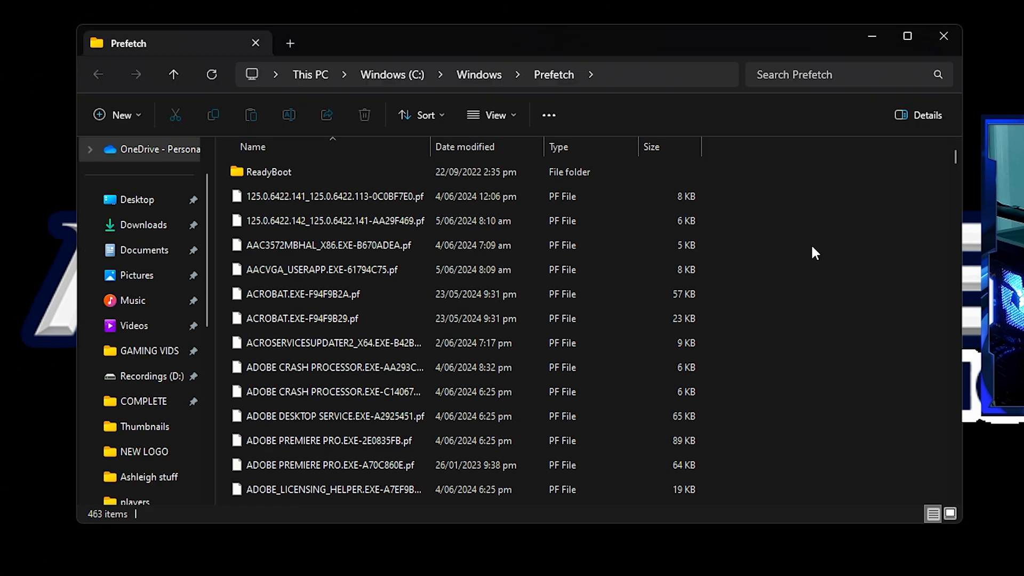
- Delete all Prefetch files, skipping the in-use file for all current items
key(ctrl+a)
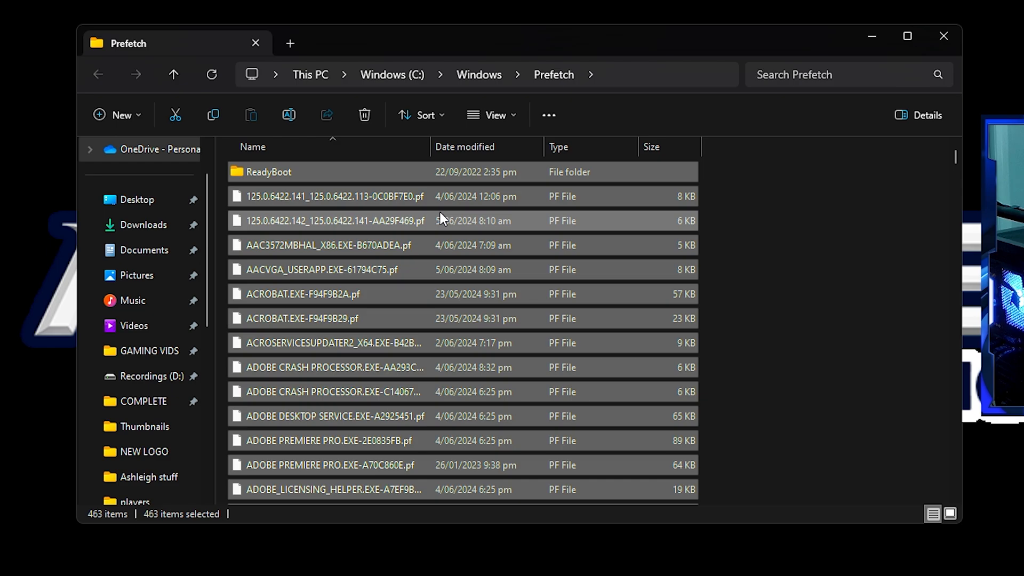
click(365, 115)
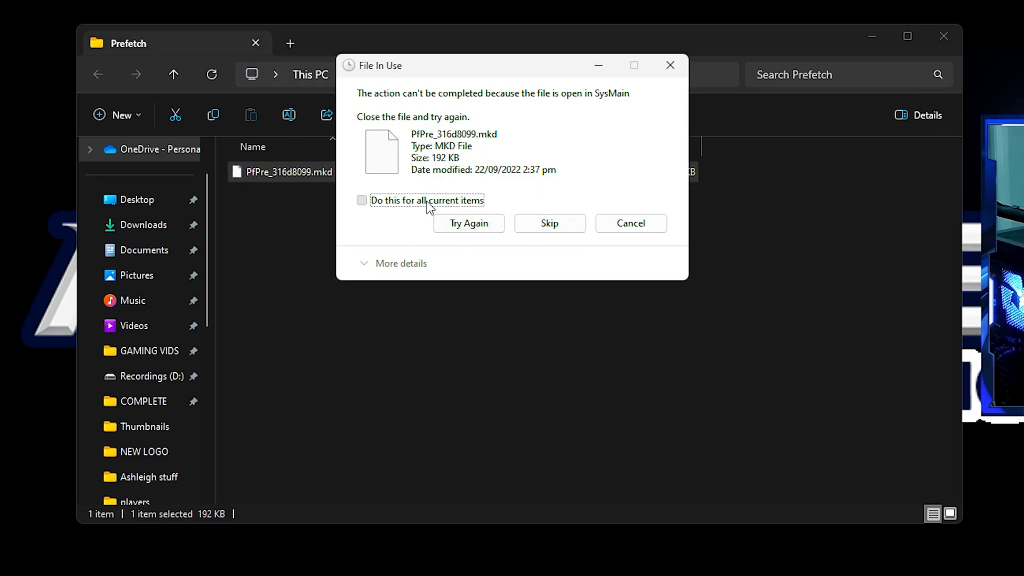
click(549, 223)
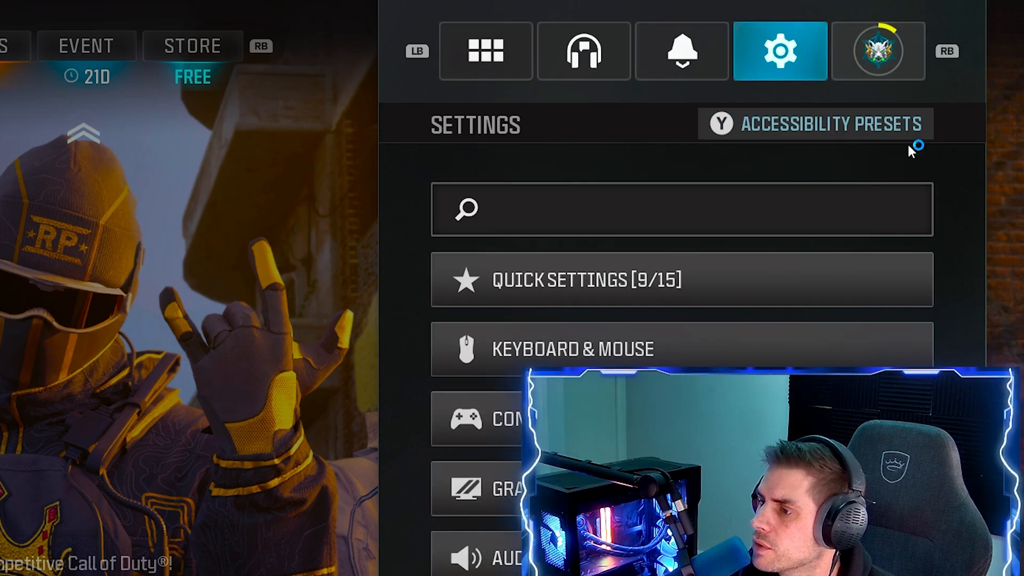
- In Graphics settings, keep Fullscreen Borderless display mode on the MSI MAG274QRX monitor
click(497, 489)
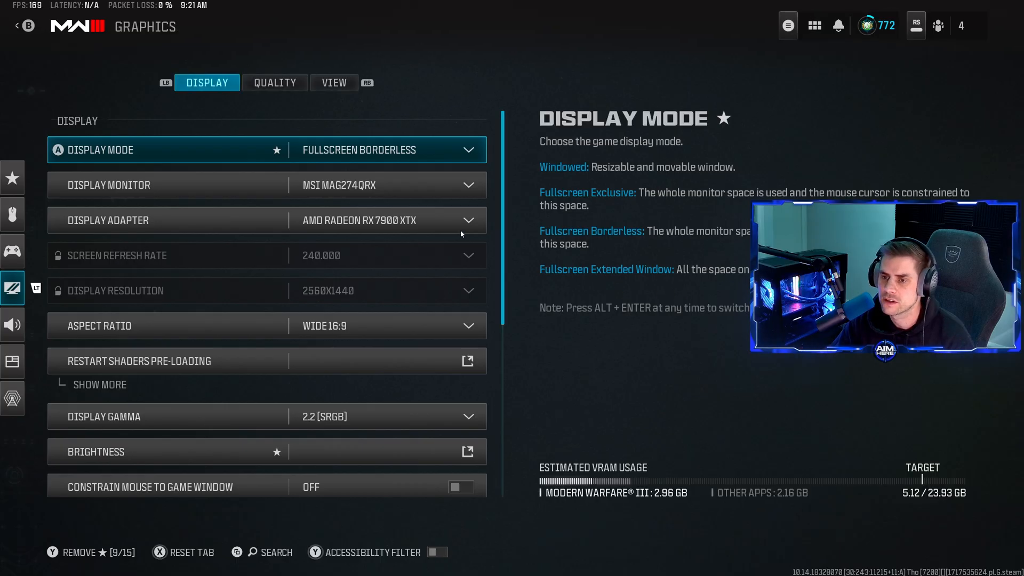
click(385, 149)
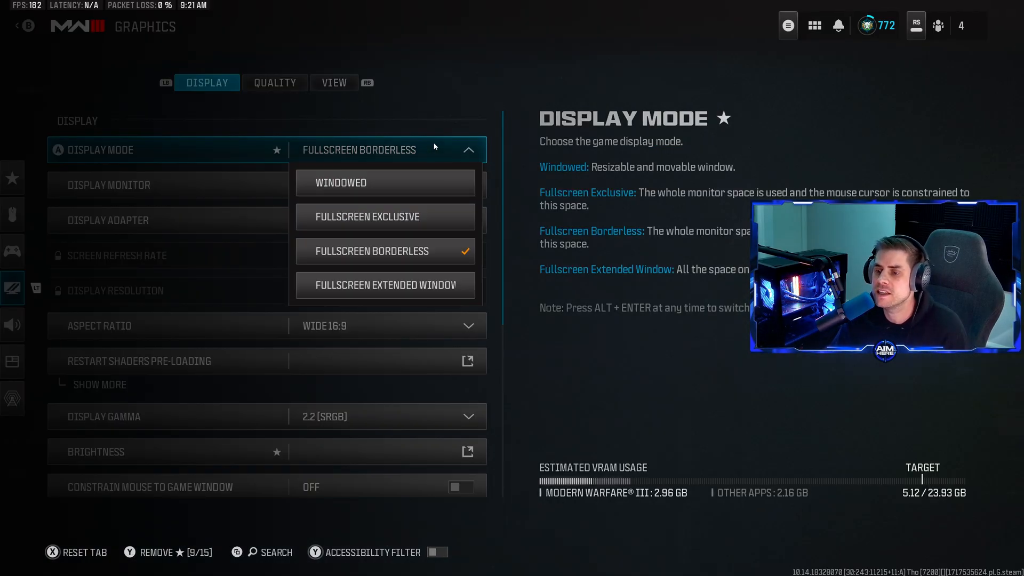
click(373, 250)
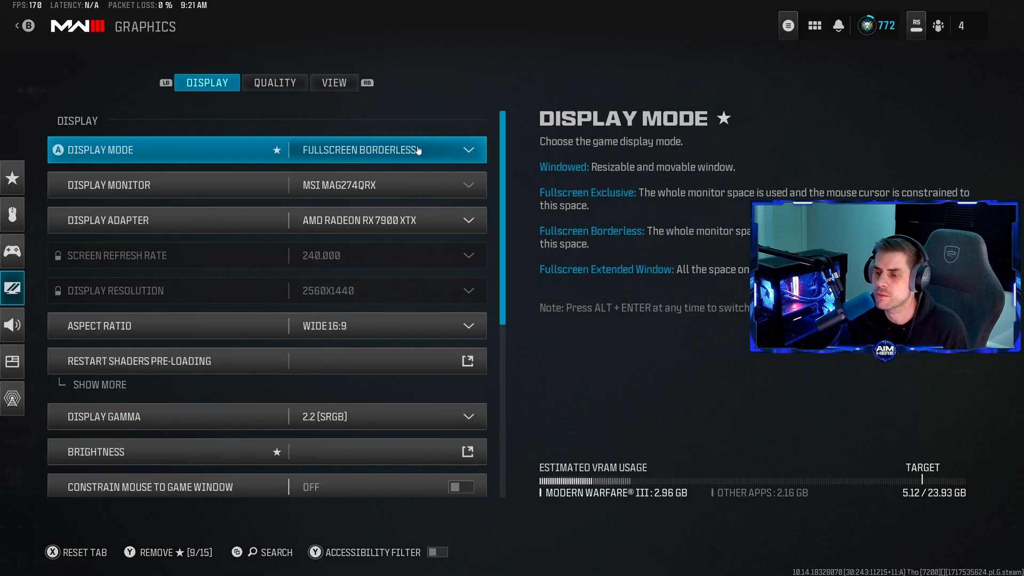
click(392, 150)
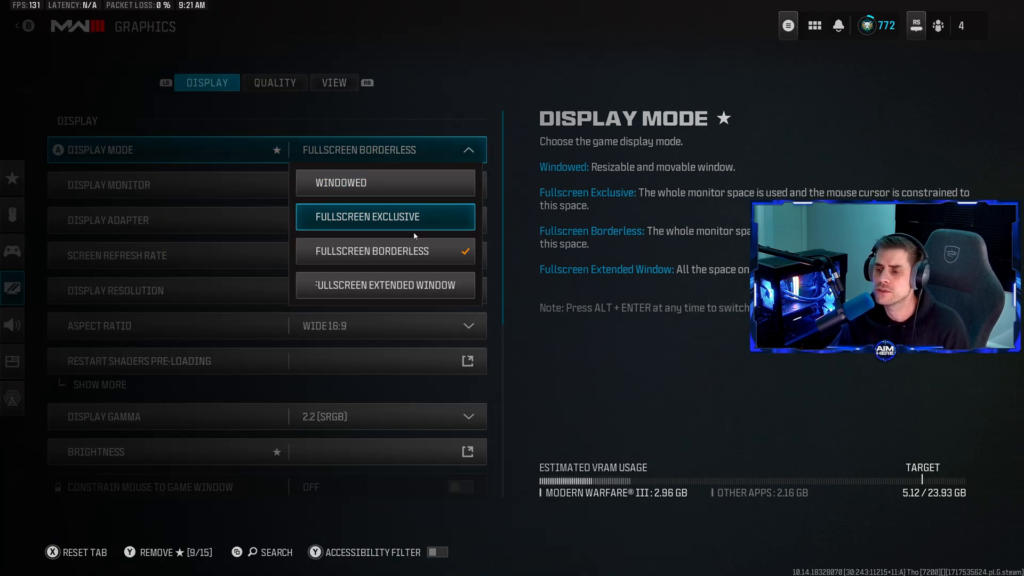
click(384, 250)
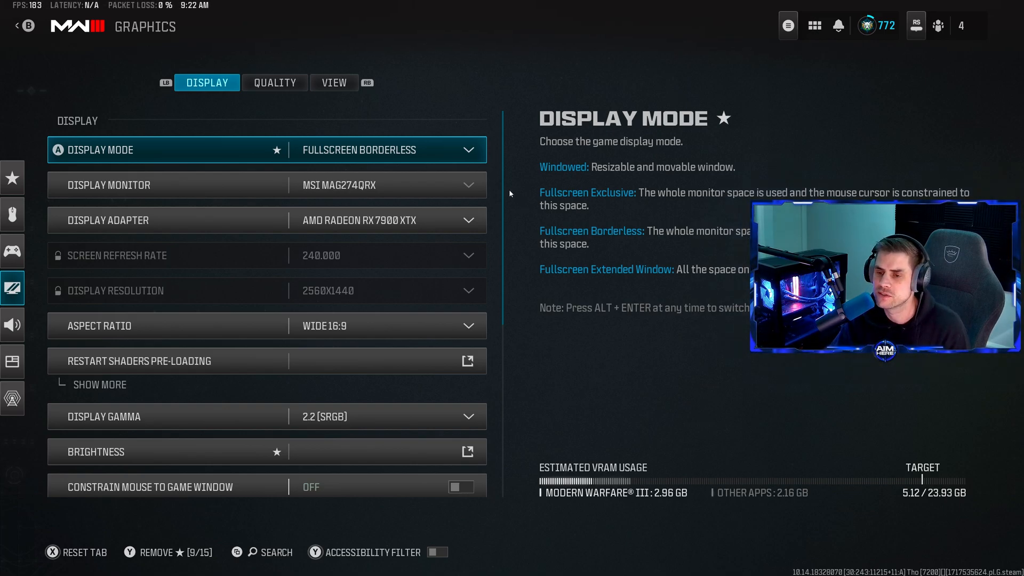
click(388, 185)
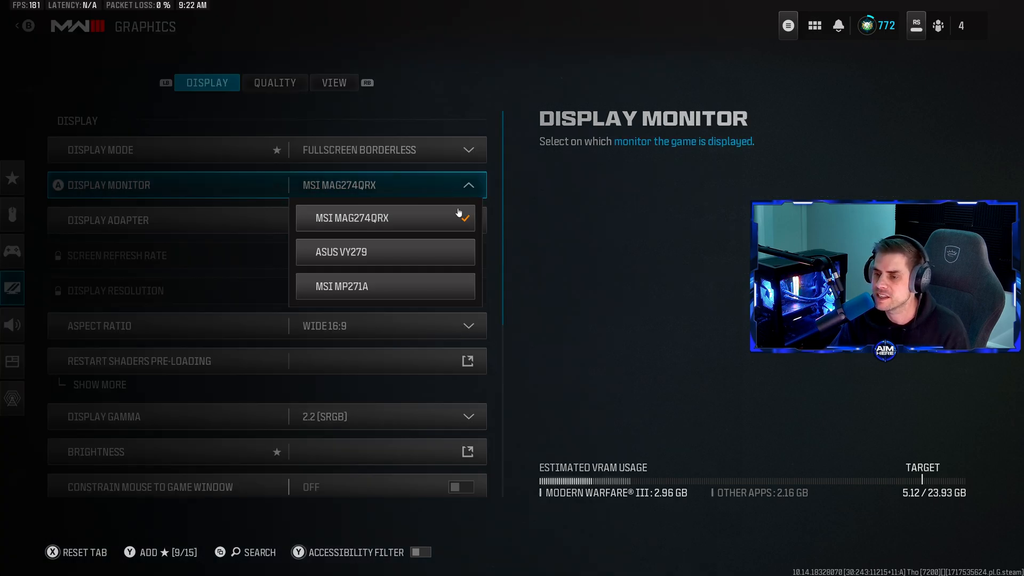
click(351, 217)
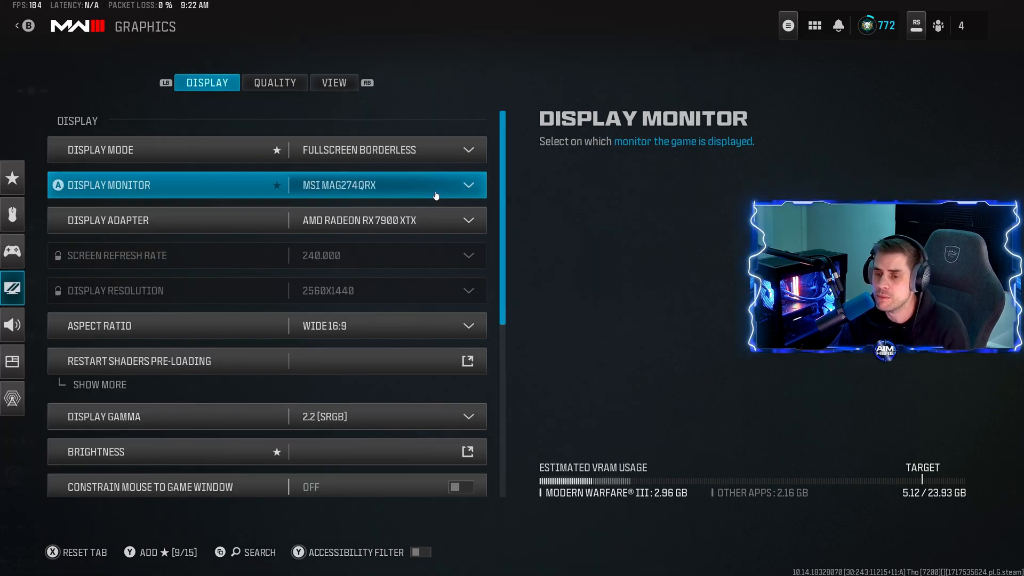
- Review the refresh rate options and switch display mode back to Fullscreen Borderless
click(385, 220)
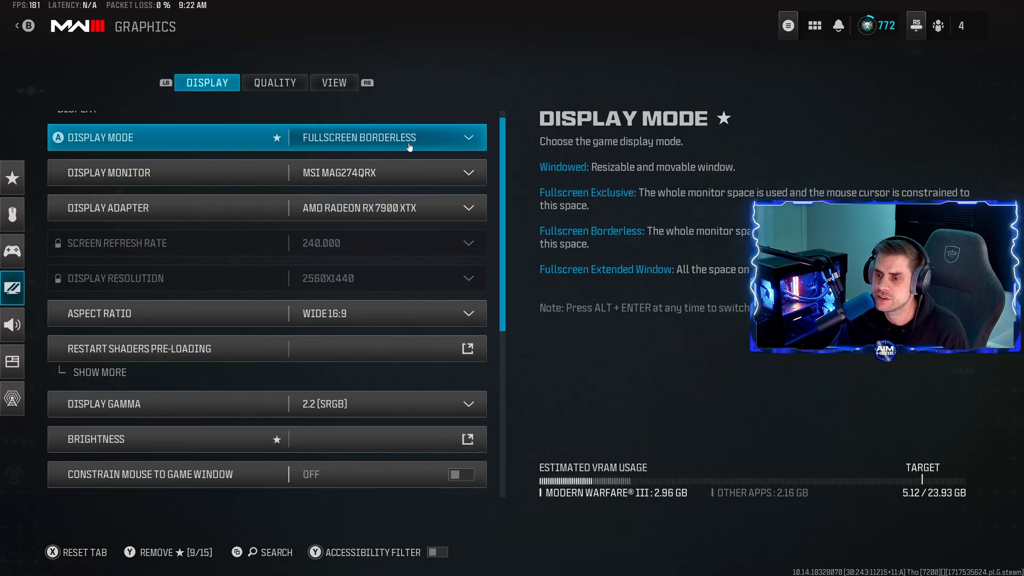
click(386, 243)
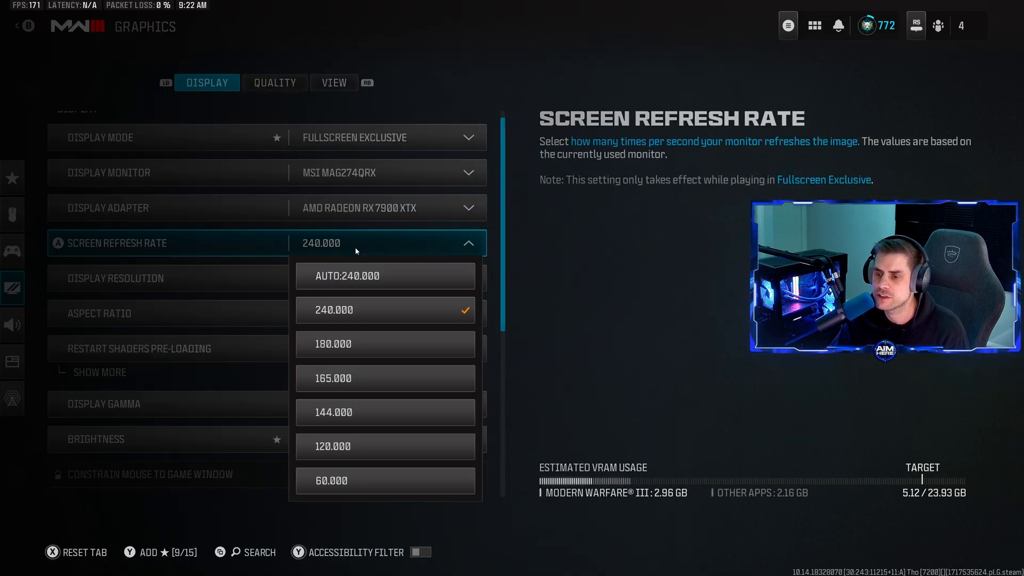
mouse_move(385, 276)
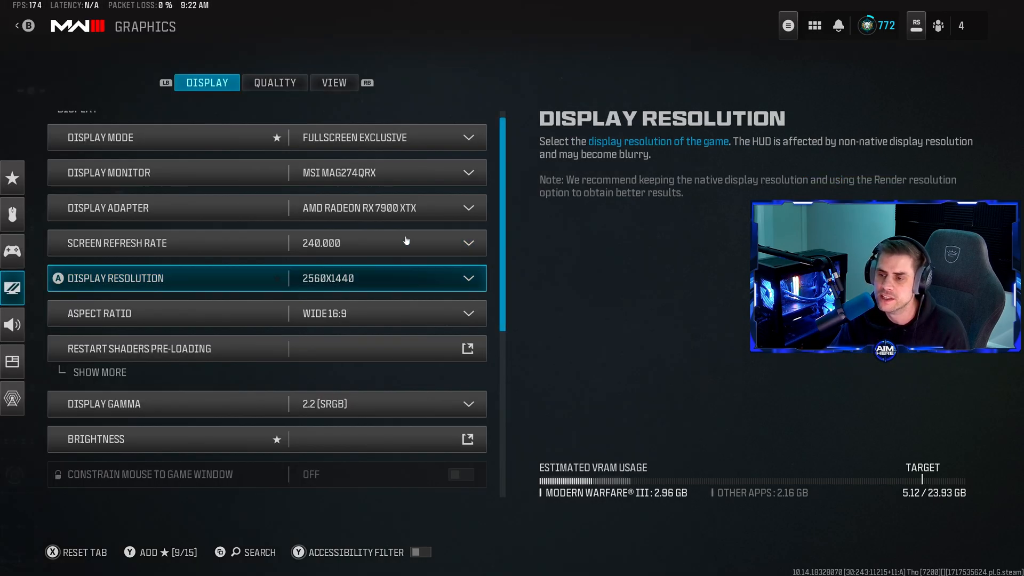
click(354, 137)
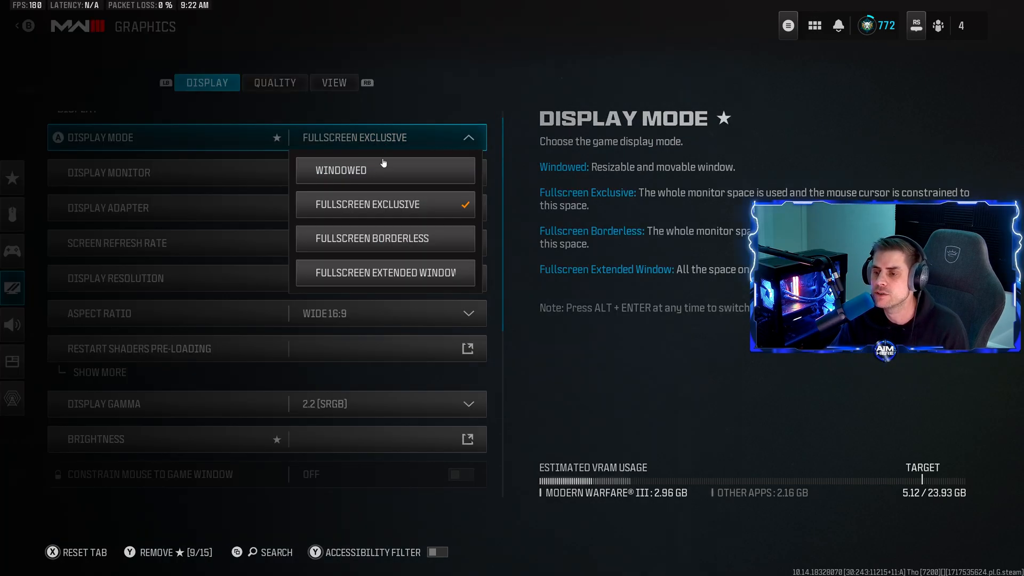
click(385, 238)
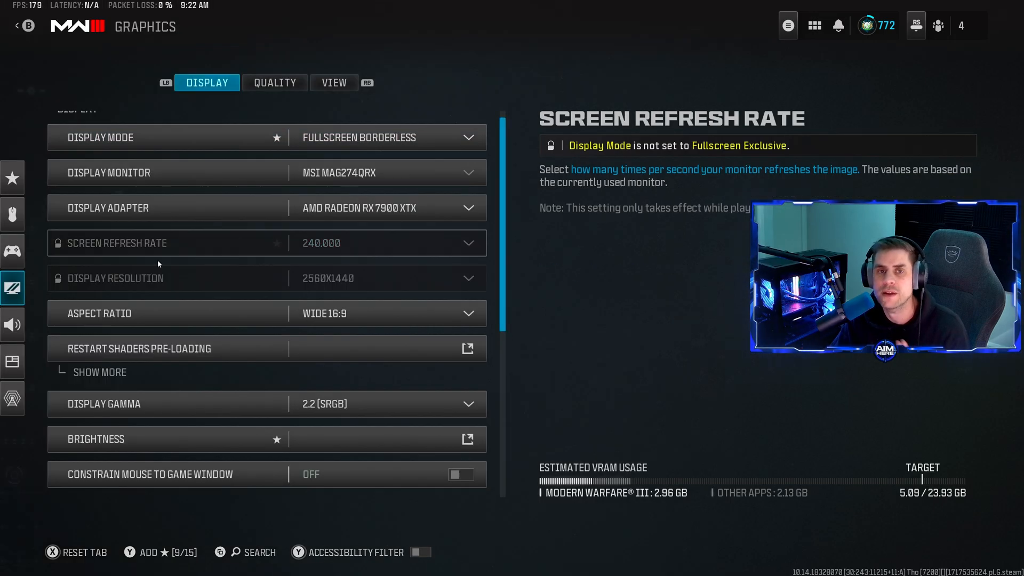
click(385, 314)
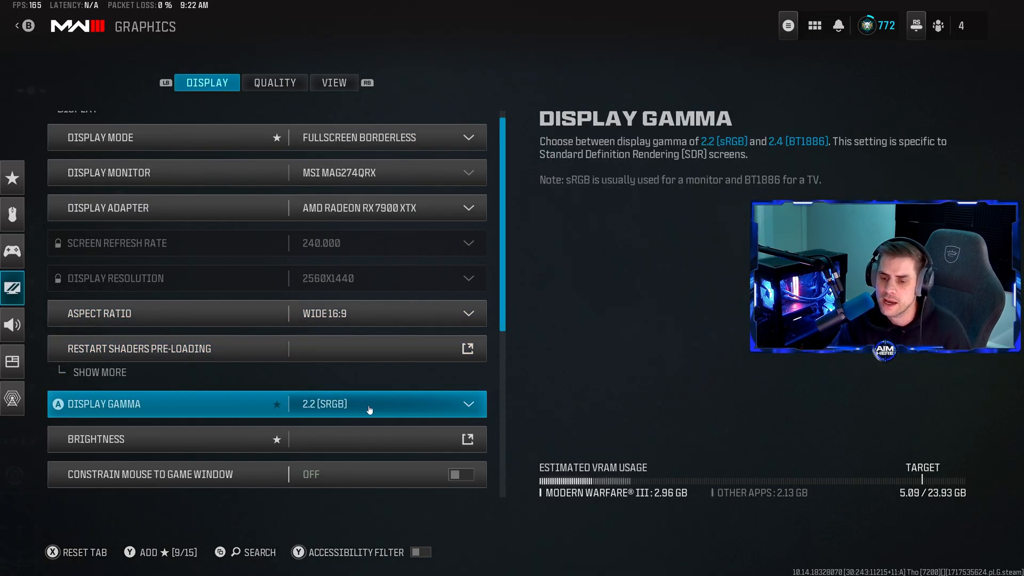
- Set Custom Frame Rate Limit to Unlimited and check the menu V-Sync setting
scroll(down, 3)
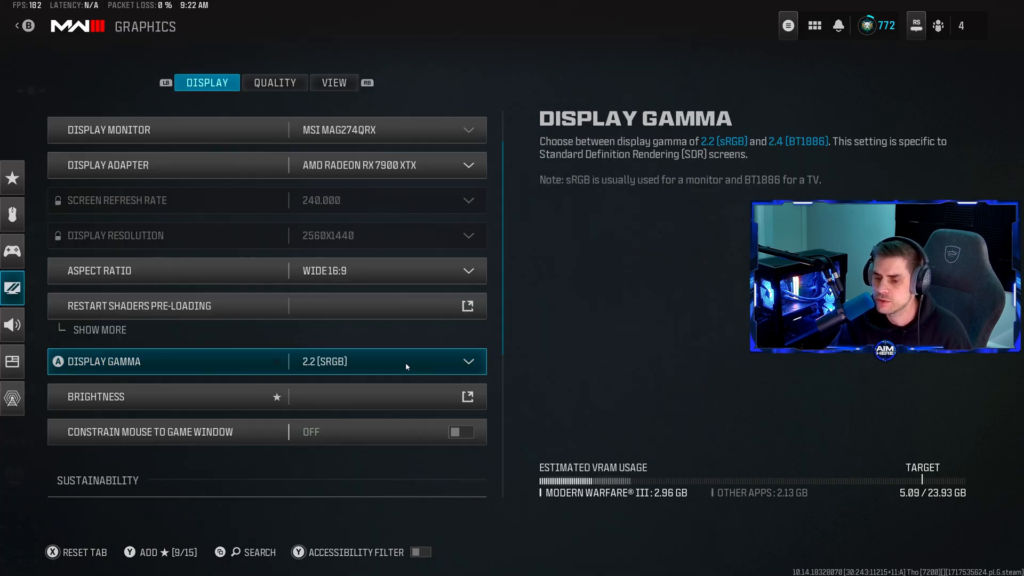
click(467, 396)
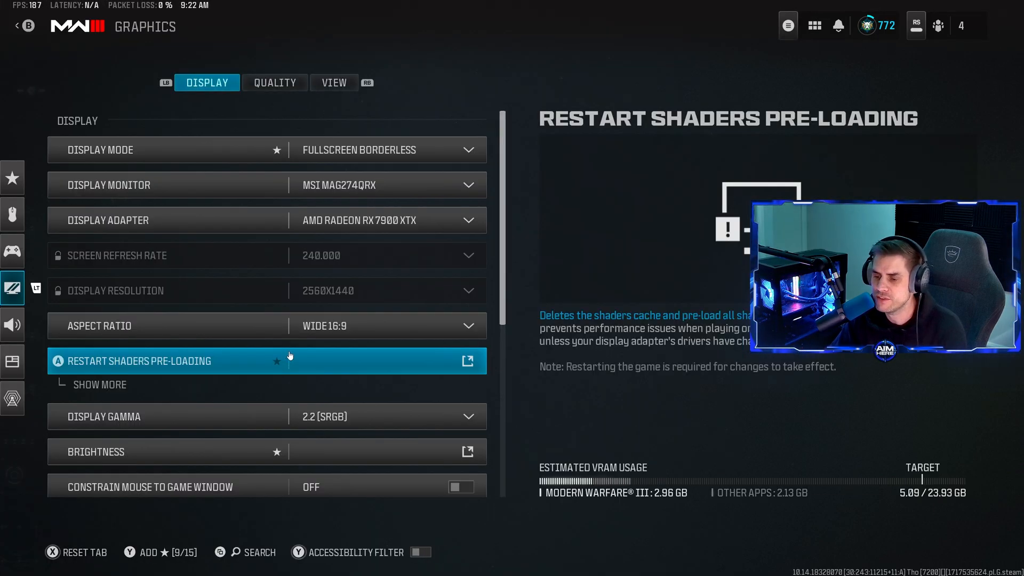
scroll(down, 3)
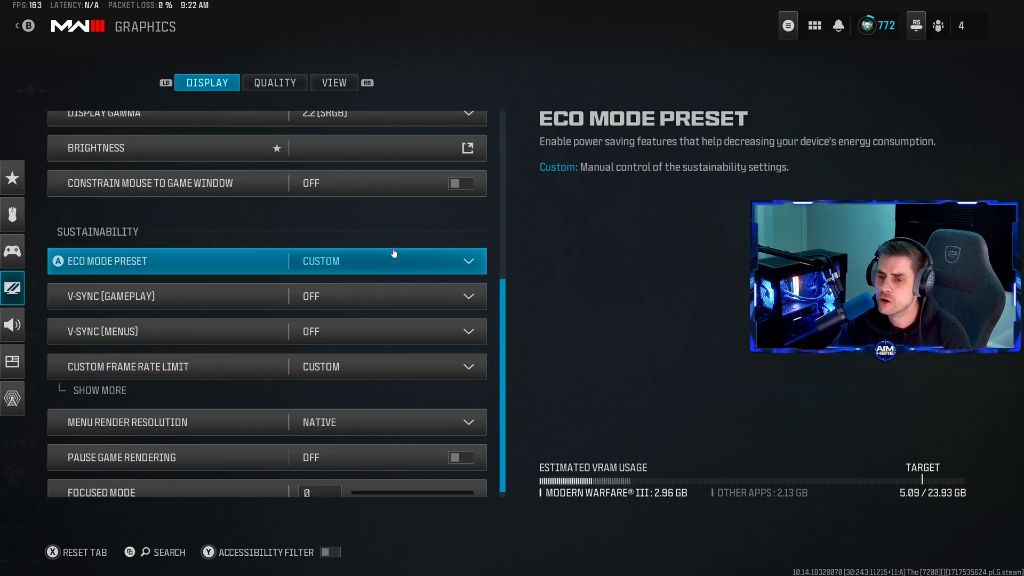
click(262, 296)
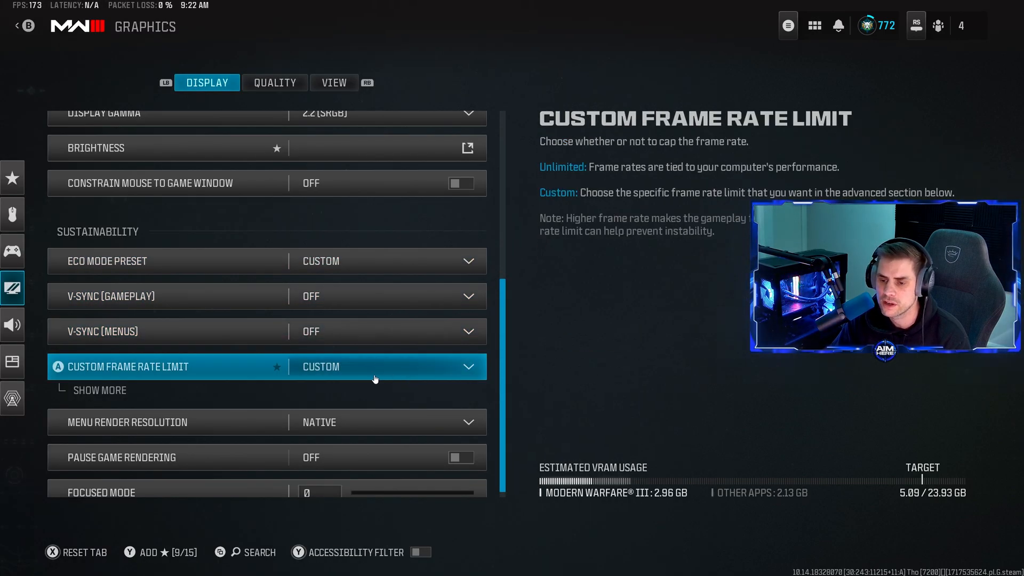
click(107, 390)
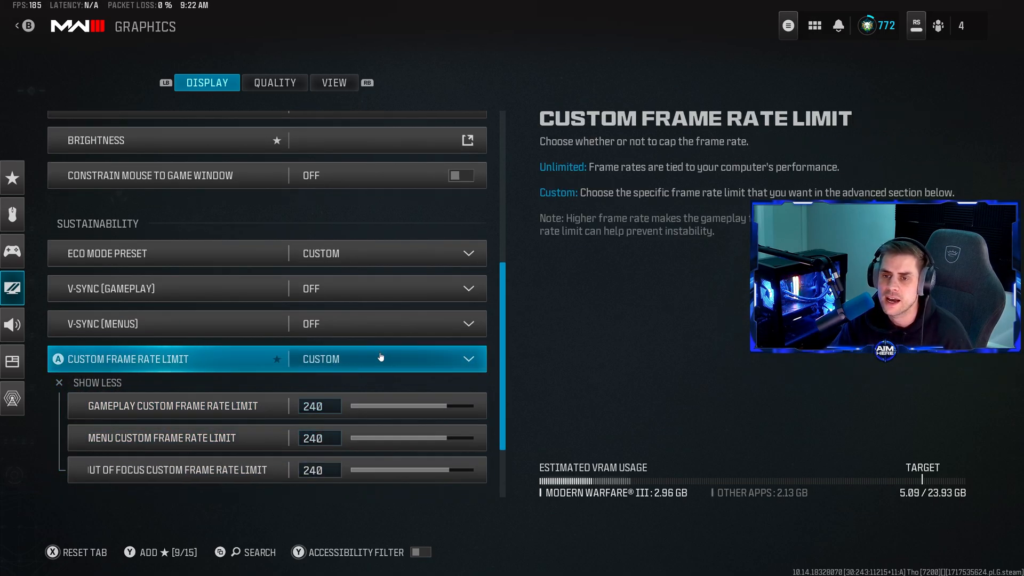
click(381, 359)
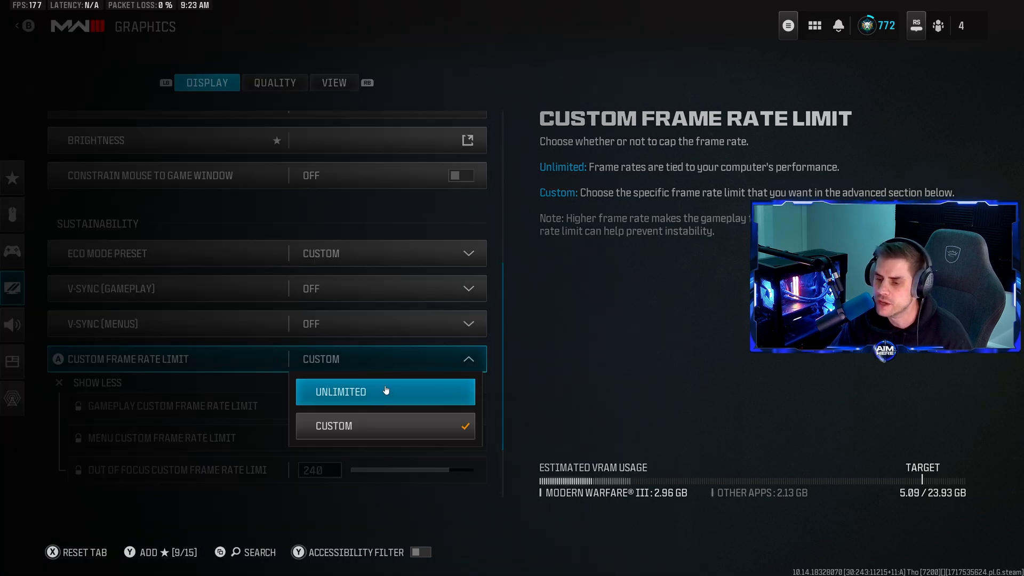
click(385, 391)
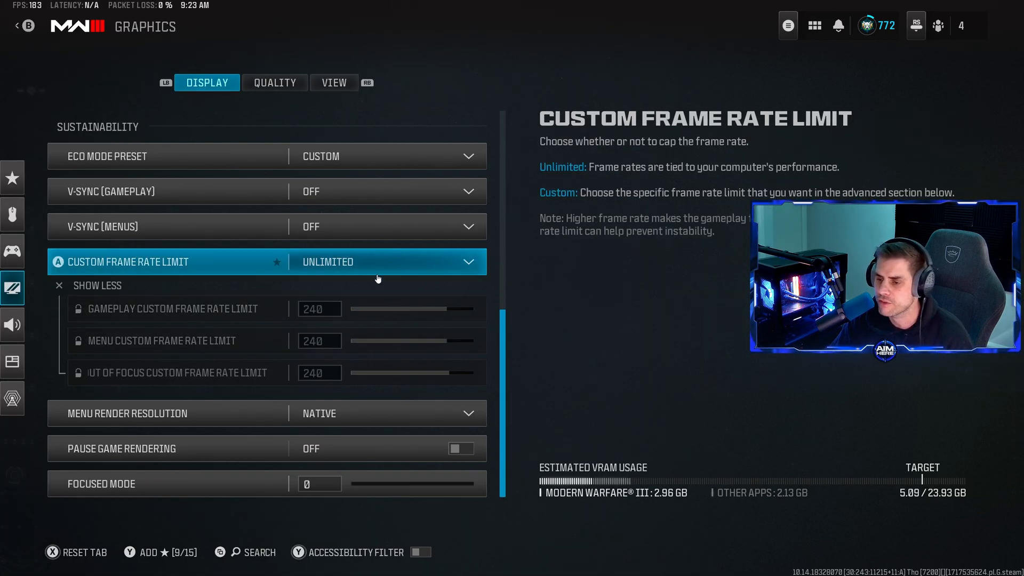
click(389, 262)
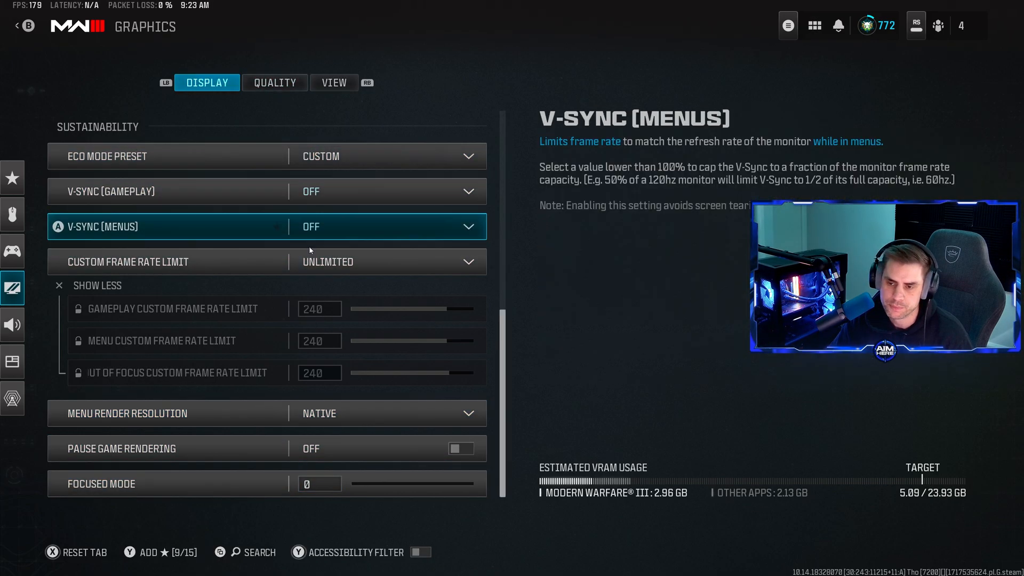
click(274, 82)
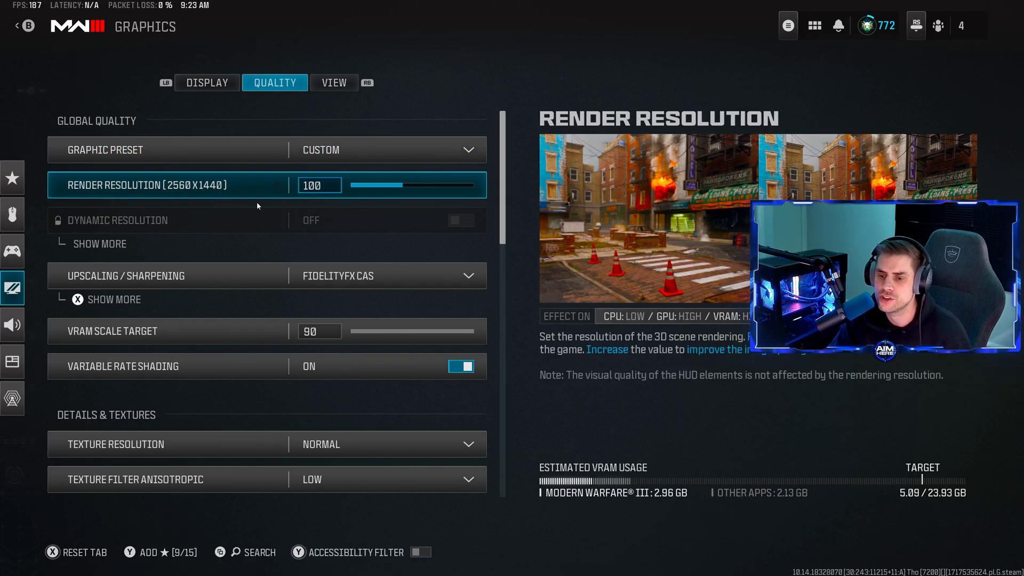
- Review Quality options, including FidelityFX CAS strength, variable rate shading and bullet impacts
click(267, 276)
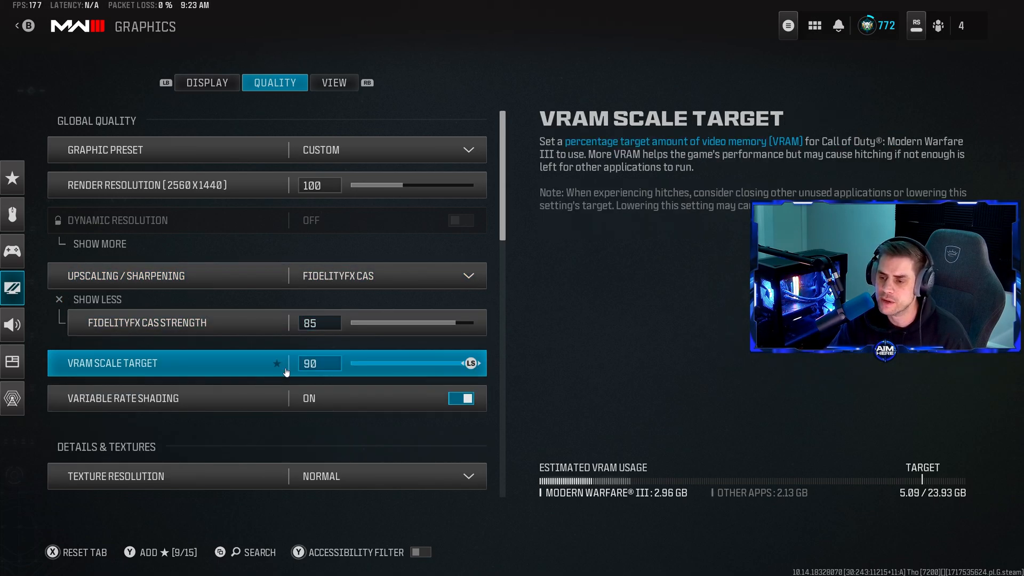
click(137, 398)
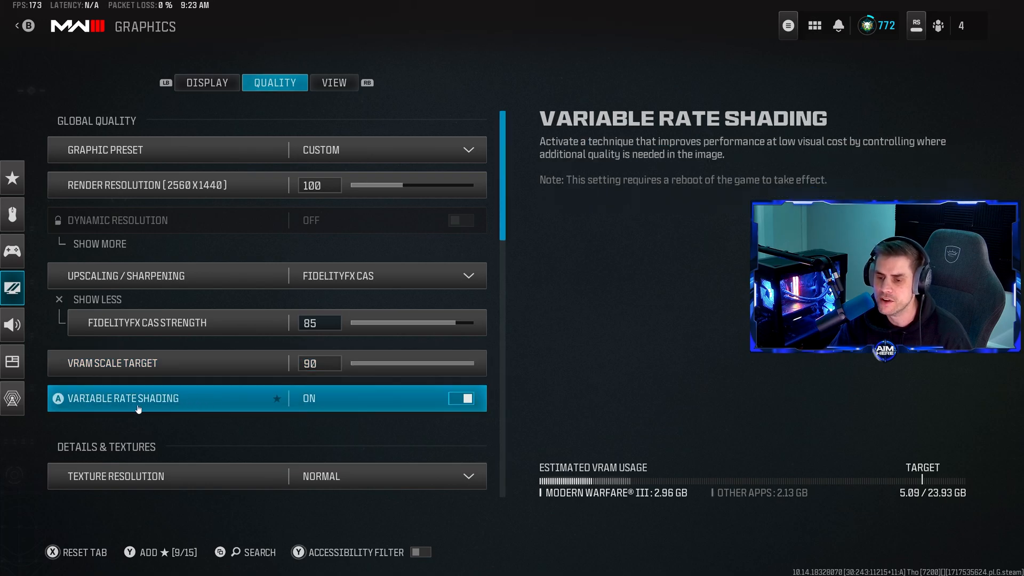
mouse_move(411, 410)
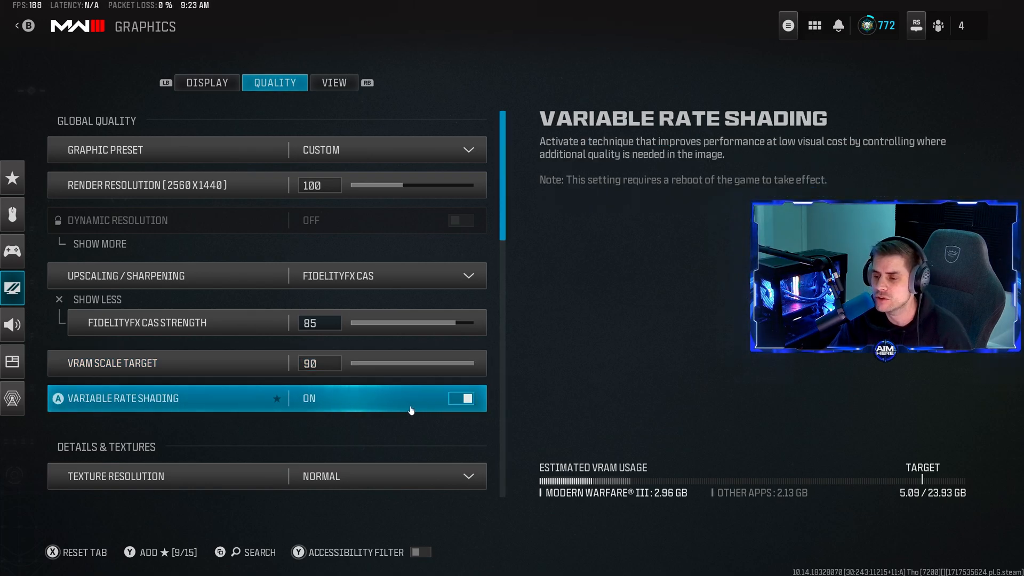
scroll(down, 3)
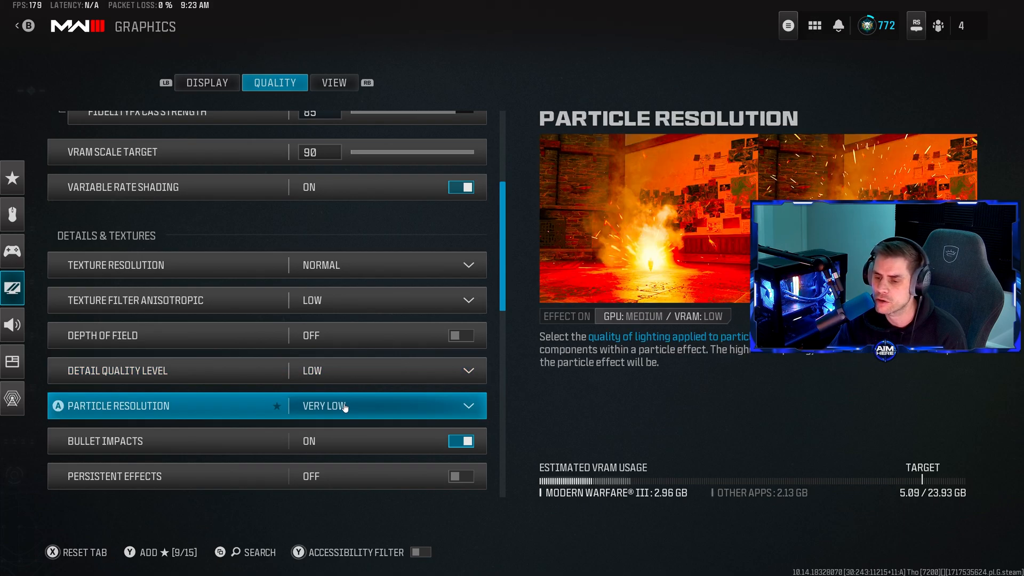
click(262, 442)
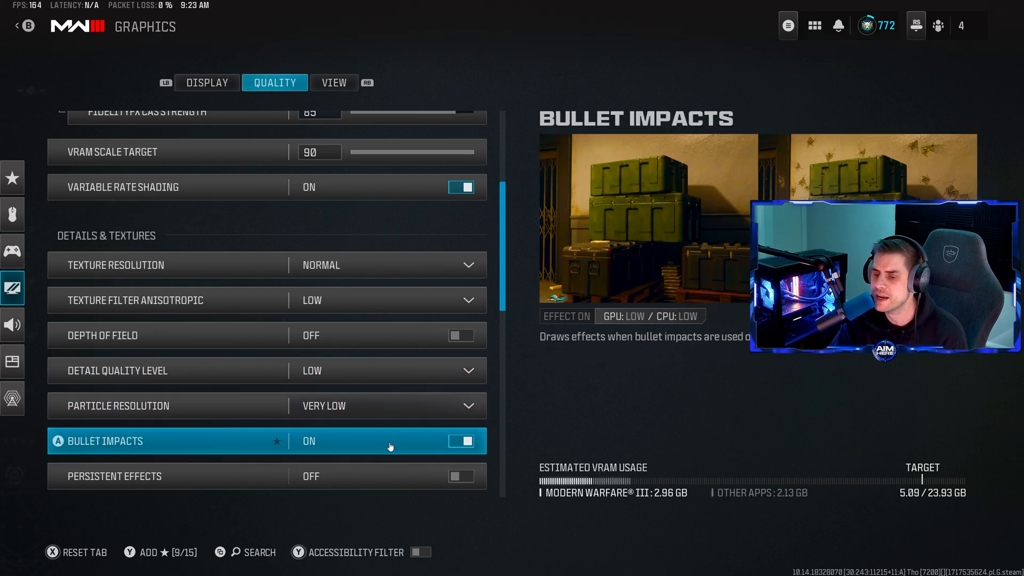
mouse_move(378, 442)
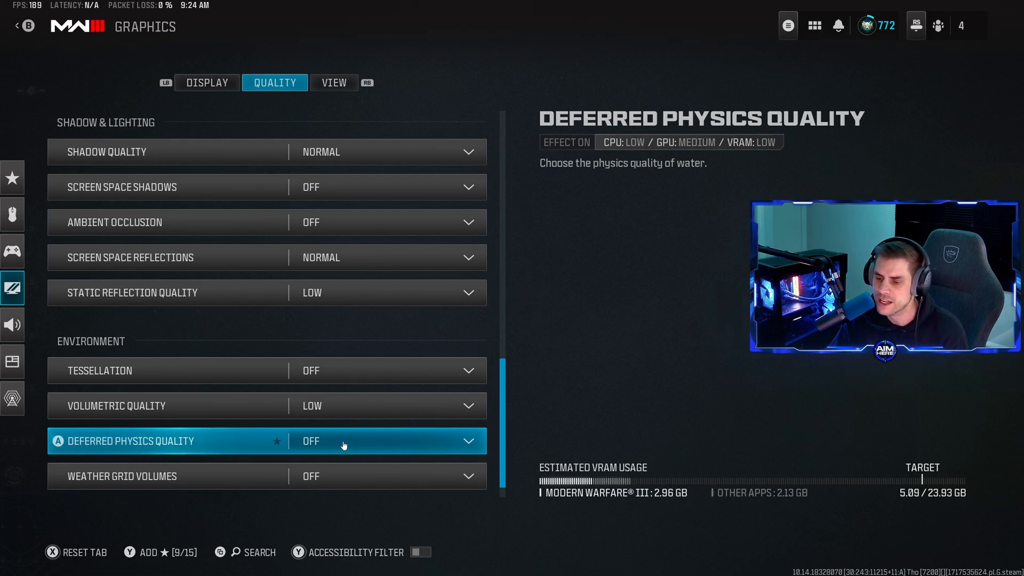
scroll(down, 3)
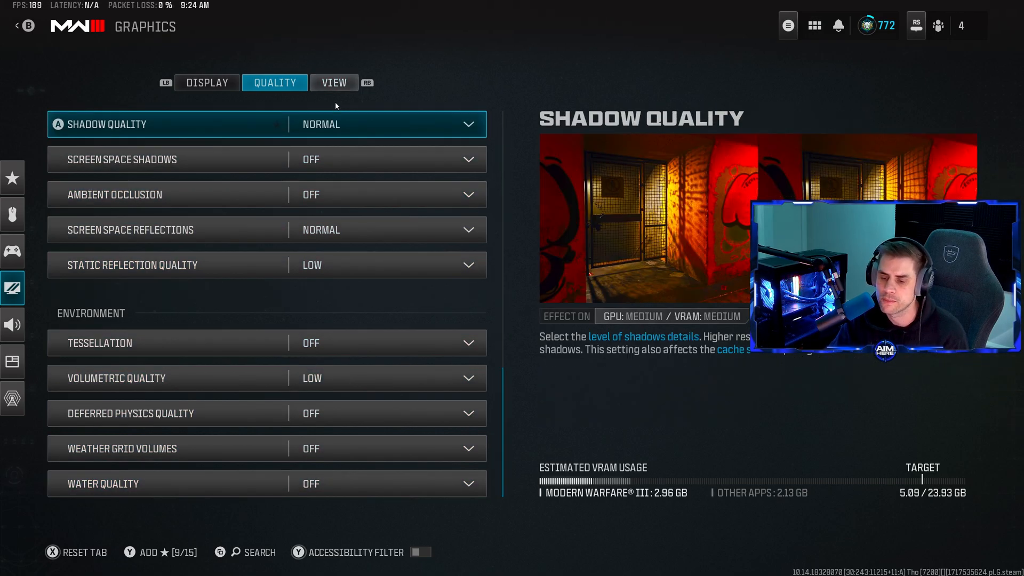
click(334, 82)
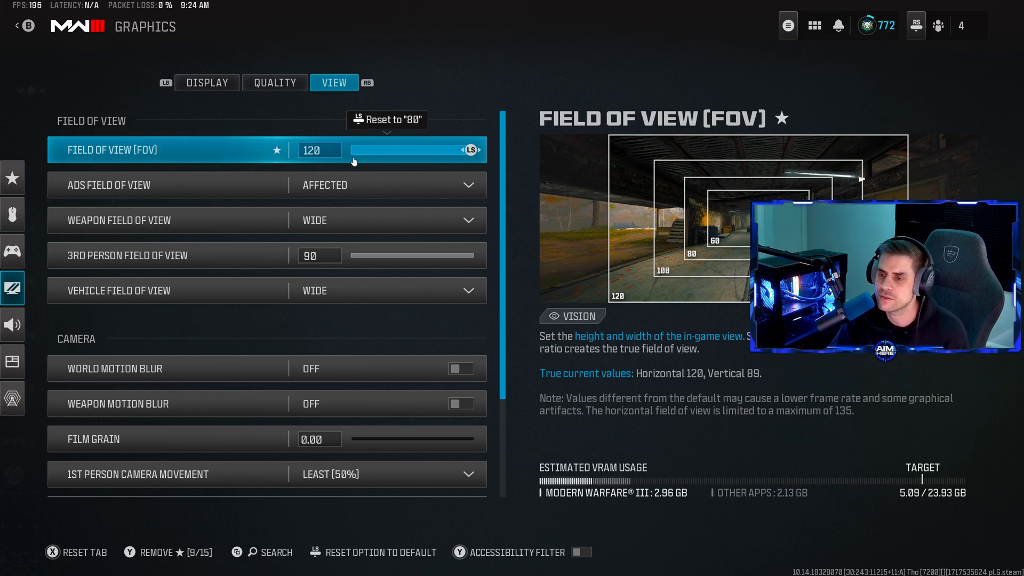
mouse_move(404, 144)
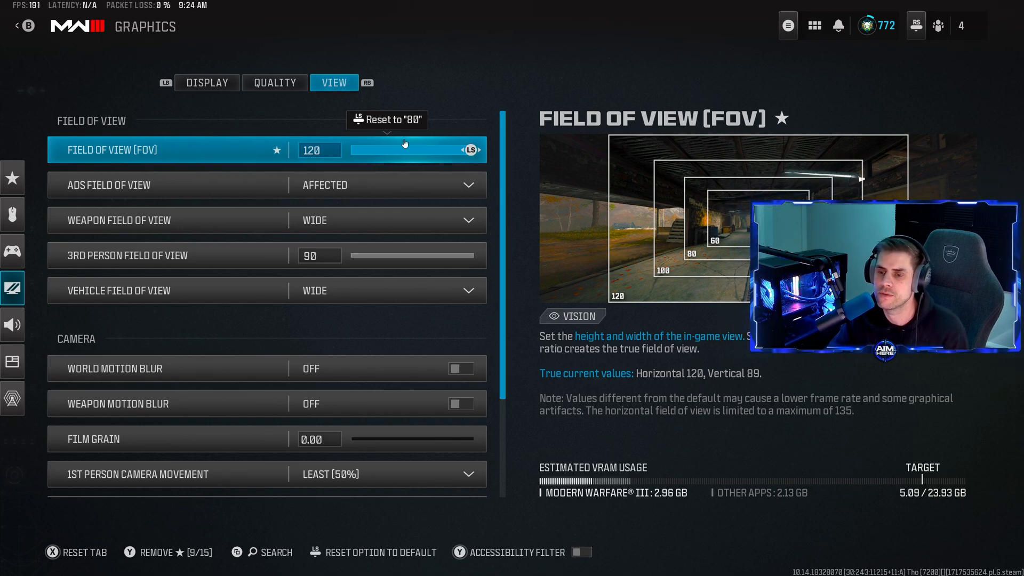
- Review the View tab's third-person field of view and camera options, with motion blur off
click(387, 185)
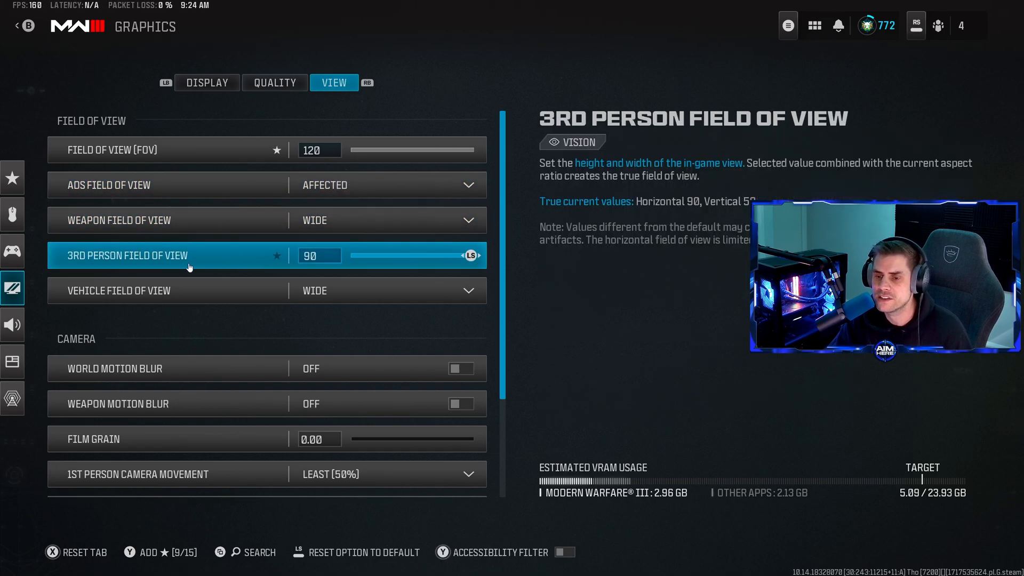
mouse_move(445, 258)
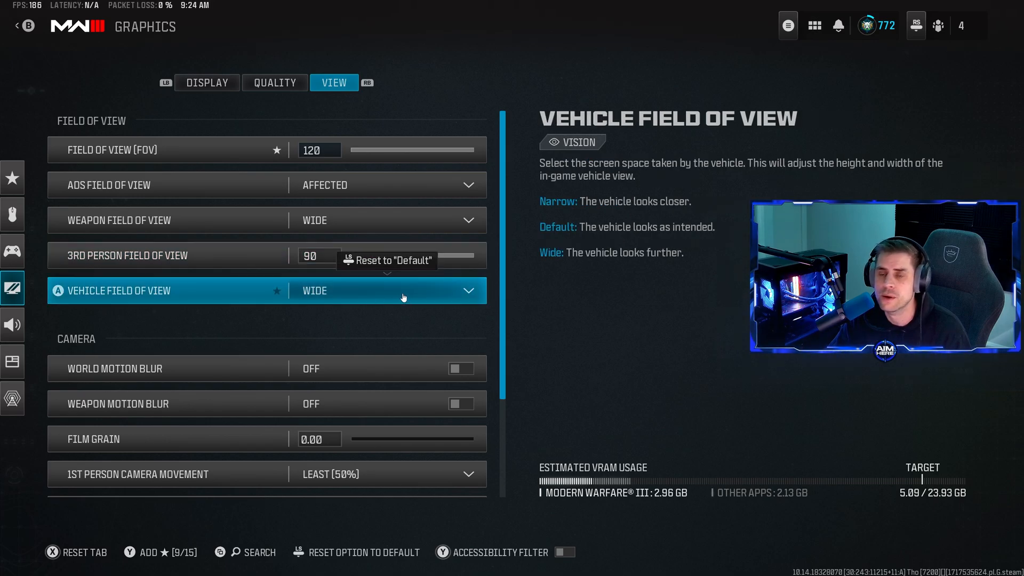
scroll(down, 3)
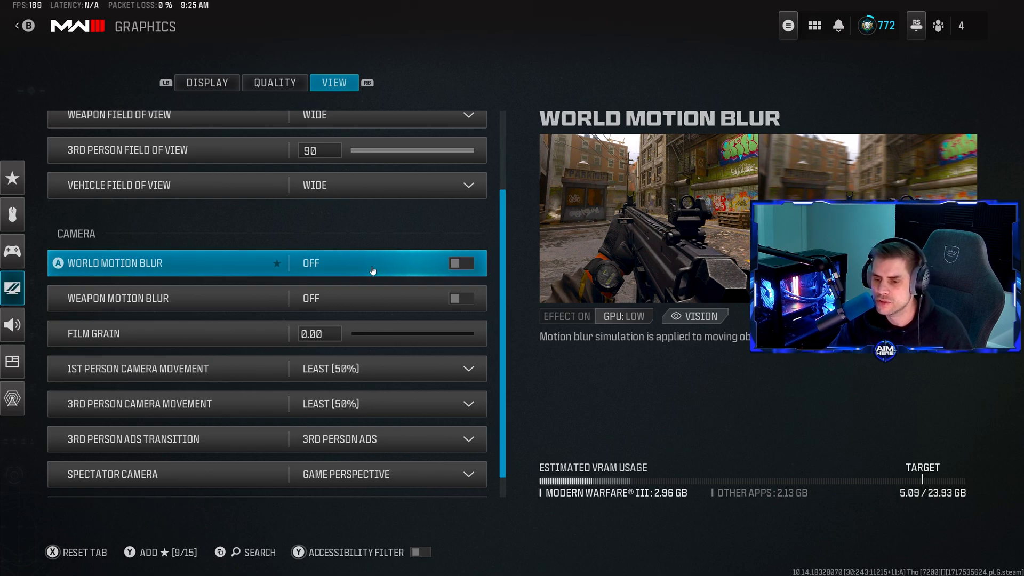
click(261, 369)
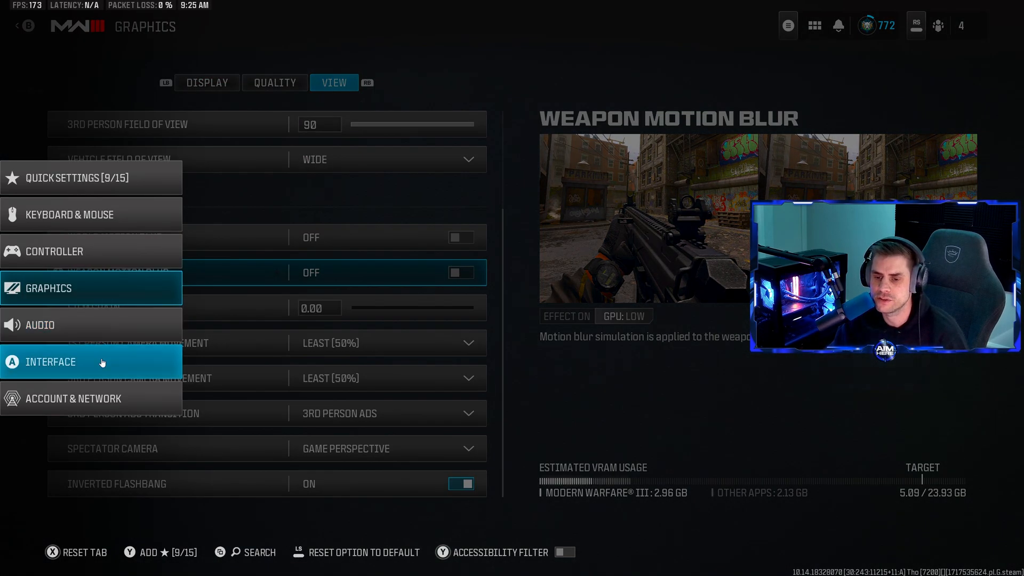
- Look over Color Customization's interface element colours and Filter 2, then return to Interface
click(49, 362)
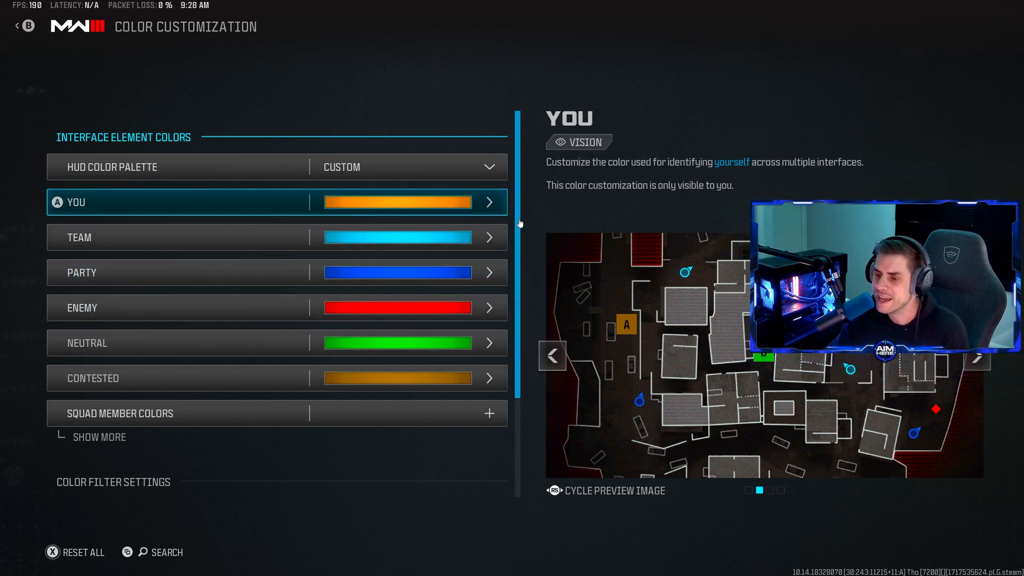
scroll(down, 3)
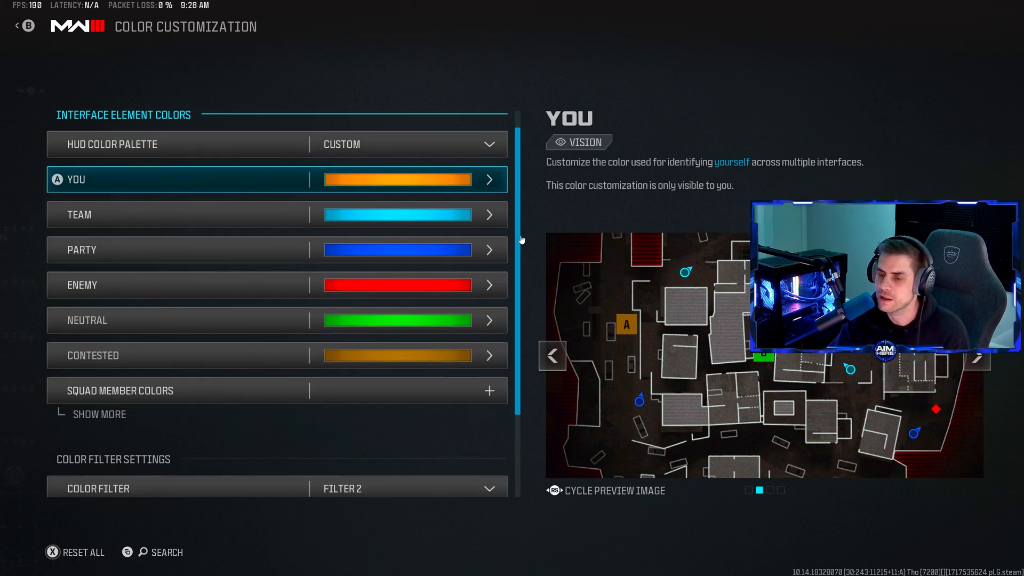
scroll(down, 3)
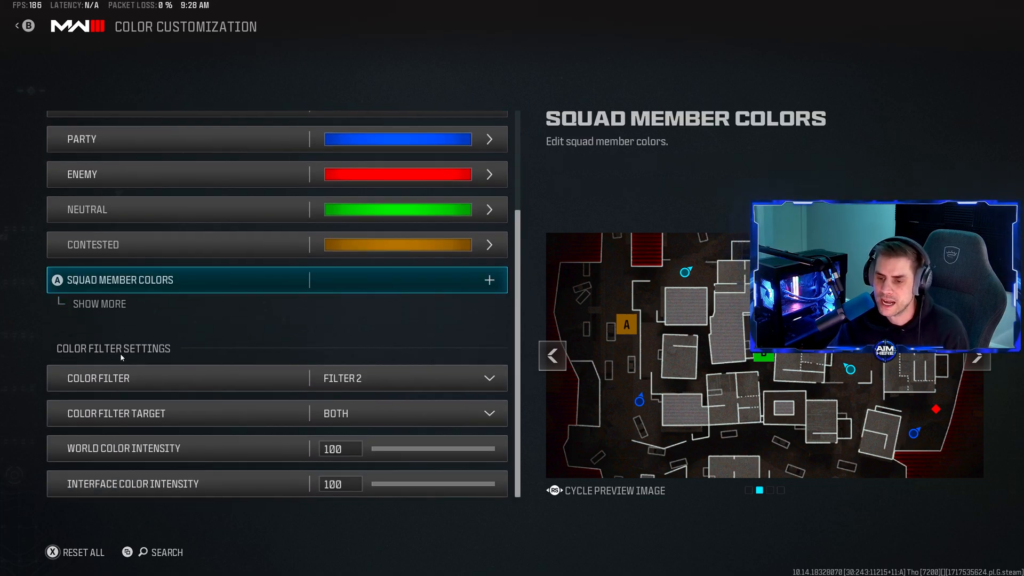
click(399, 378)
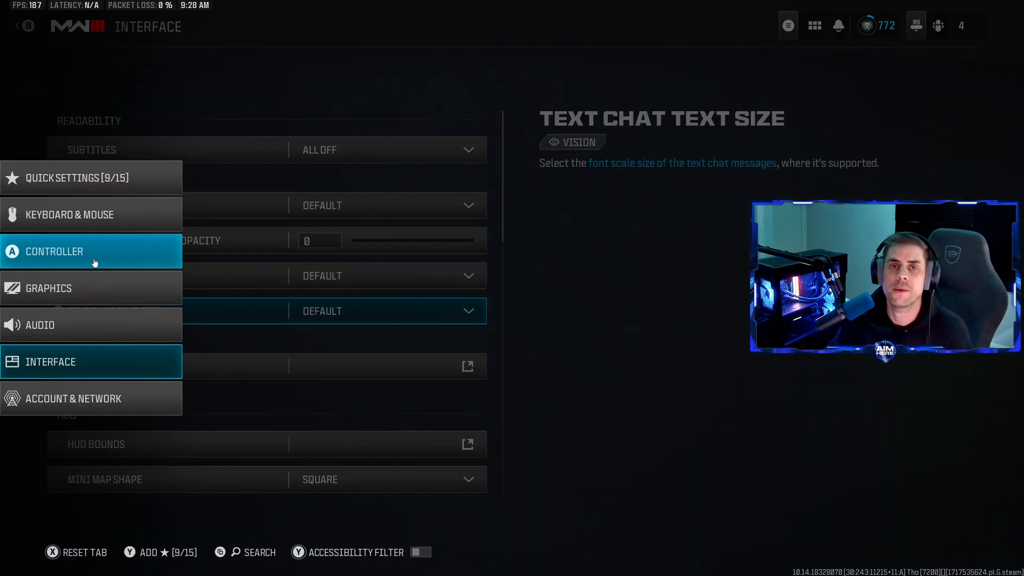
- Turn off Test Stick Deadzone, keeping left stick 5–60, right stick 2–99 and triggers 0
click(92, 251)
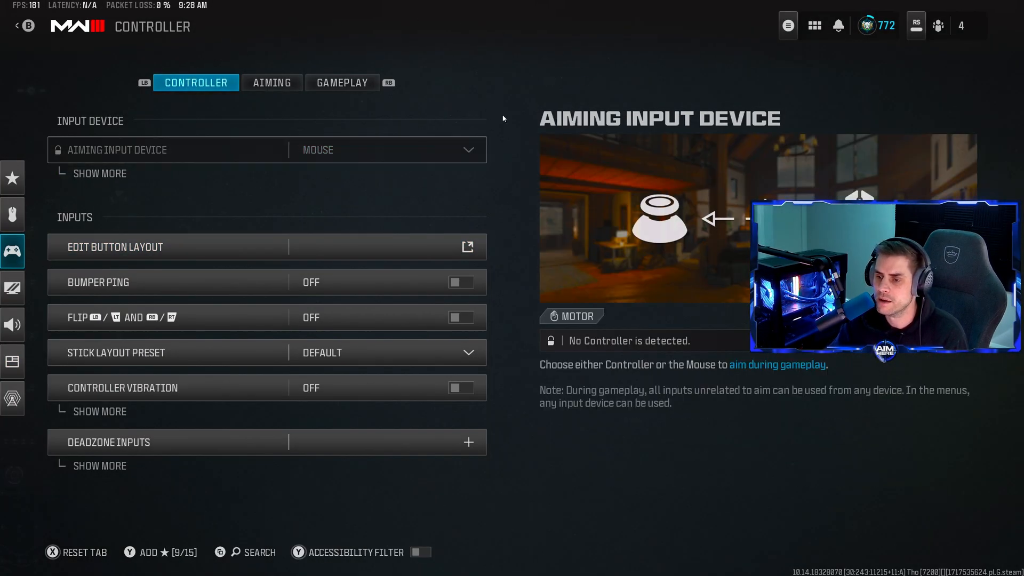
click(271, 82)
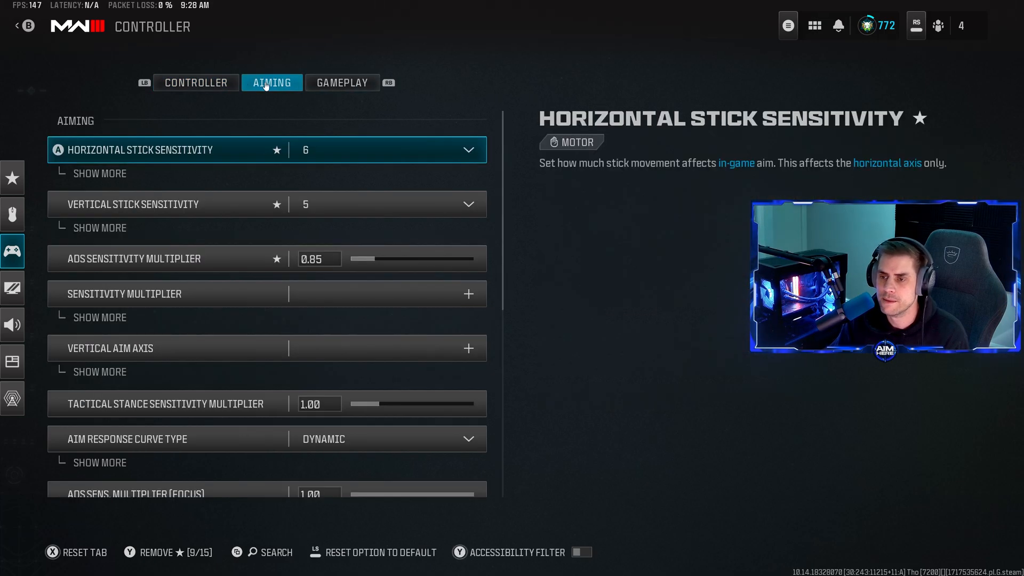
click(196, 82)
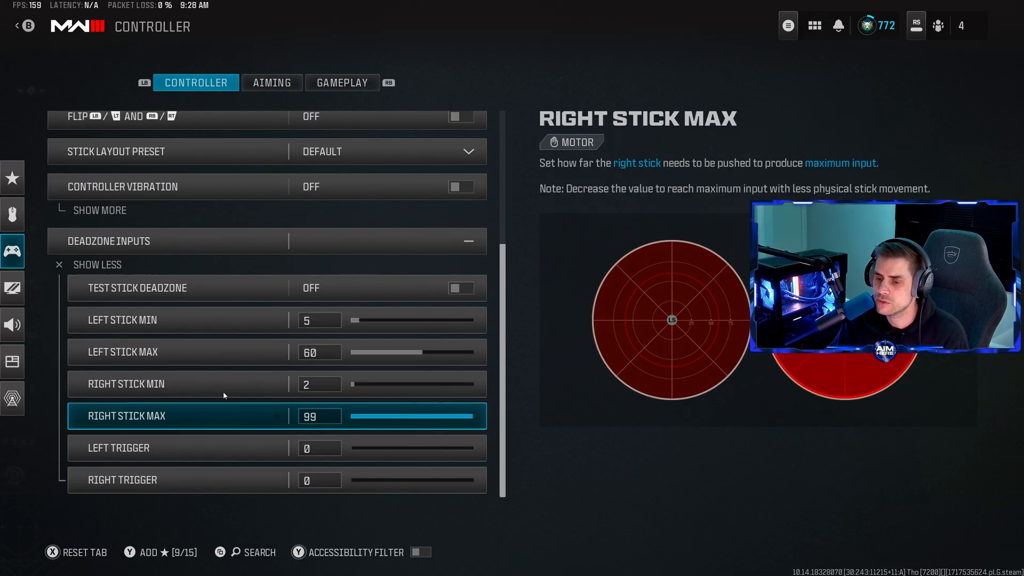
click(460, 286)
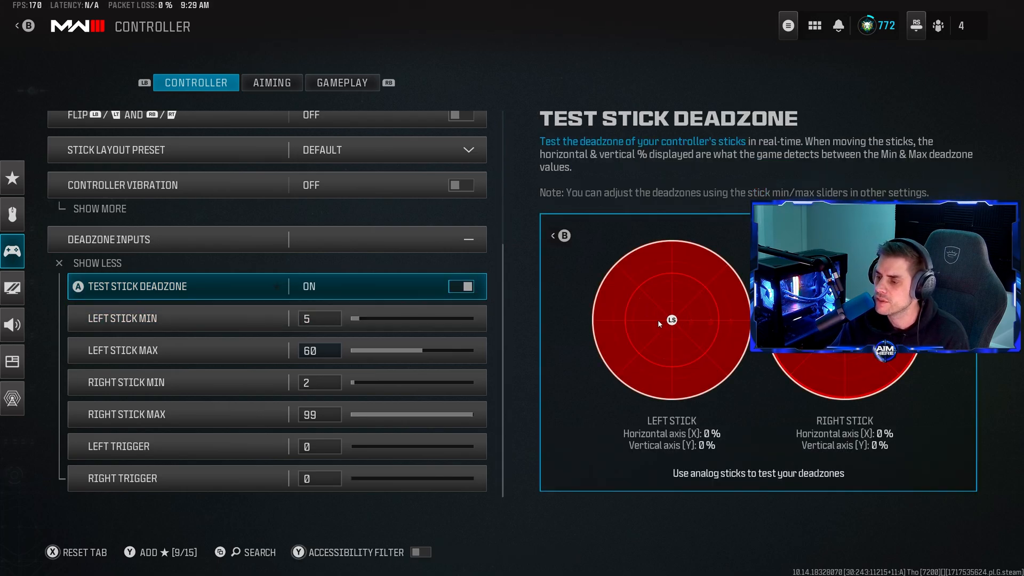
click(461, 286)
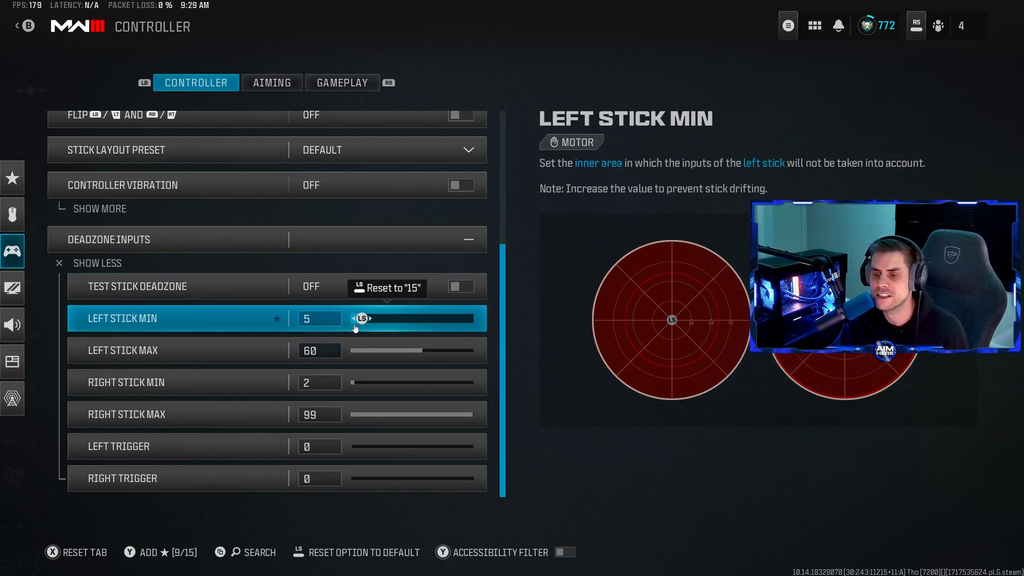
mouse_move(358, 329)
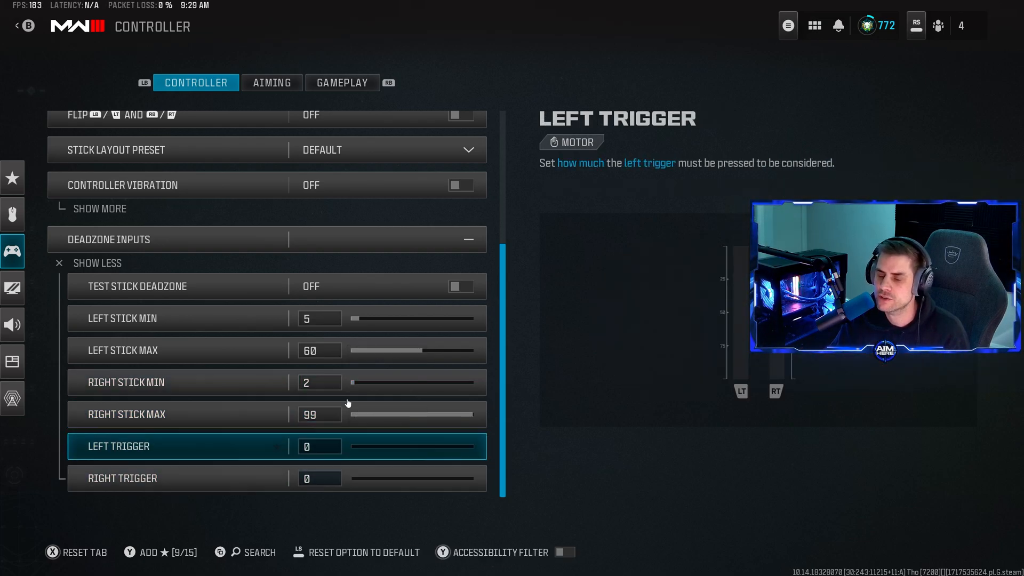
click(272, 82)
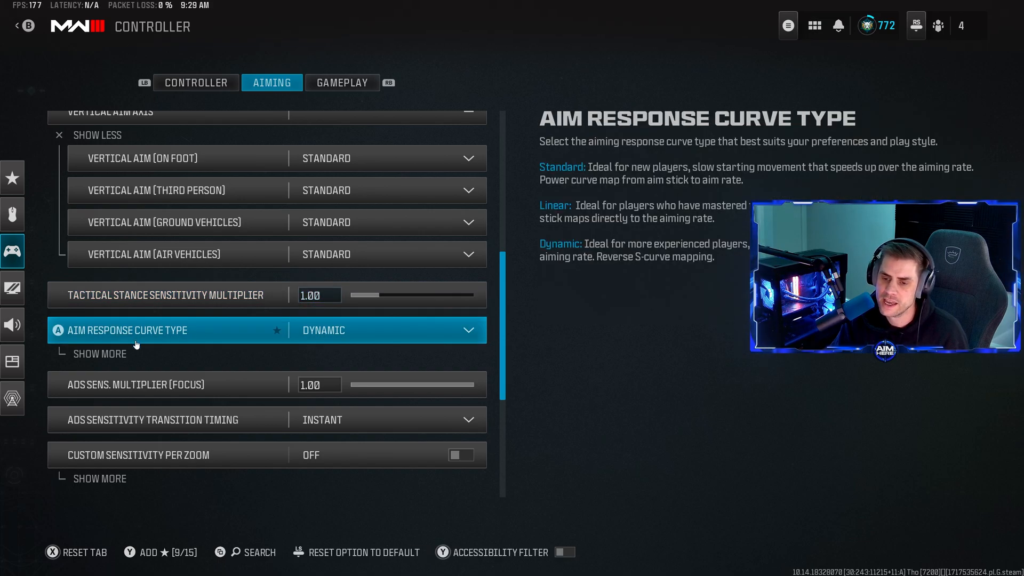
- Keep the Dynamic aim response curve, briefly showing then hiding its slope scale
click(99, 353)
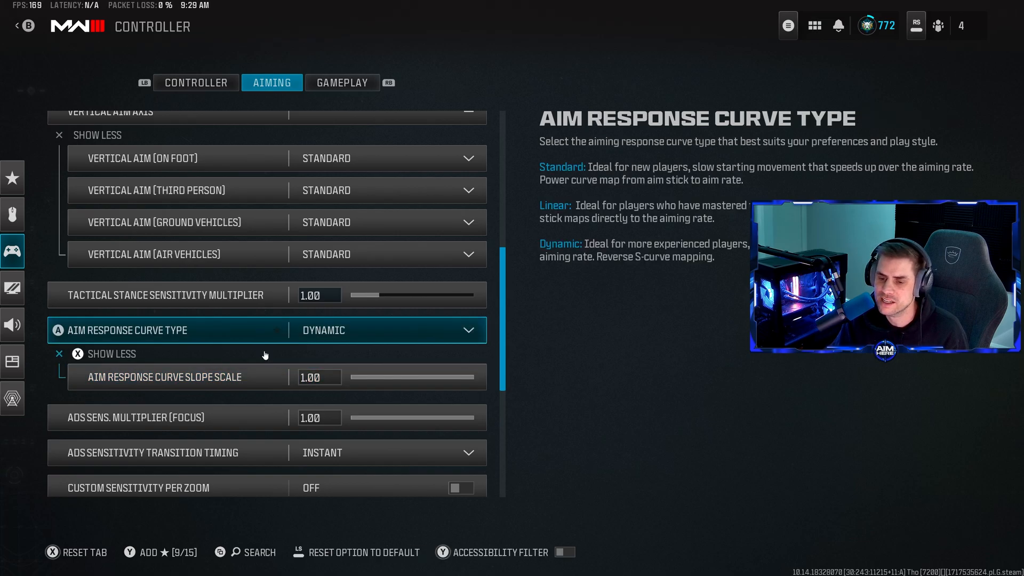
click(110, 353)
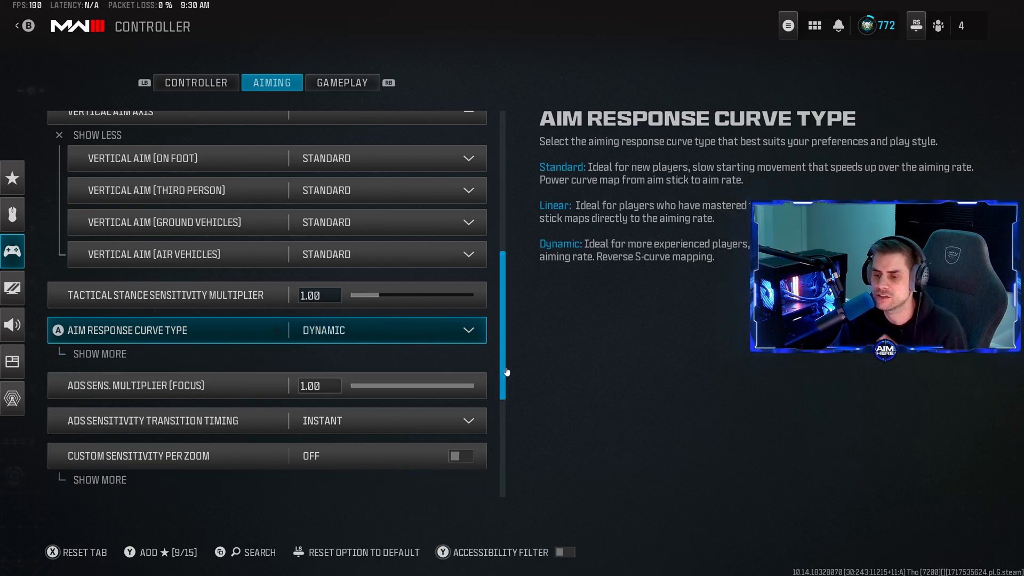
scroll(down, 3)
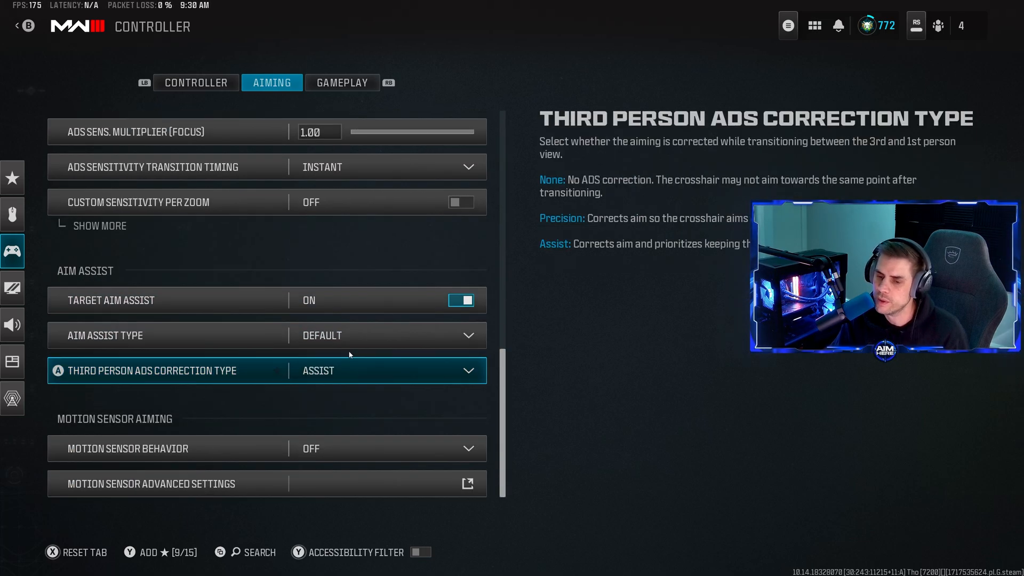
- Keep Aim Assist Type on Default and move to the Gameplay tab
click(389, 335)
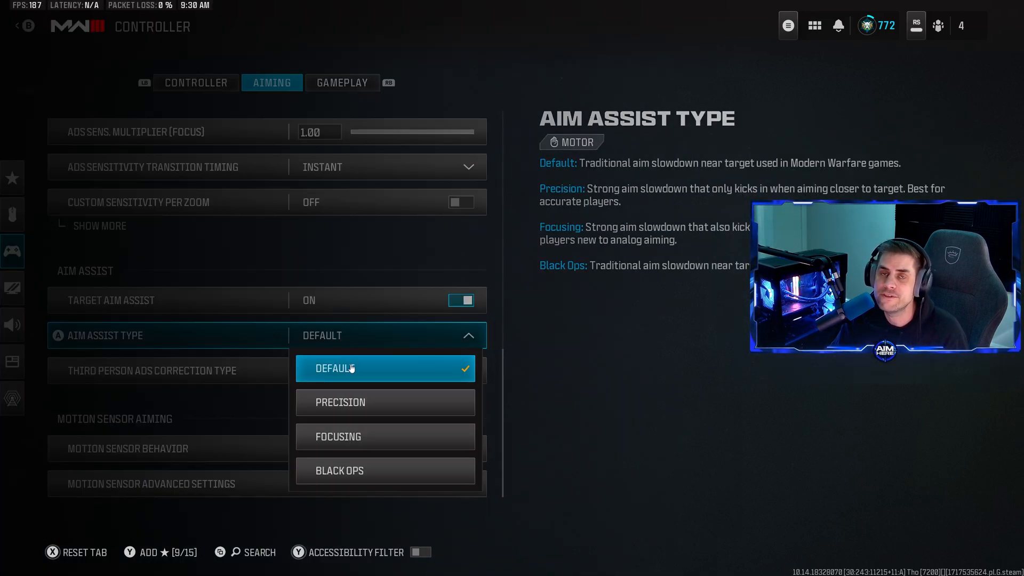
mouse_move(356, 470)
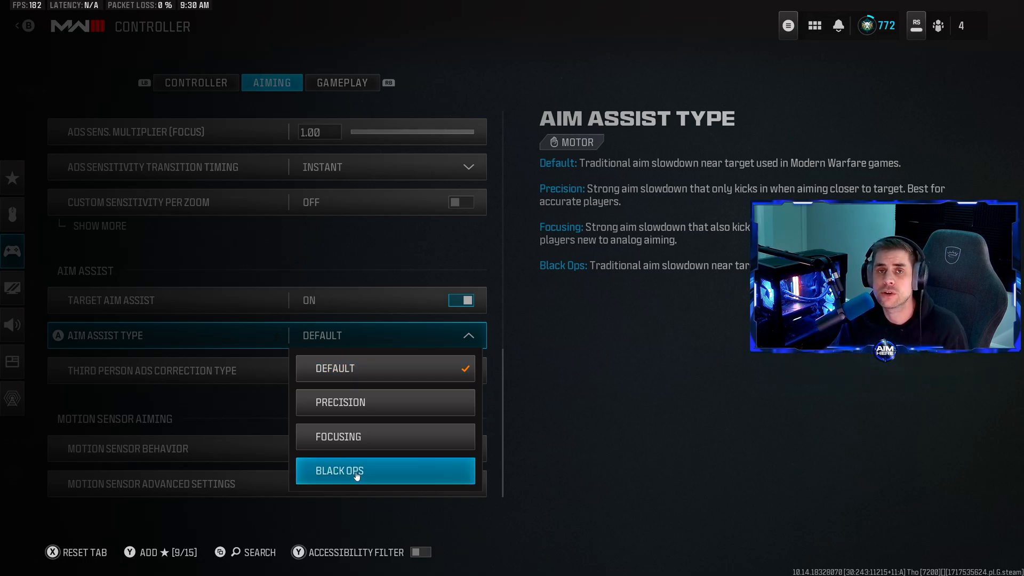
mouse_move(371, 340)
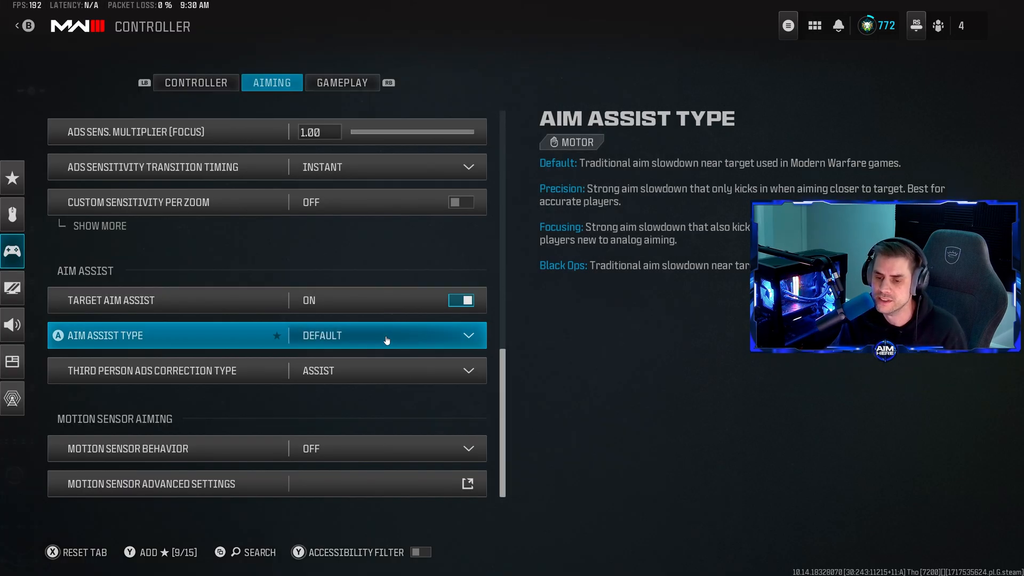
click(385, 370)
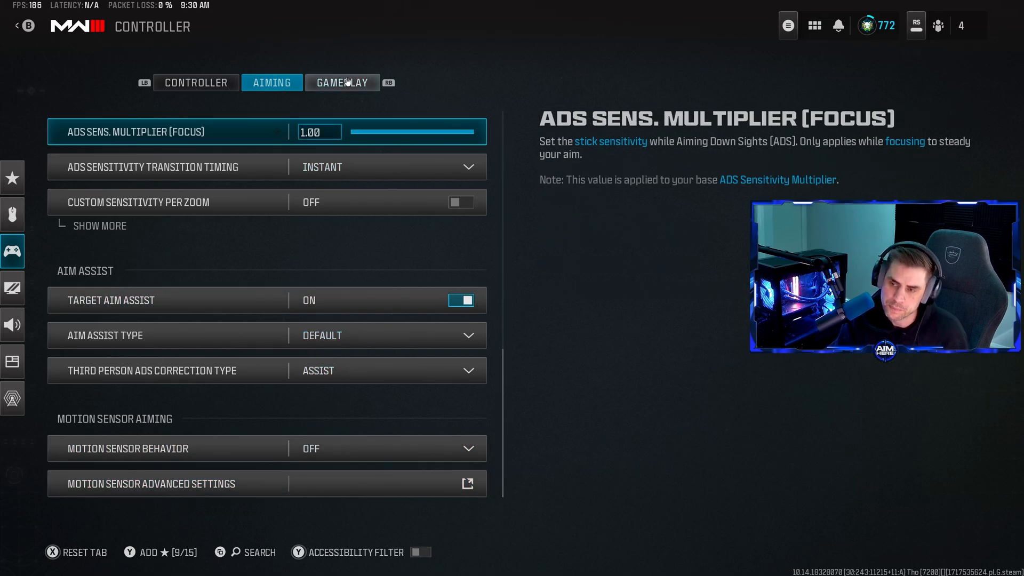
click(341, 83)
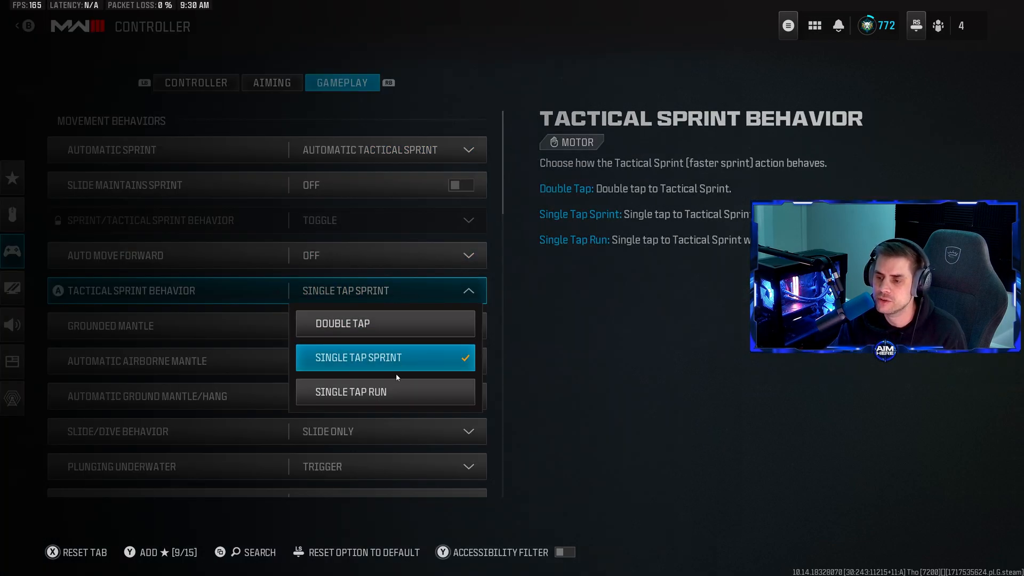
mouse_move(384, 392)
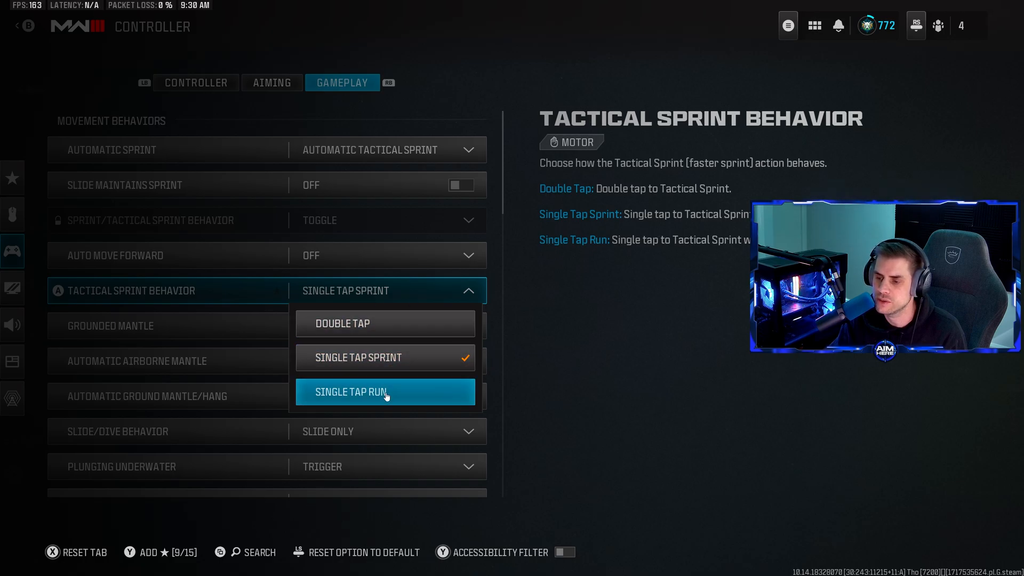
- Keep Single Tap Sprint and Slide Only, then scroll to Plunging Underwater to set Free
click(358, 357)
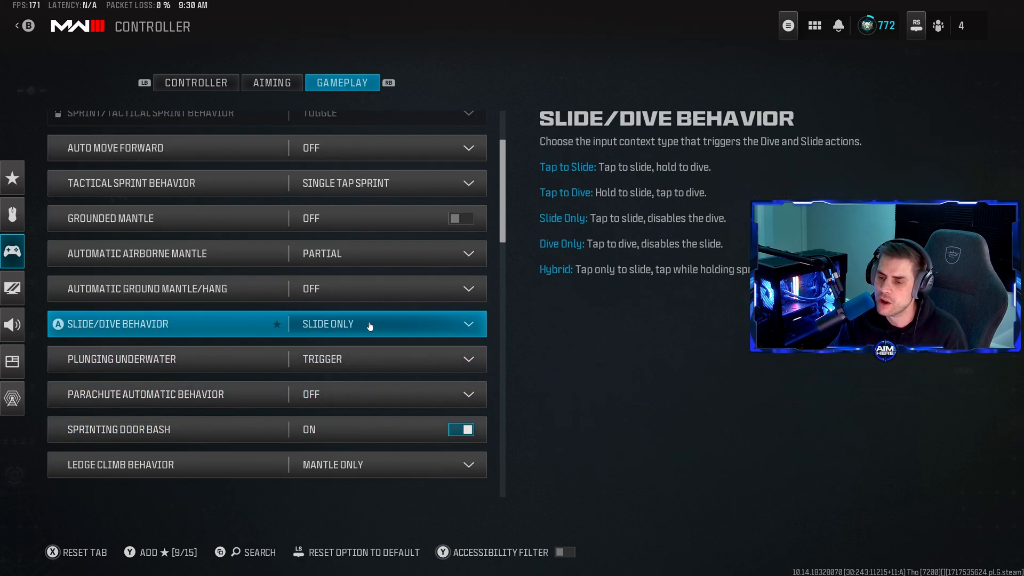
click(369, 324)
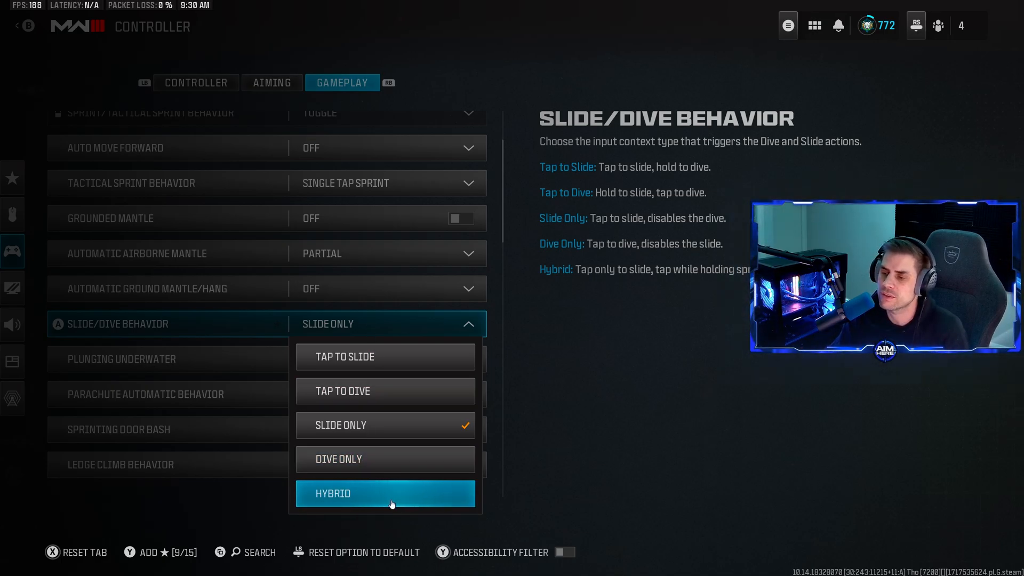
mouse_move(385, 460)
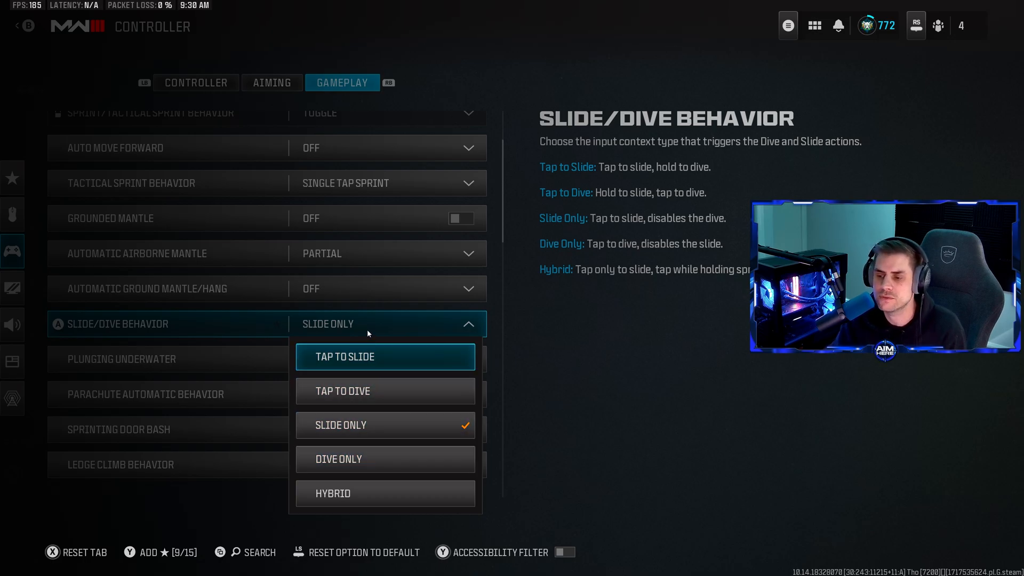
mouse_move(372, 325)
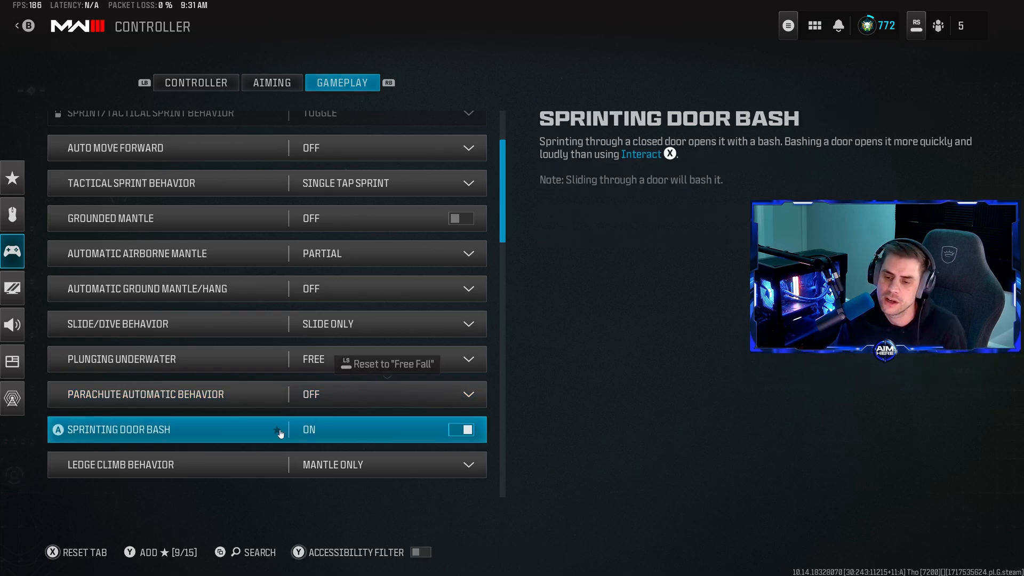
scroll(down, 3)
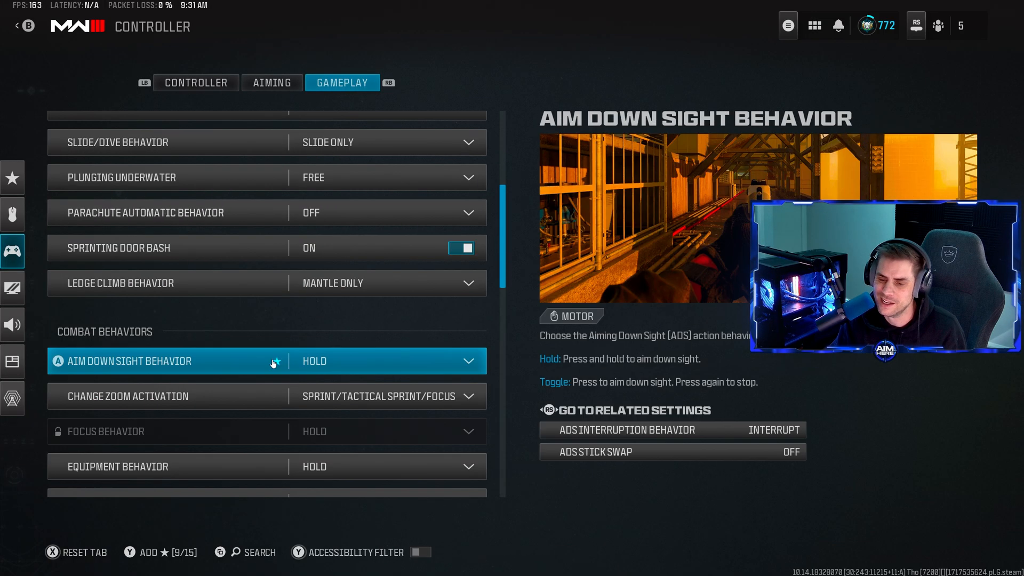
mouse_move(168, 371)
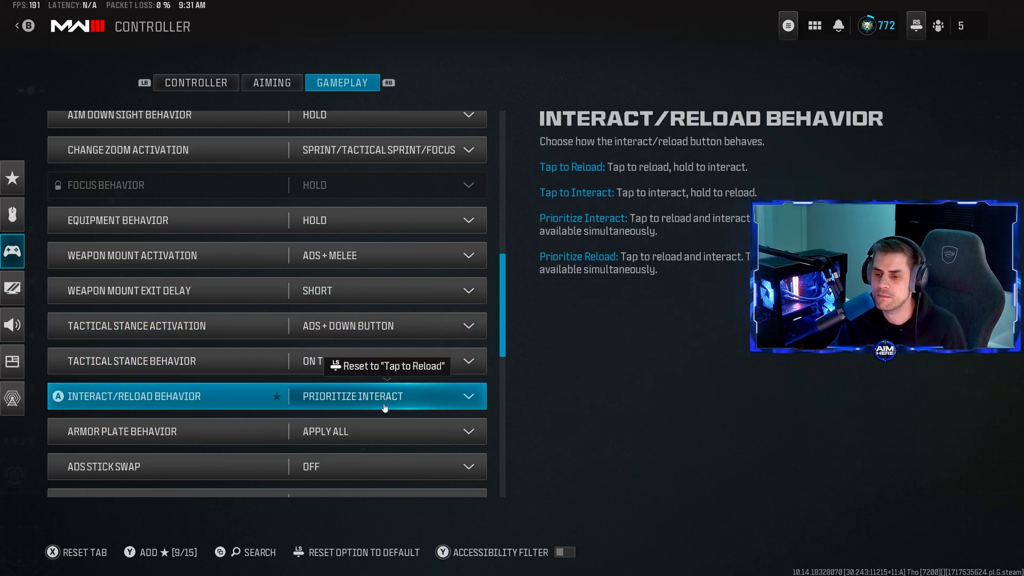
click(384, 396)
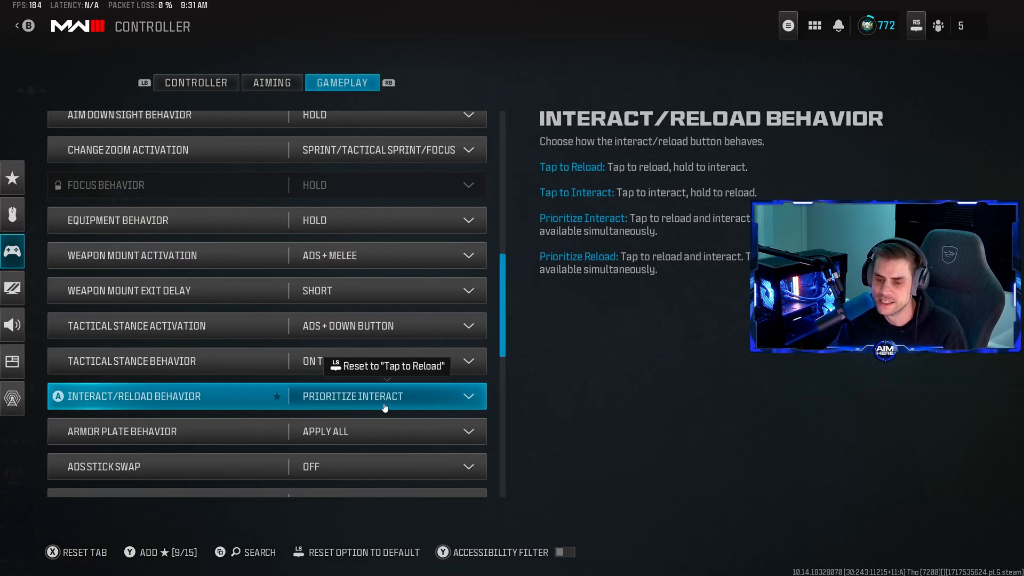
click(388, 431)
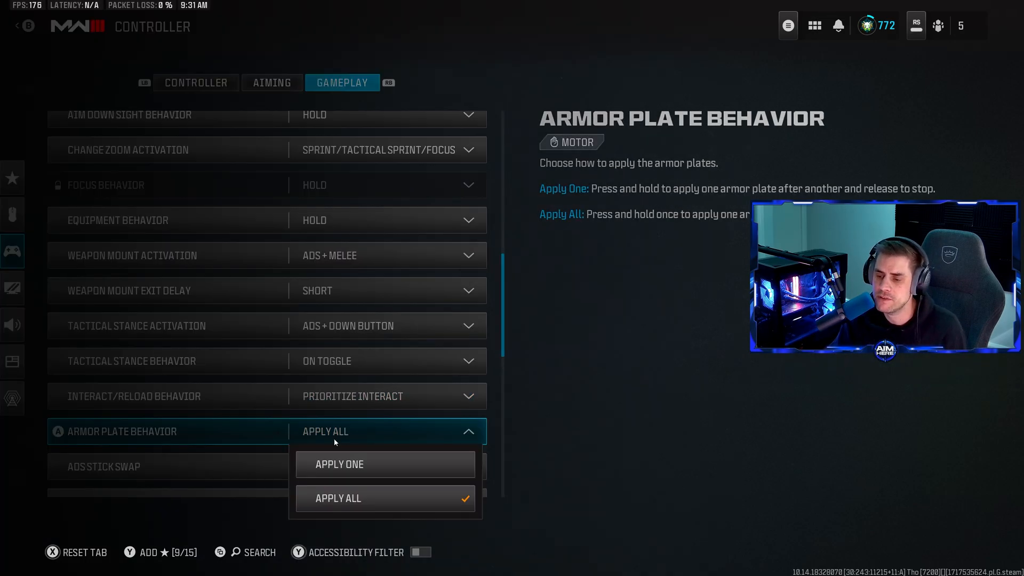
click(338, 498)
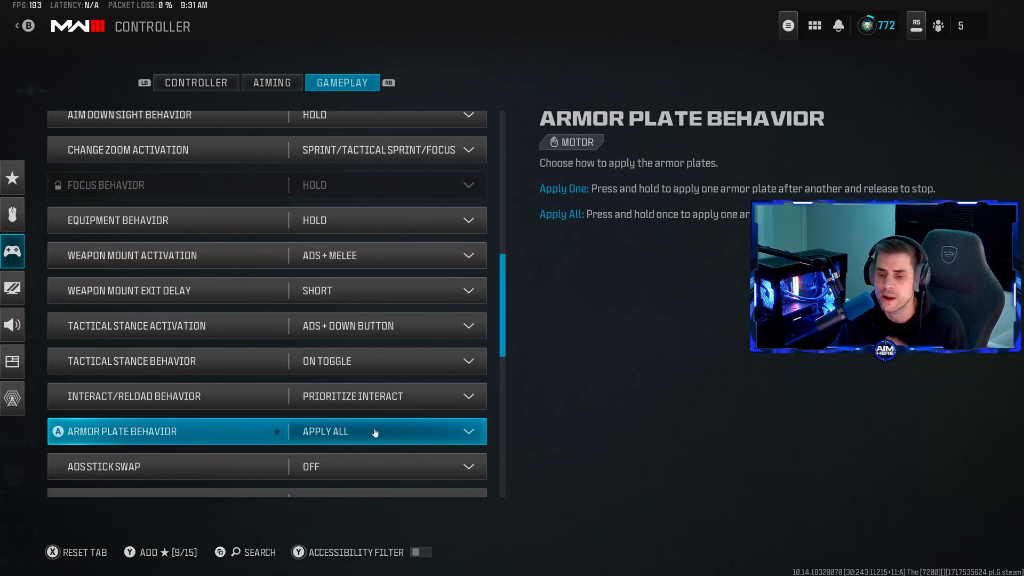
mouse_move(366, 433)
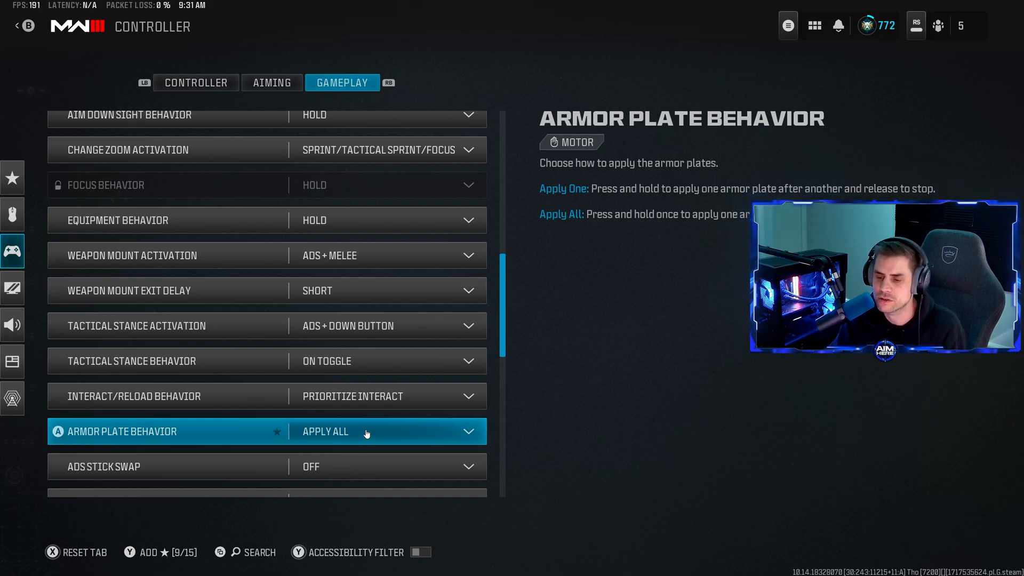
scroll(down, 3)
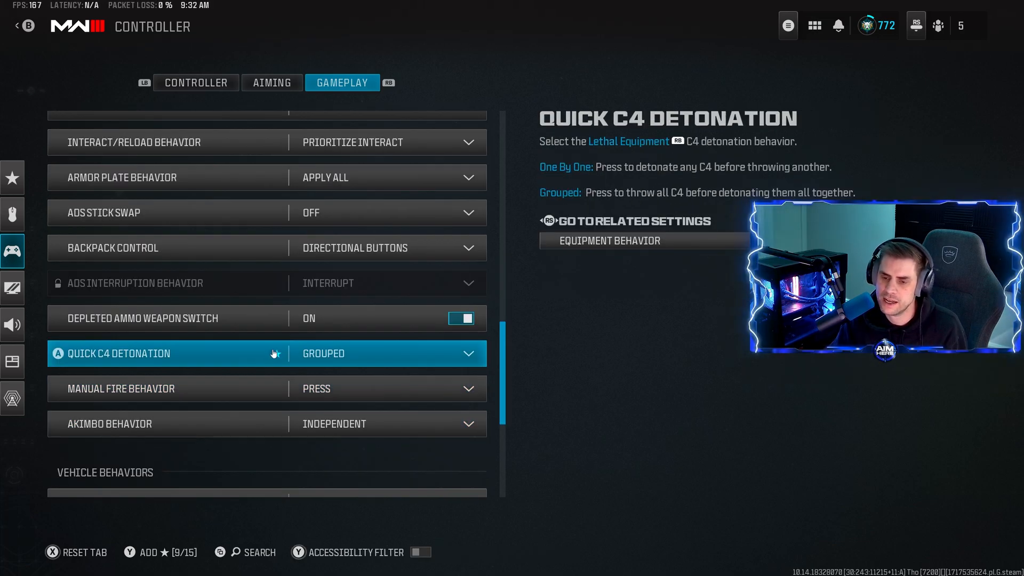
click(387, 353)
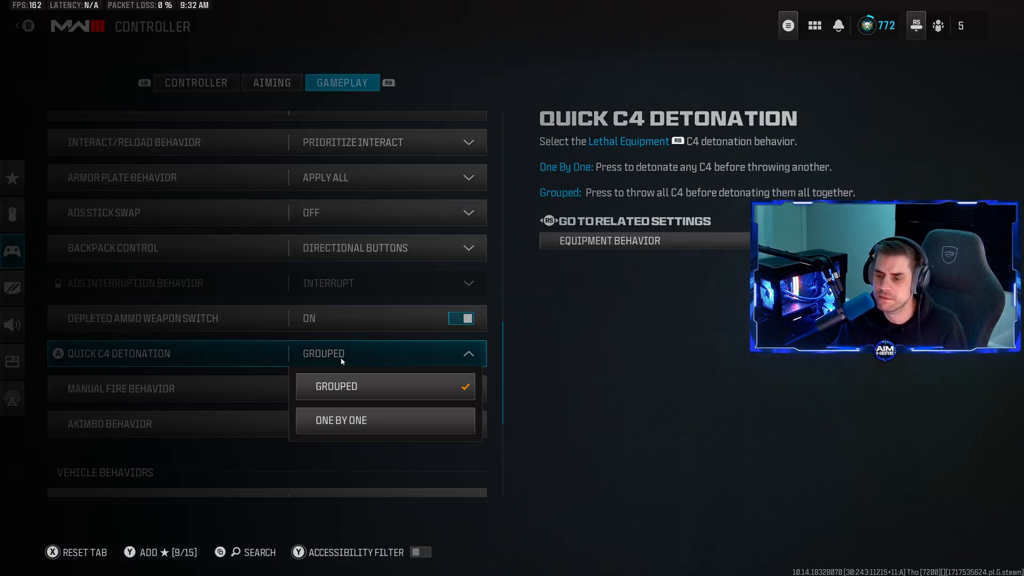
click(335, 386)
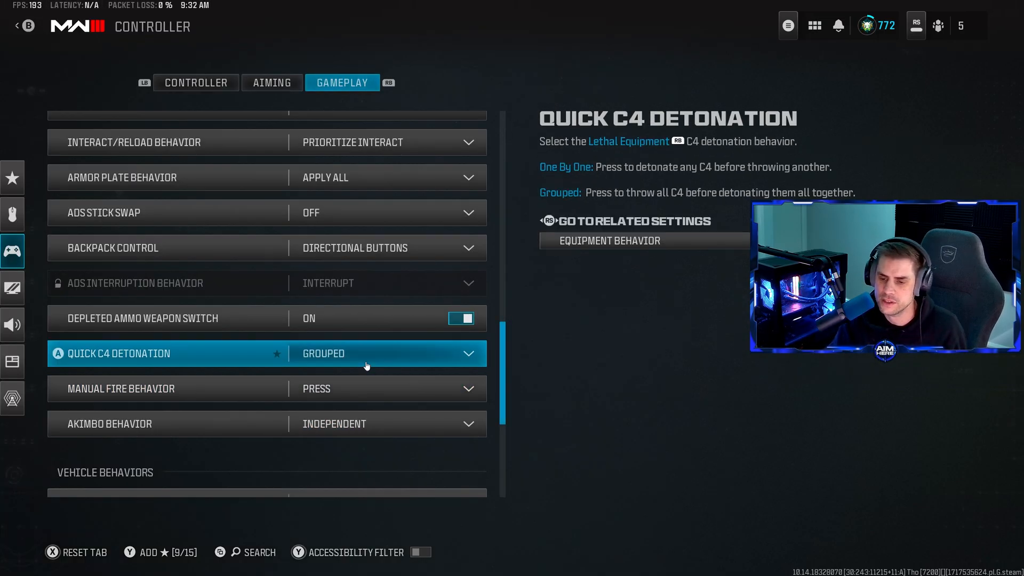
click(388, 389)
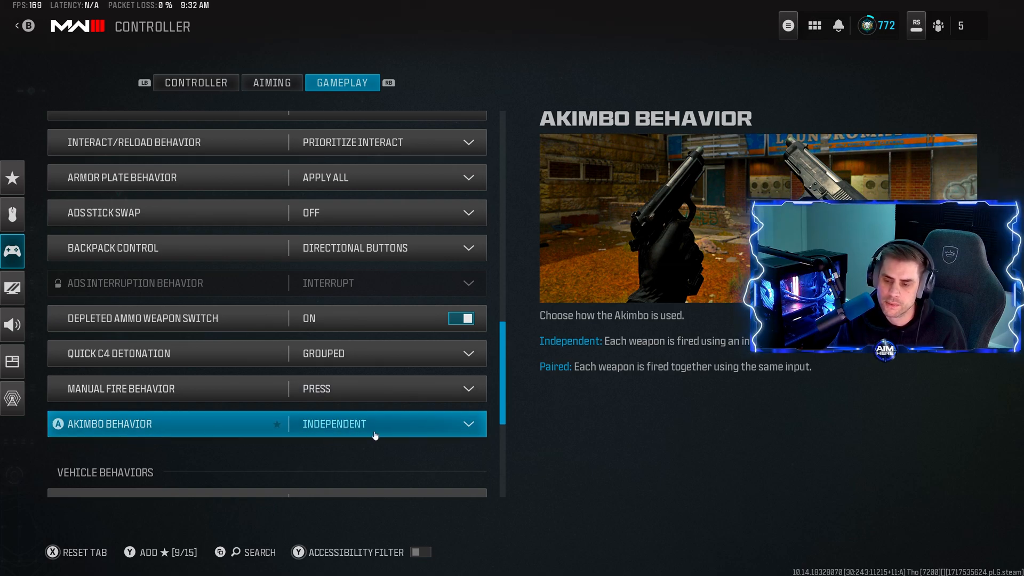
scroll(down, 3)
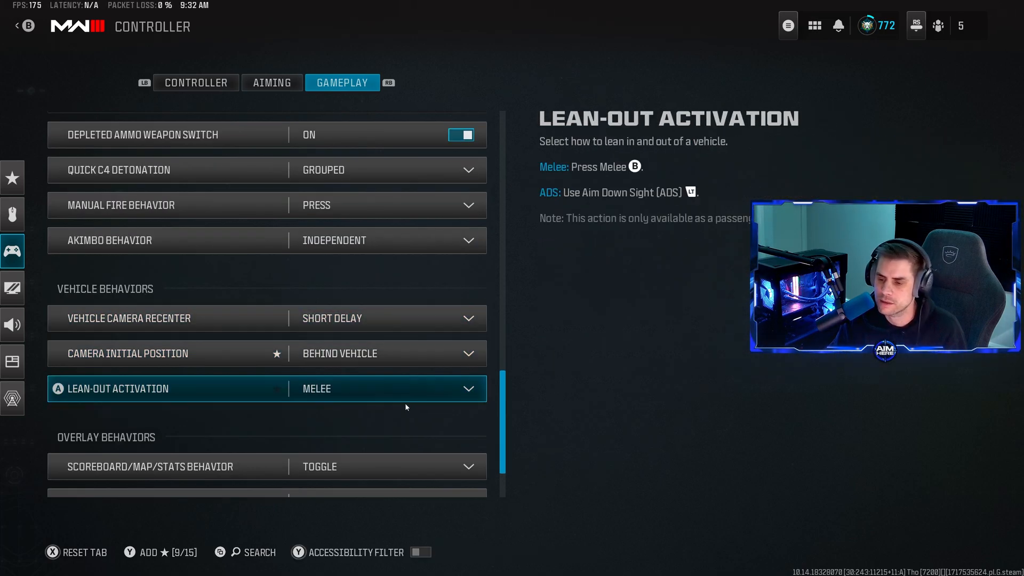
scroll(down, 3)
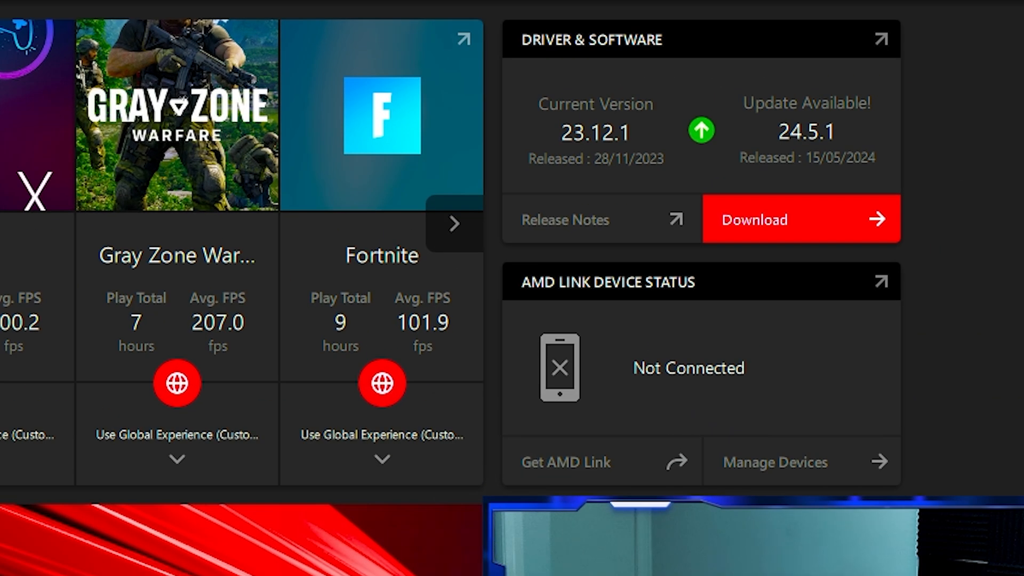
mouse_move(707, 117)
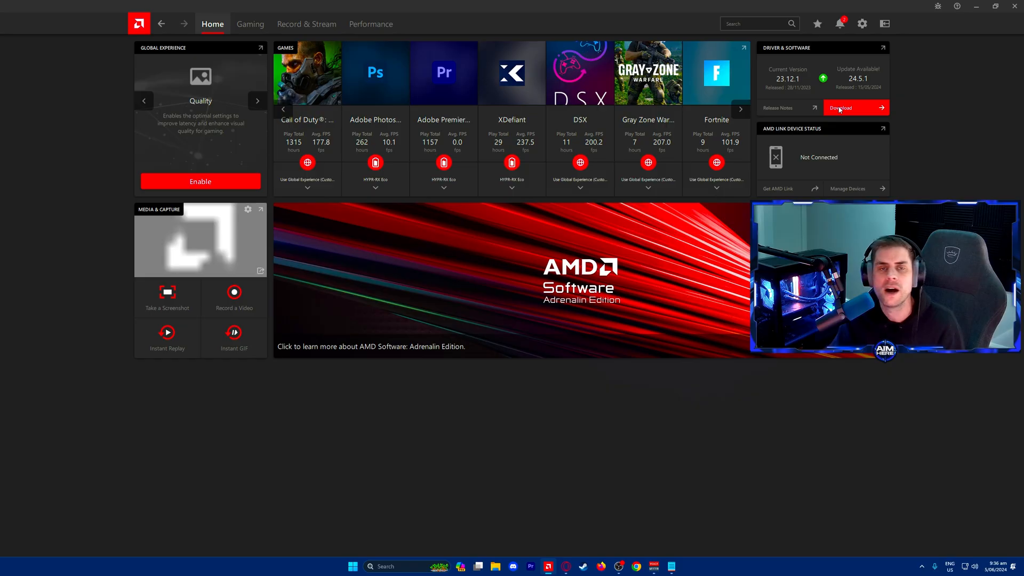
mouse_move(890, 111)
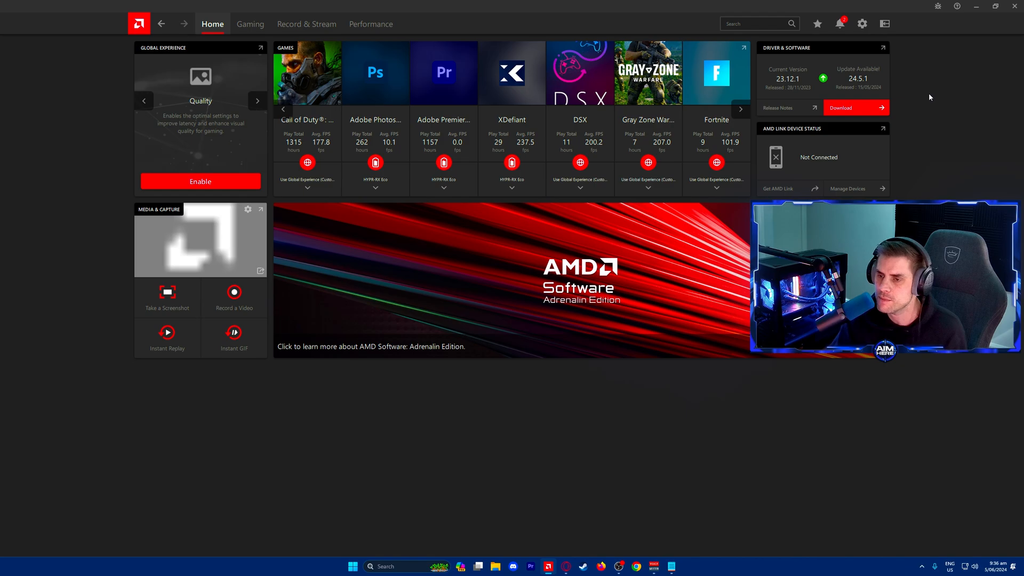
- Switch the Global Experience card to Custom so it shows Enabled
click(257, 101)
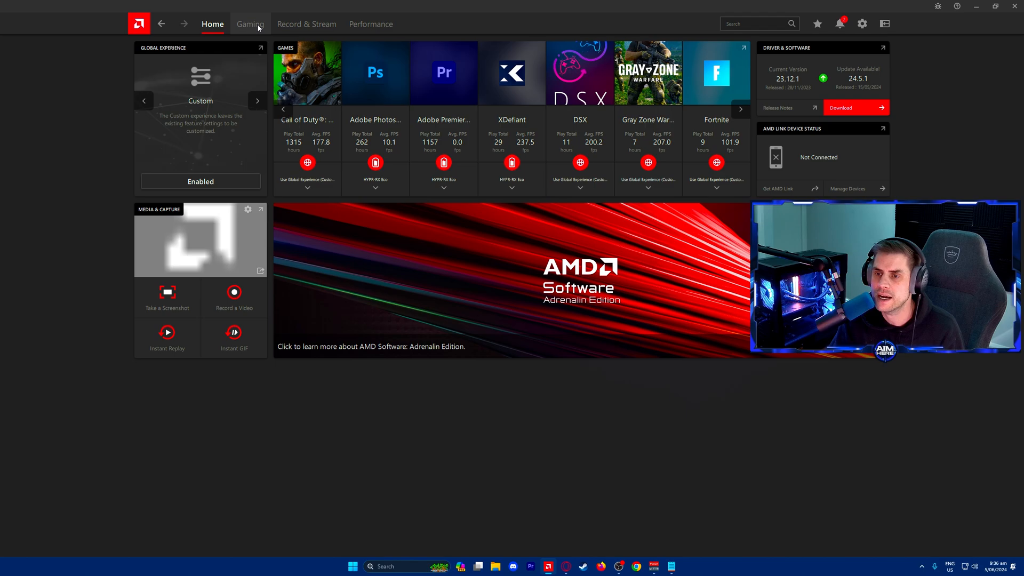
- Open Gaming graphics for the RX 7900 XTX, showing Anti-Lag enabled and Sharpening 80%
click(250, 24)
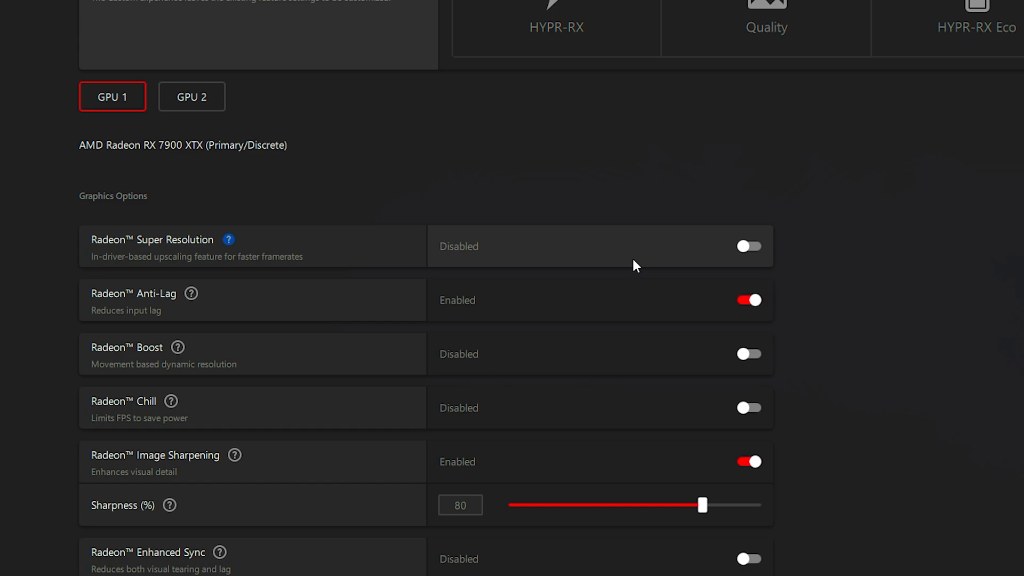
mouse_move(703, 315)
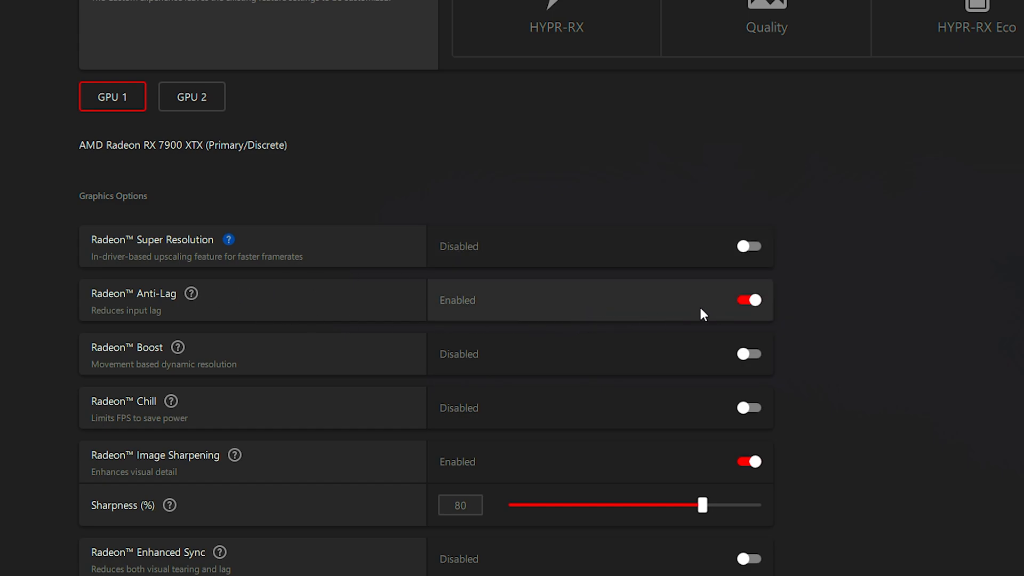
mouse_move(191, 294)
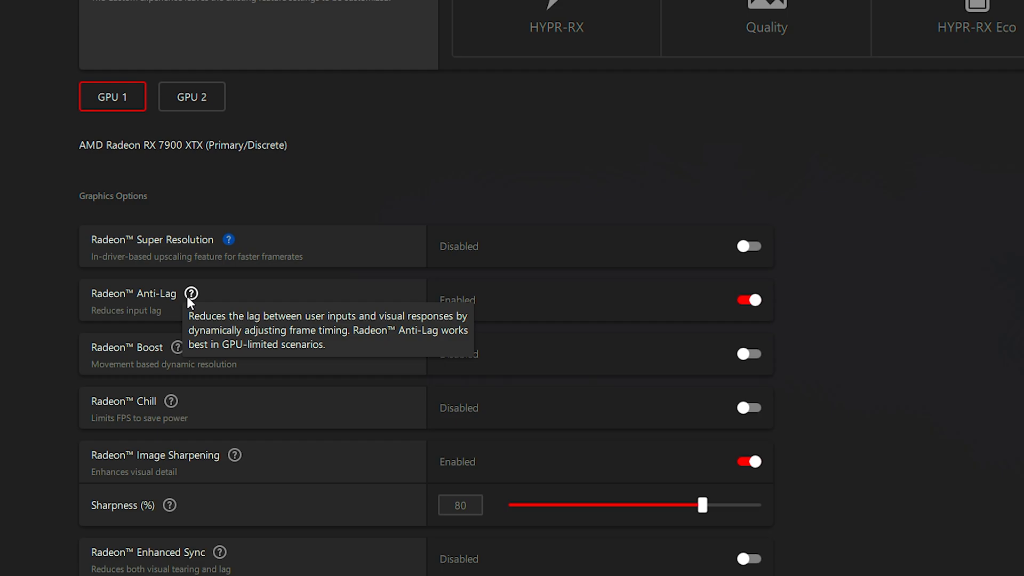
mouse_move(789, 319)
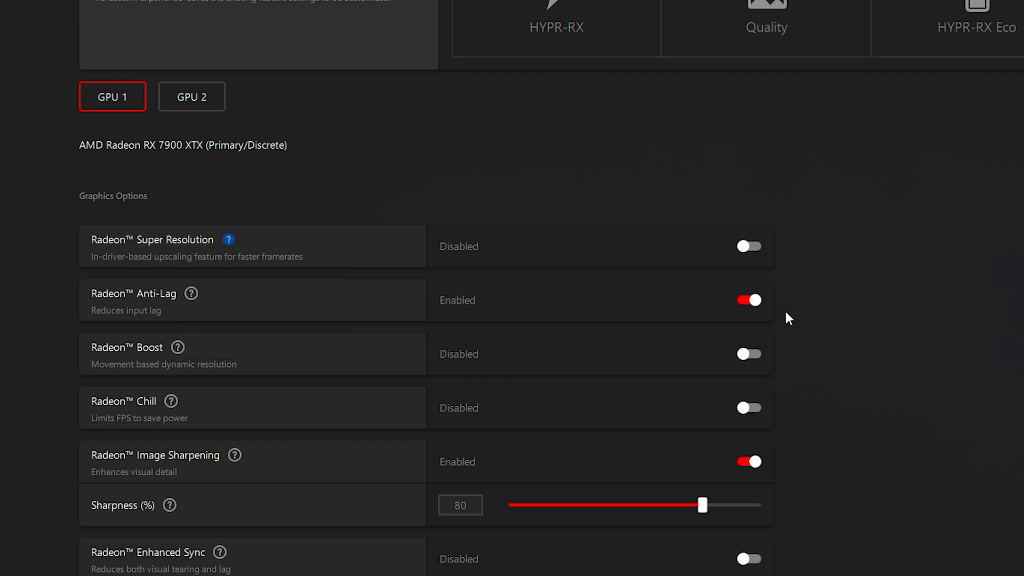
mouse_move(286, 359)
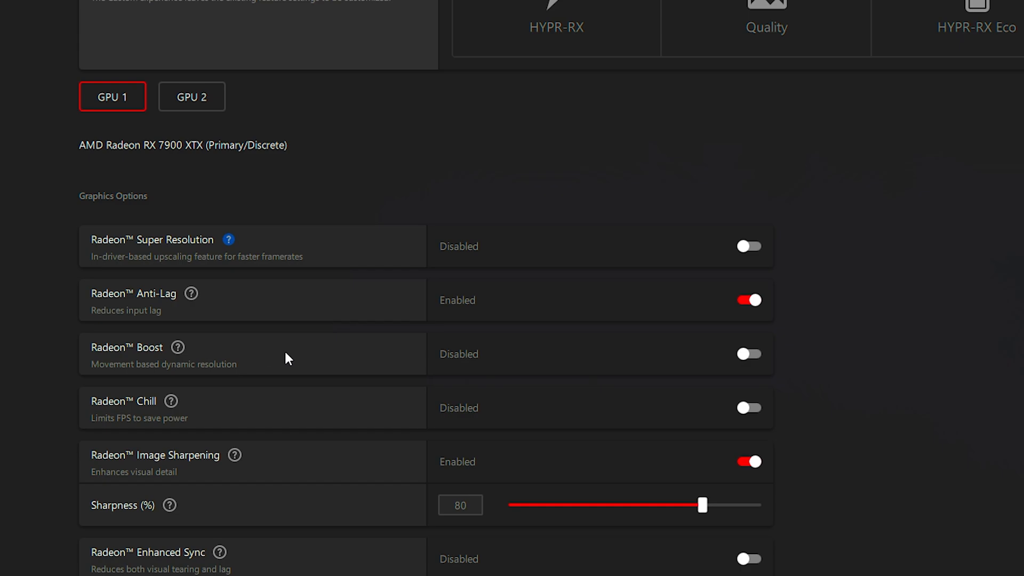
mouse_move(815, 363)
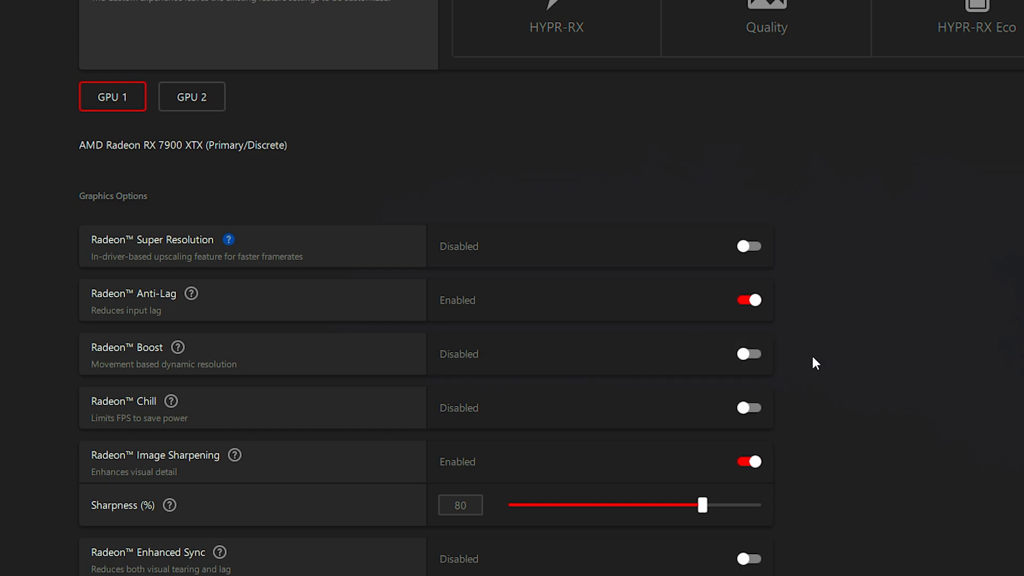
mouse_move(820, 299)
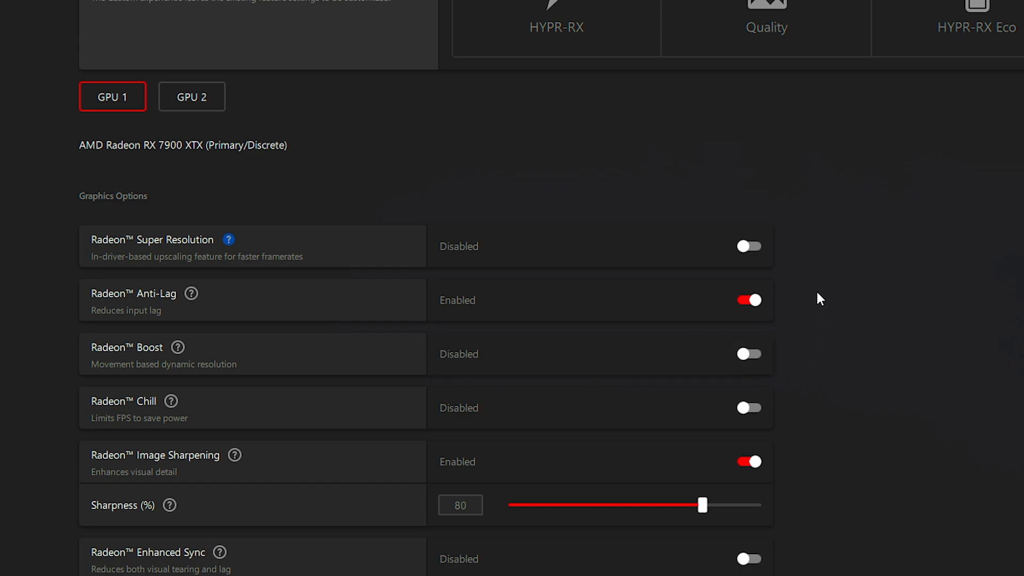
mouse_move(587, 368)
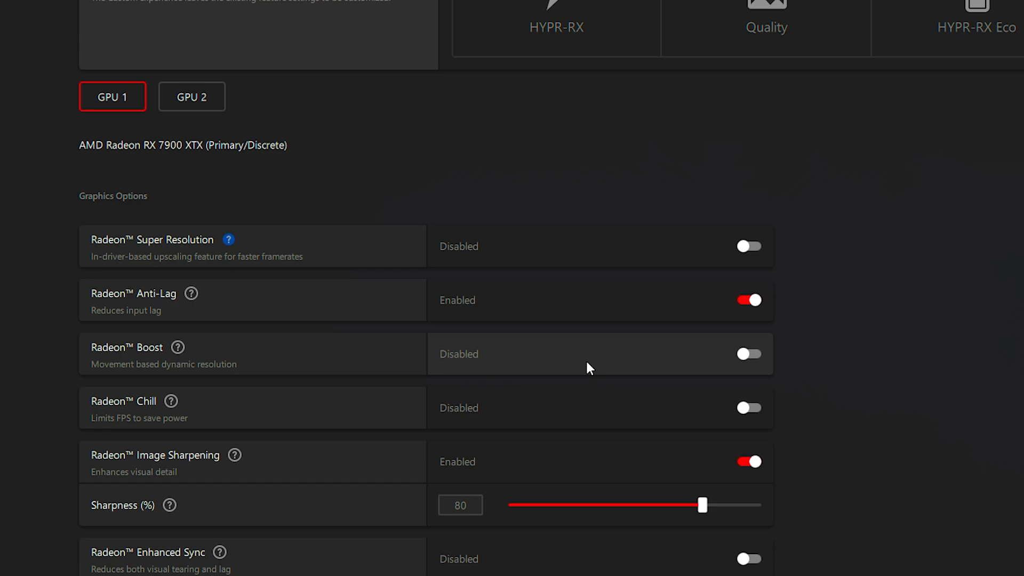
mouse_move(560, 474)
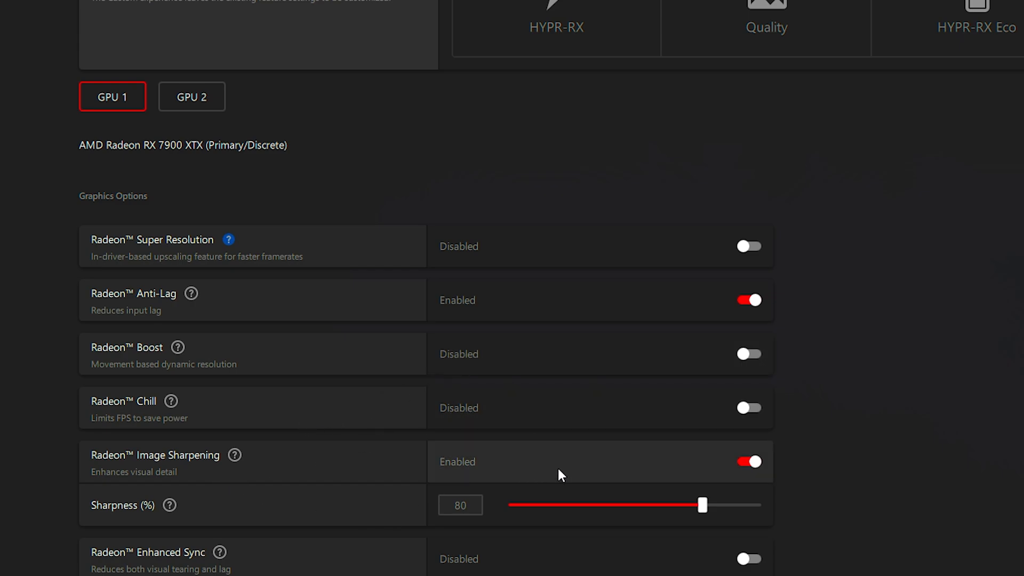
mouse_move(937, 442)
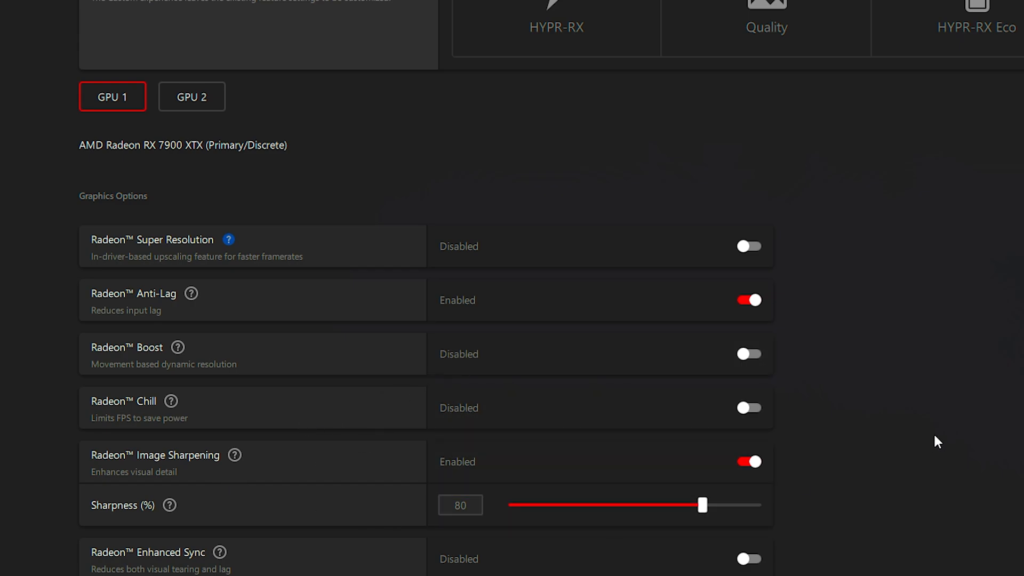
scroll(down, 3)
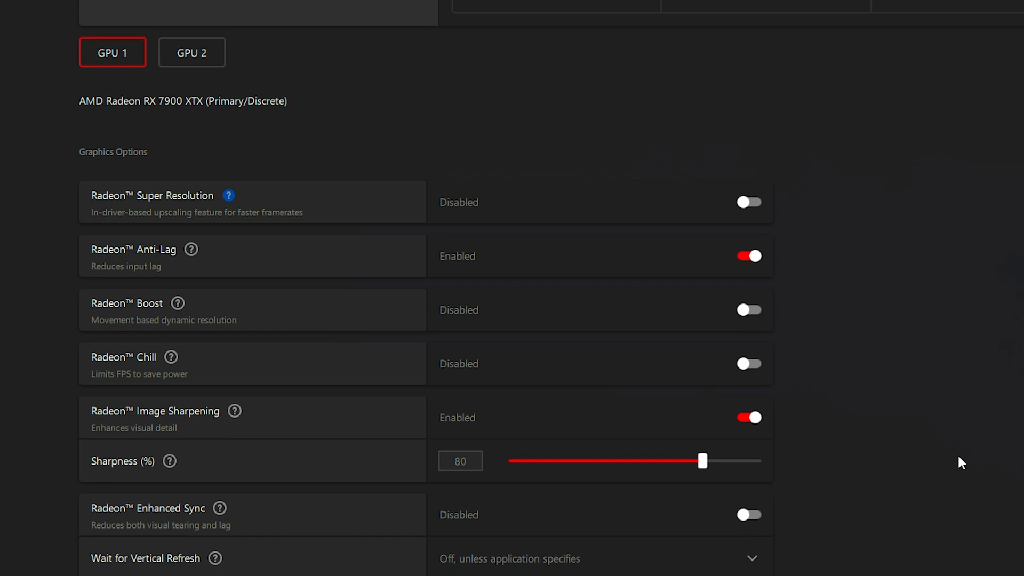
scroll(up, 3)
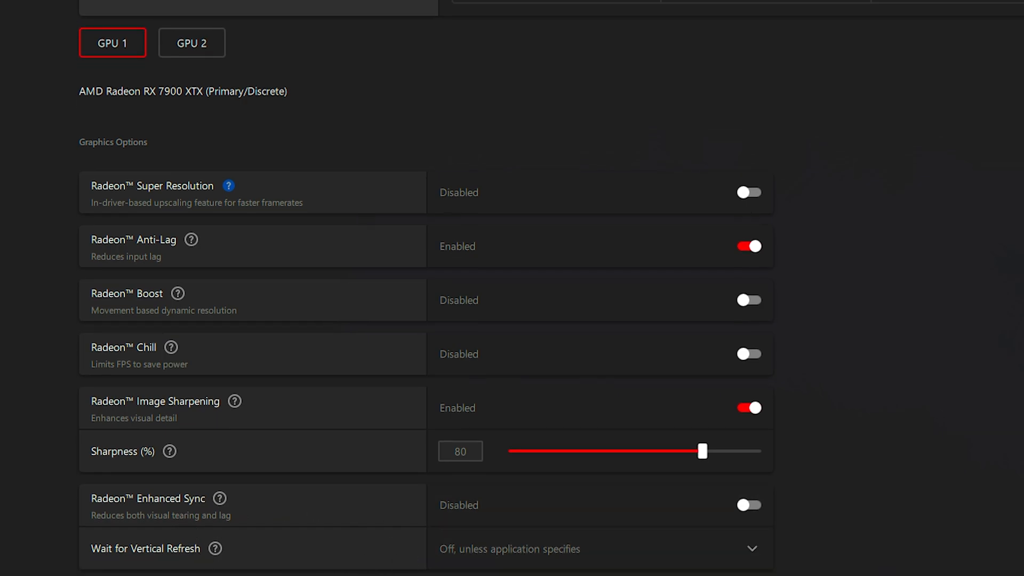
scroll(down, 3)
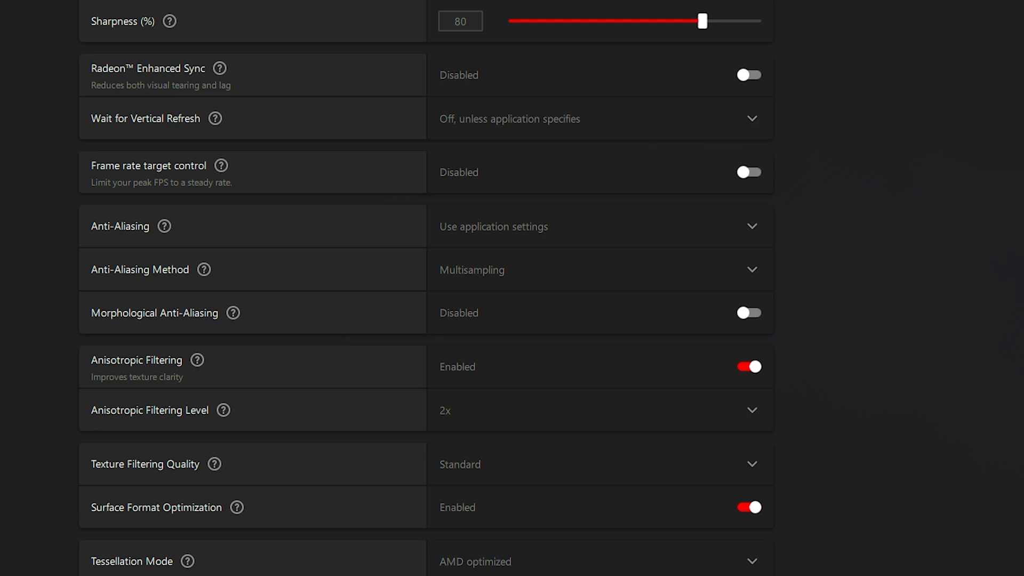
mouse_move(175, 331)
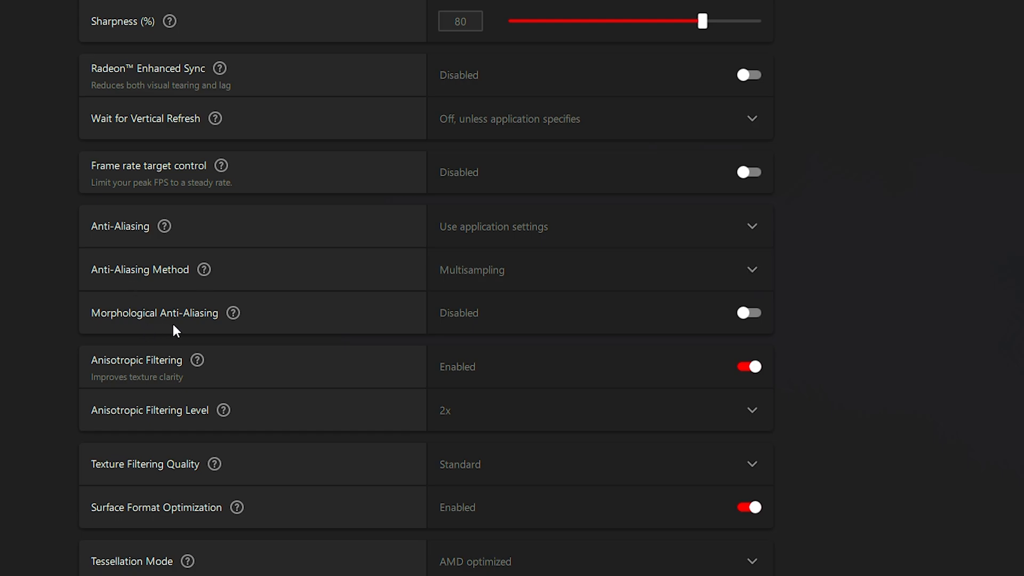
mouse_move(225, 355)
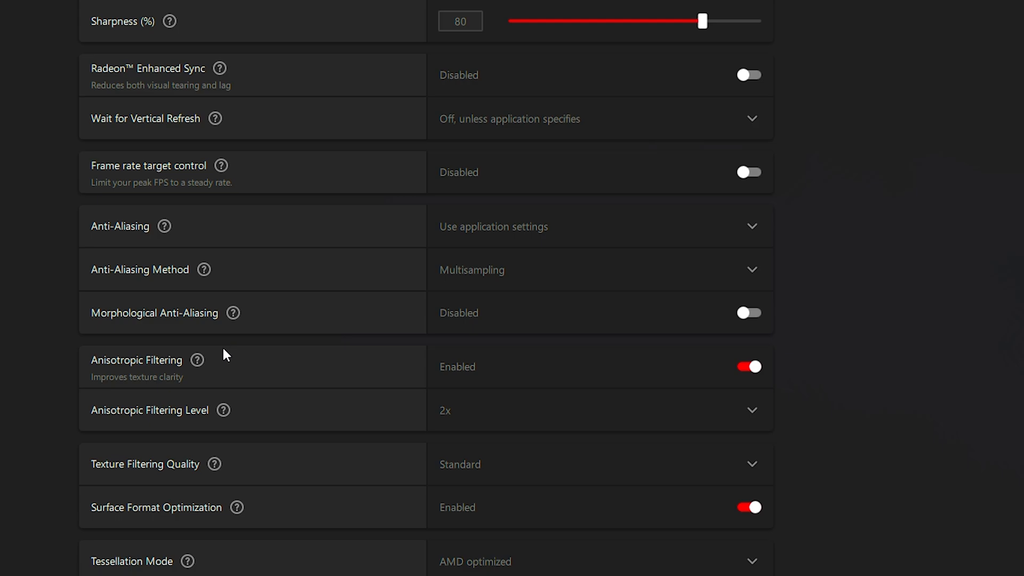
mouse_move(480, 413)
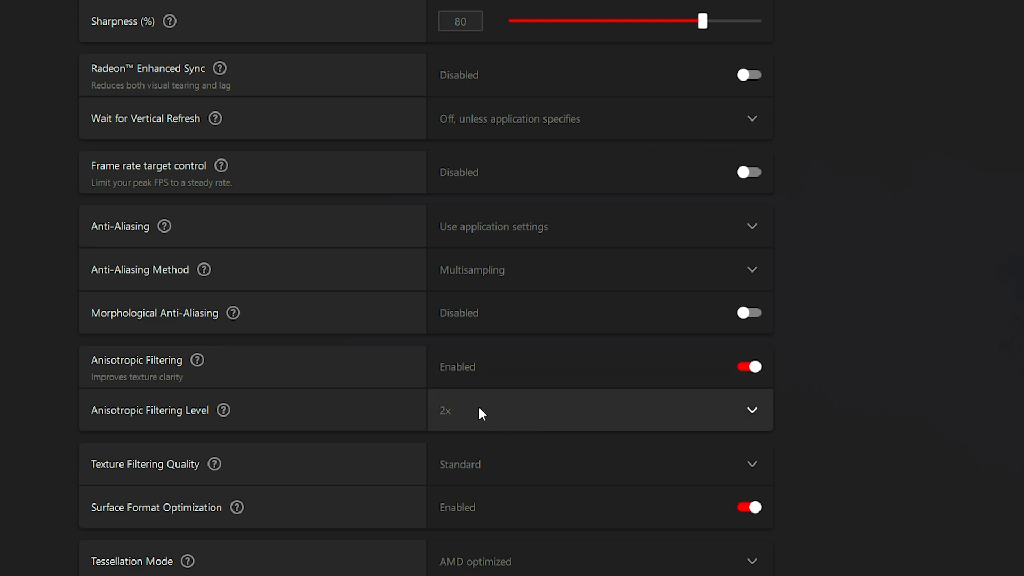
scroll(down, 3)
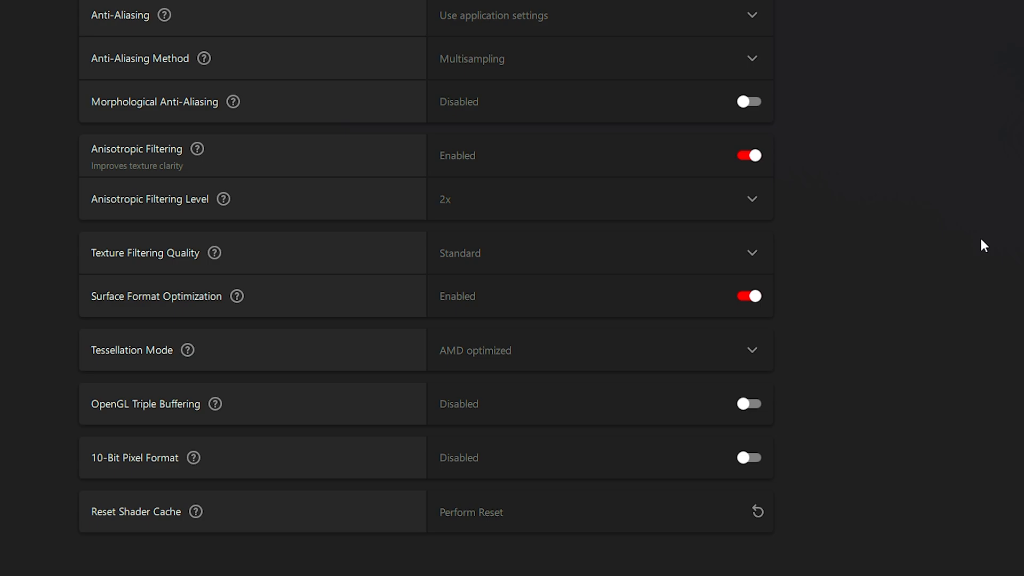
mouse_move(483, 307)
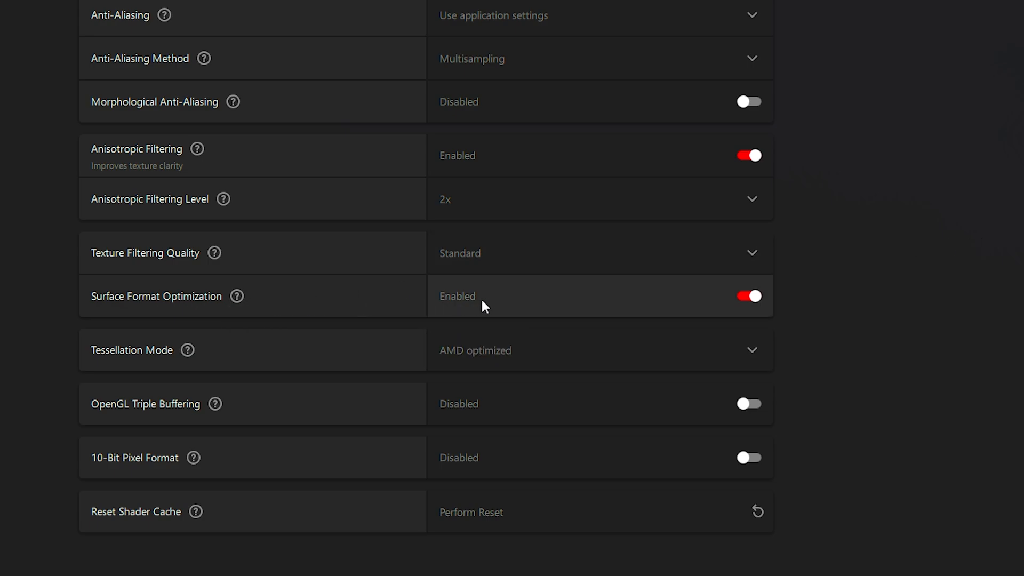
mouse_move(307, 358)
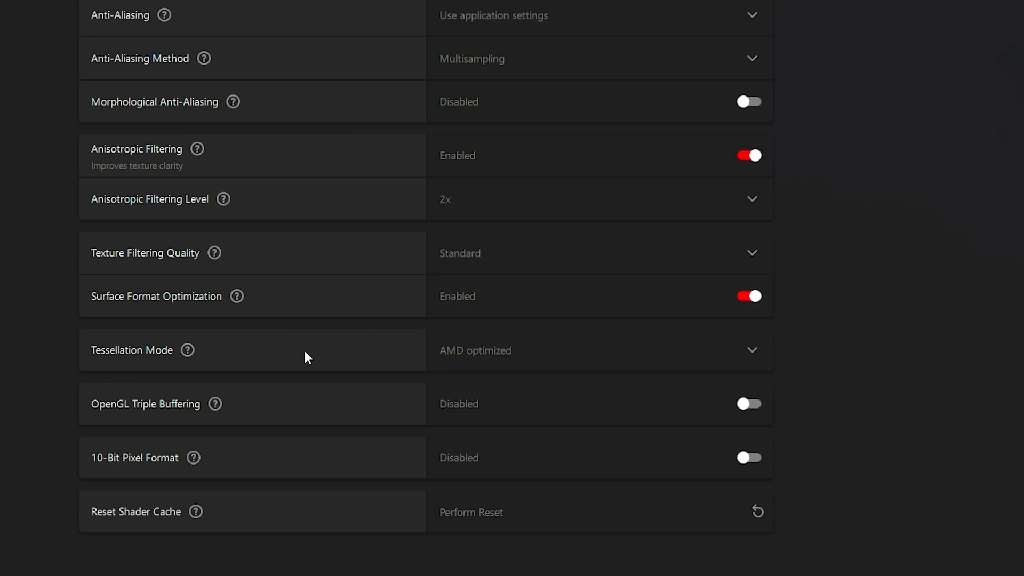
mouse_move(623, 409)
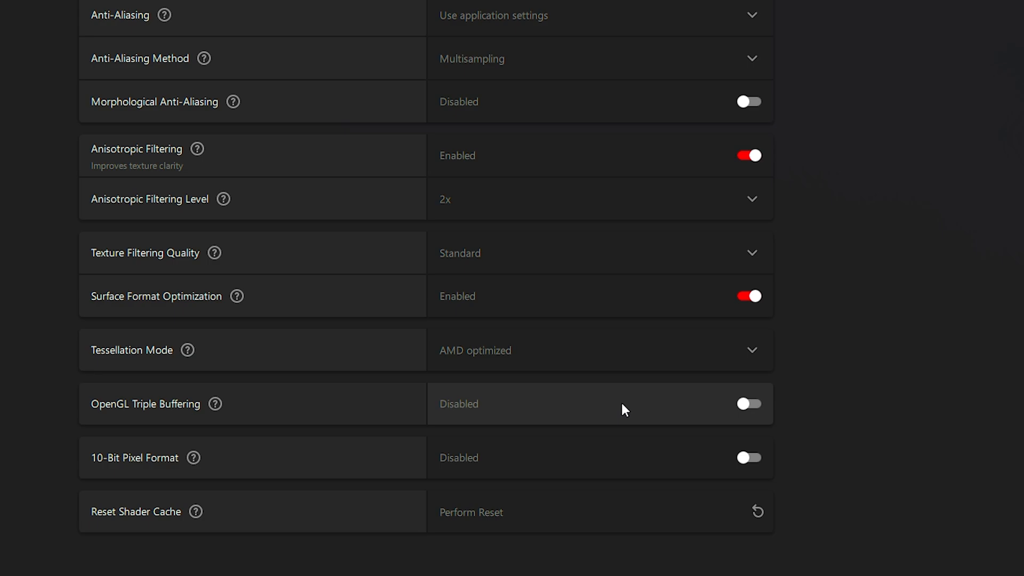
mouse_move(388, 494)
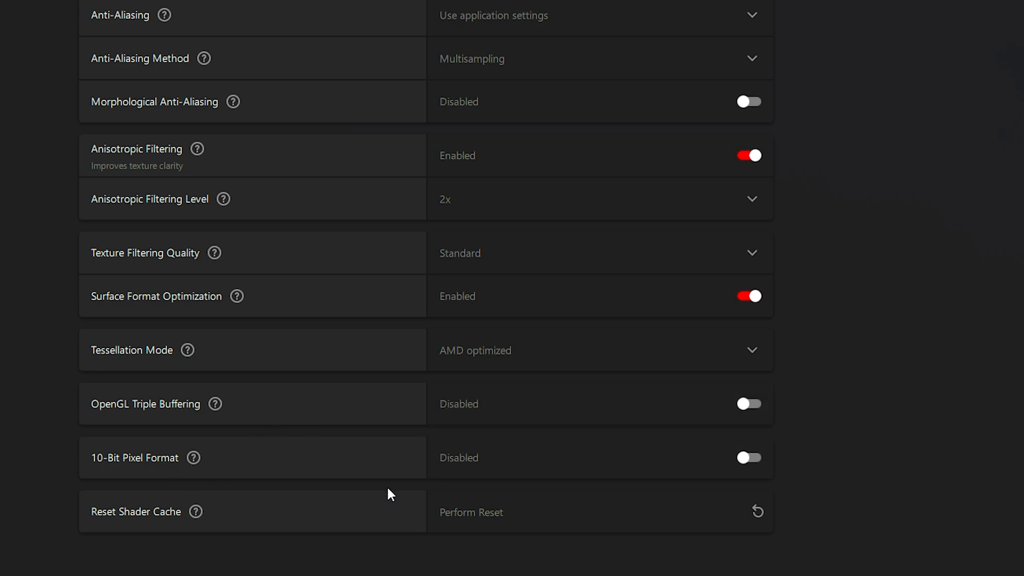
mouse_move(441, 520)
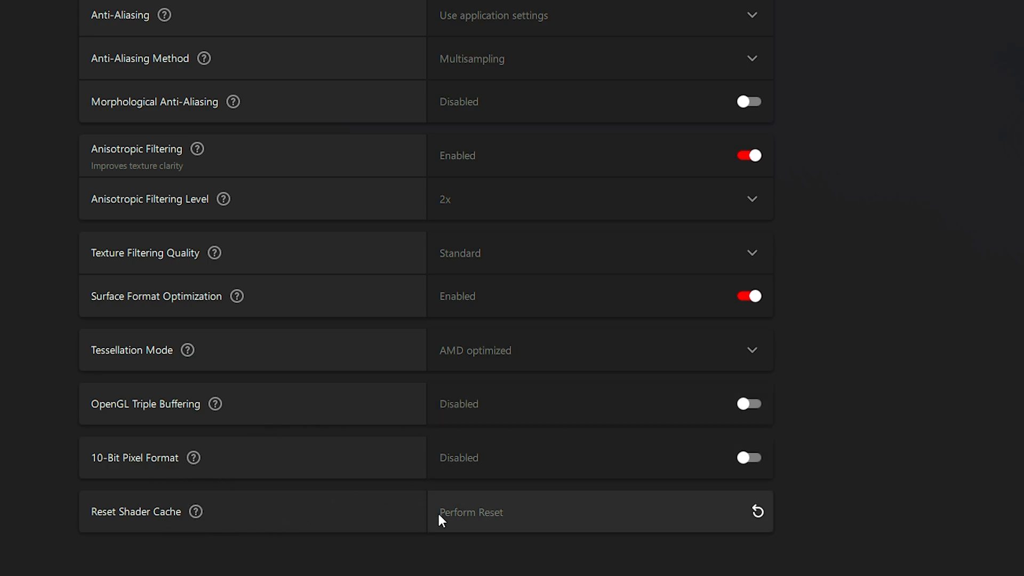